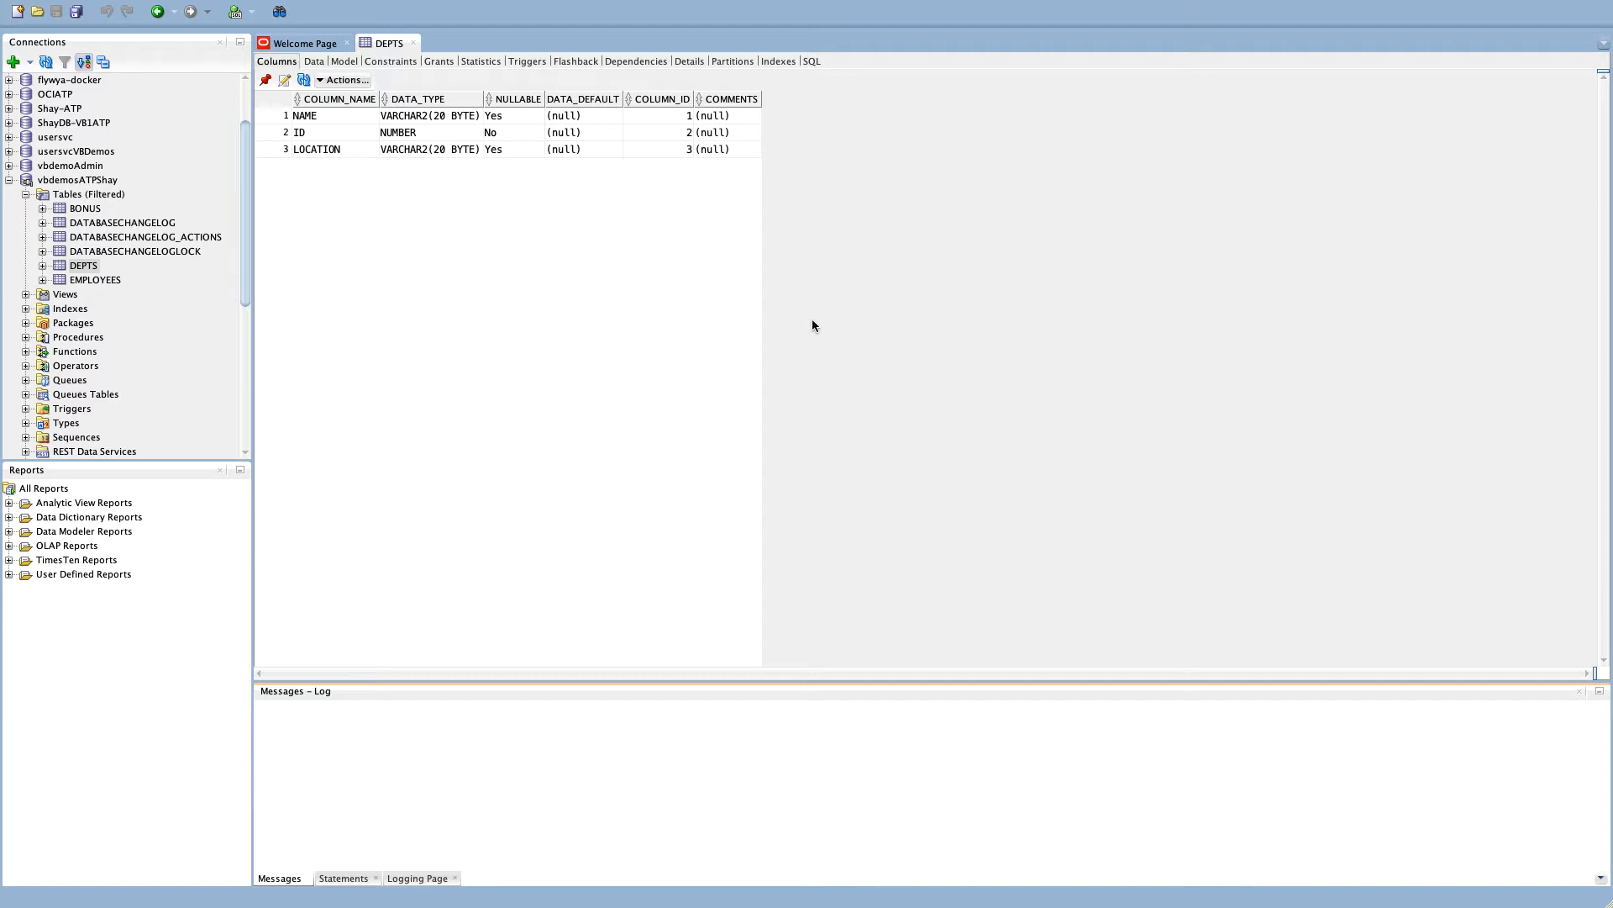
{"action": "mouse_move", "coordinate": [70, 250]}
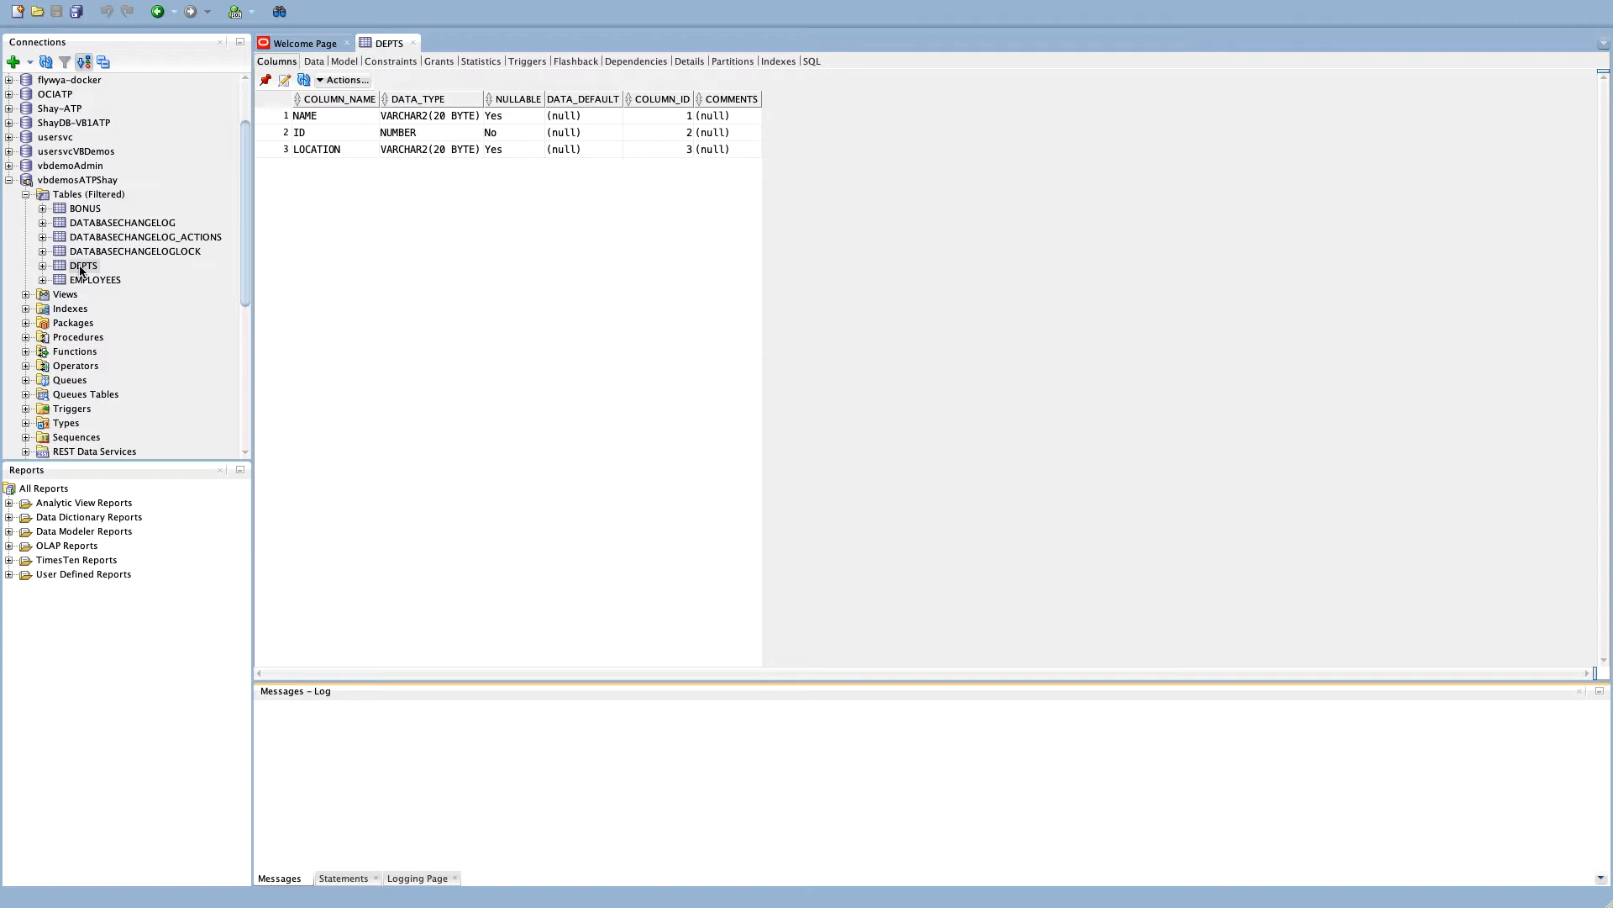
Leave the DEPTS table's columns and show the SQL Developer Welcome Page.
{"action": "left_click", "coordinate": [84, 266]}
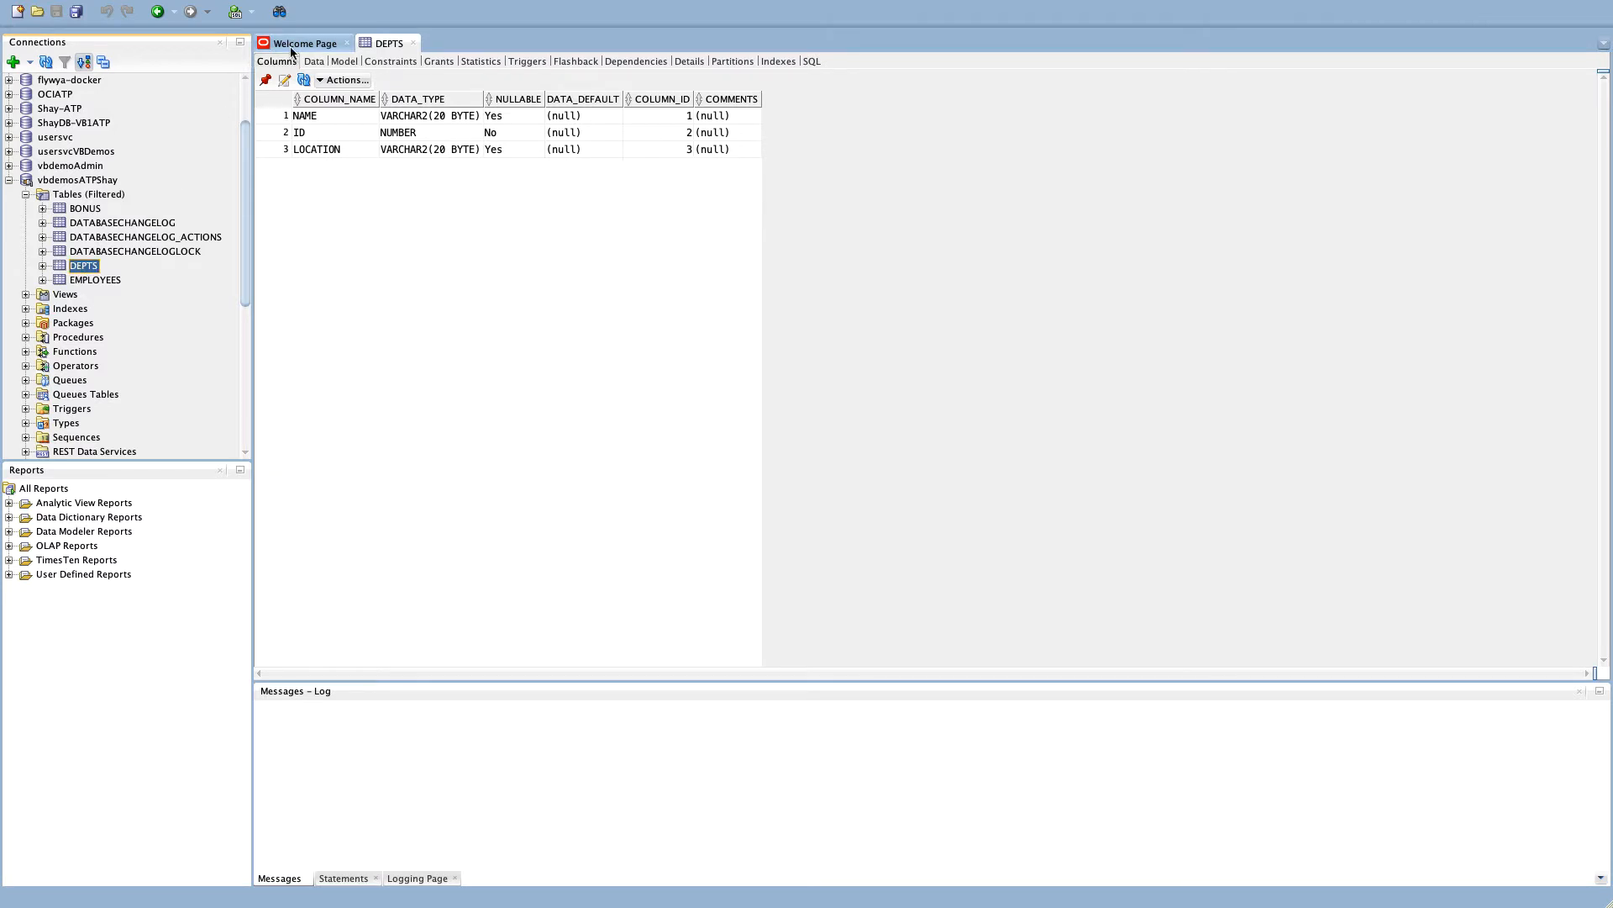
{"action": "left_click", "coordinate": [302, 44]}
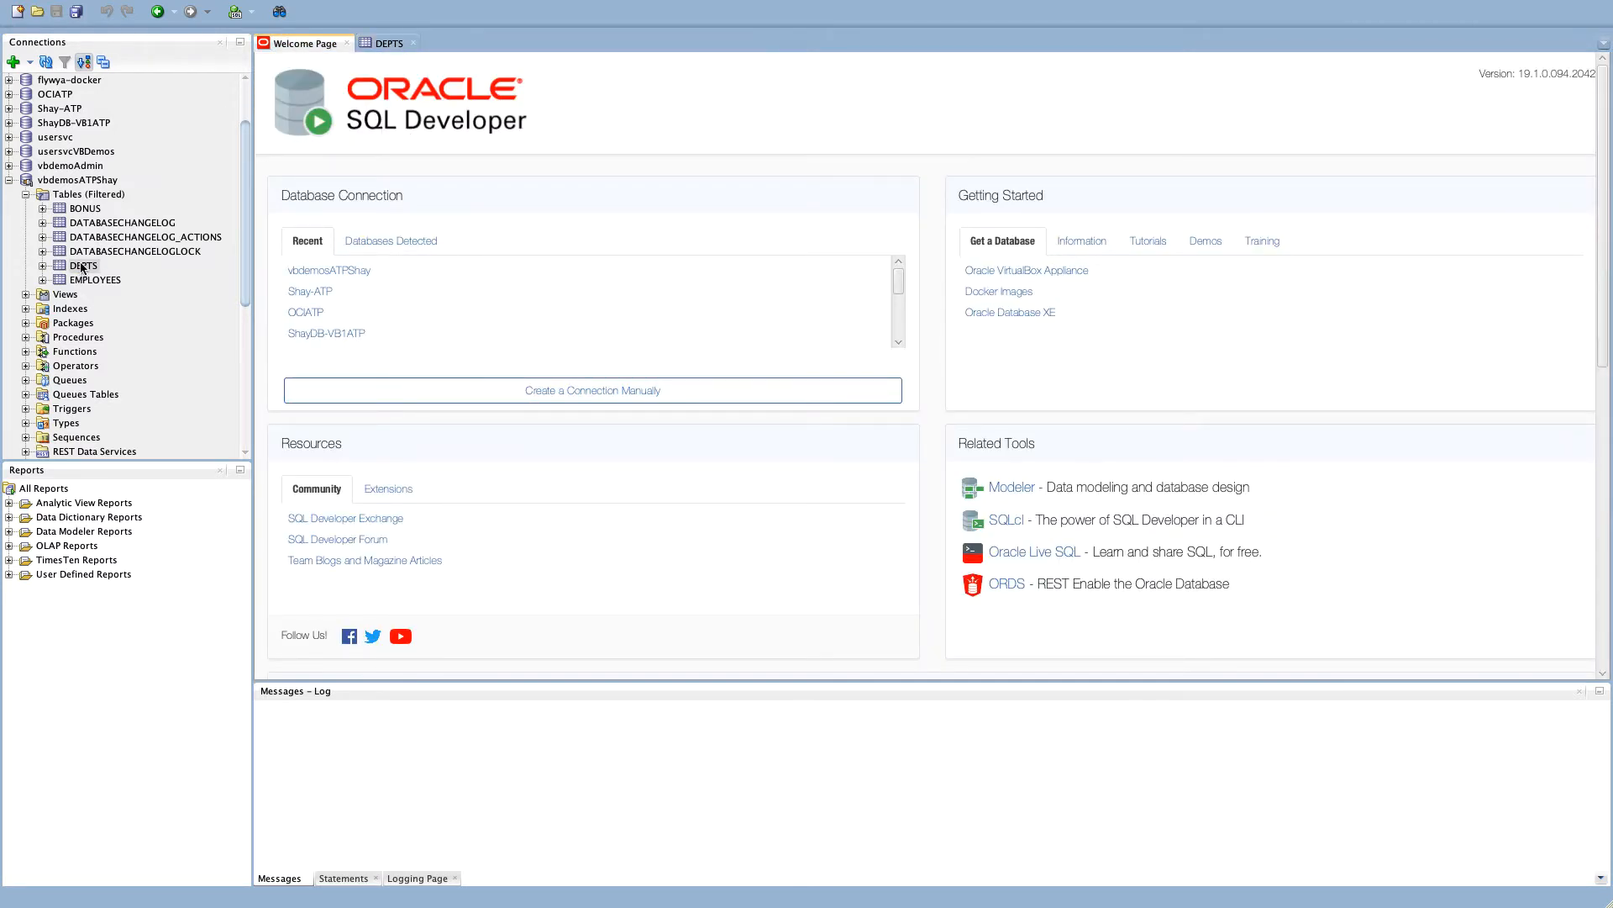
Enable REST Service on DEPTS with alias depts and no authorization, confirming success.
{"action": "right_click", "coordinate": [83, 263]}
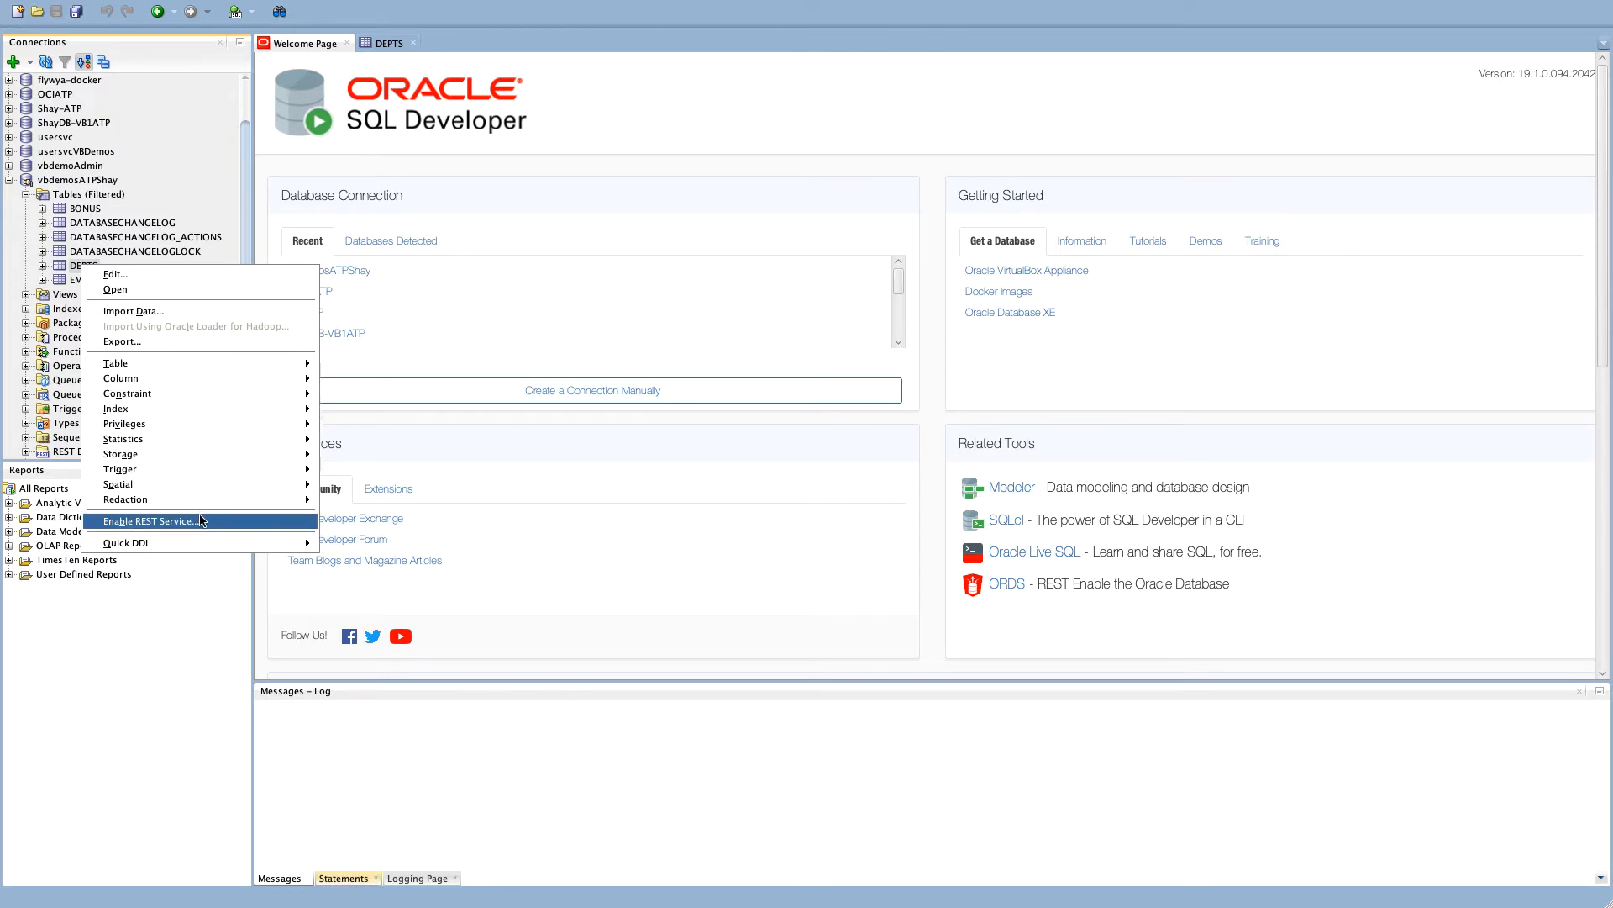
{"action": "left_click", "coordinate": [150, 519]}
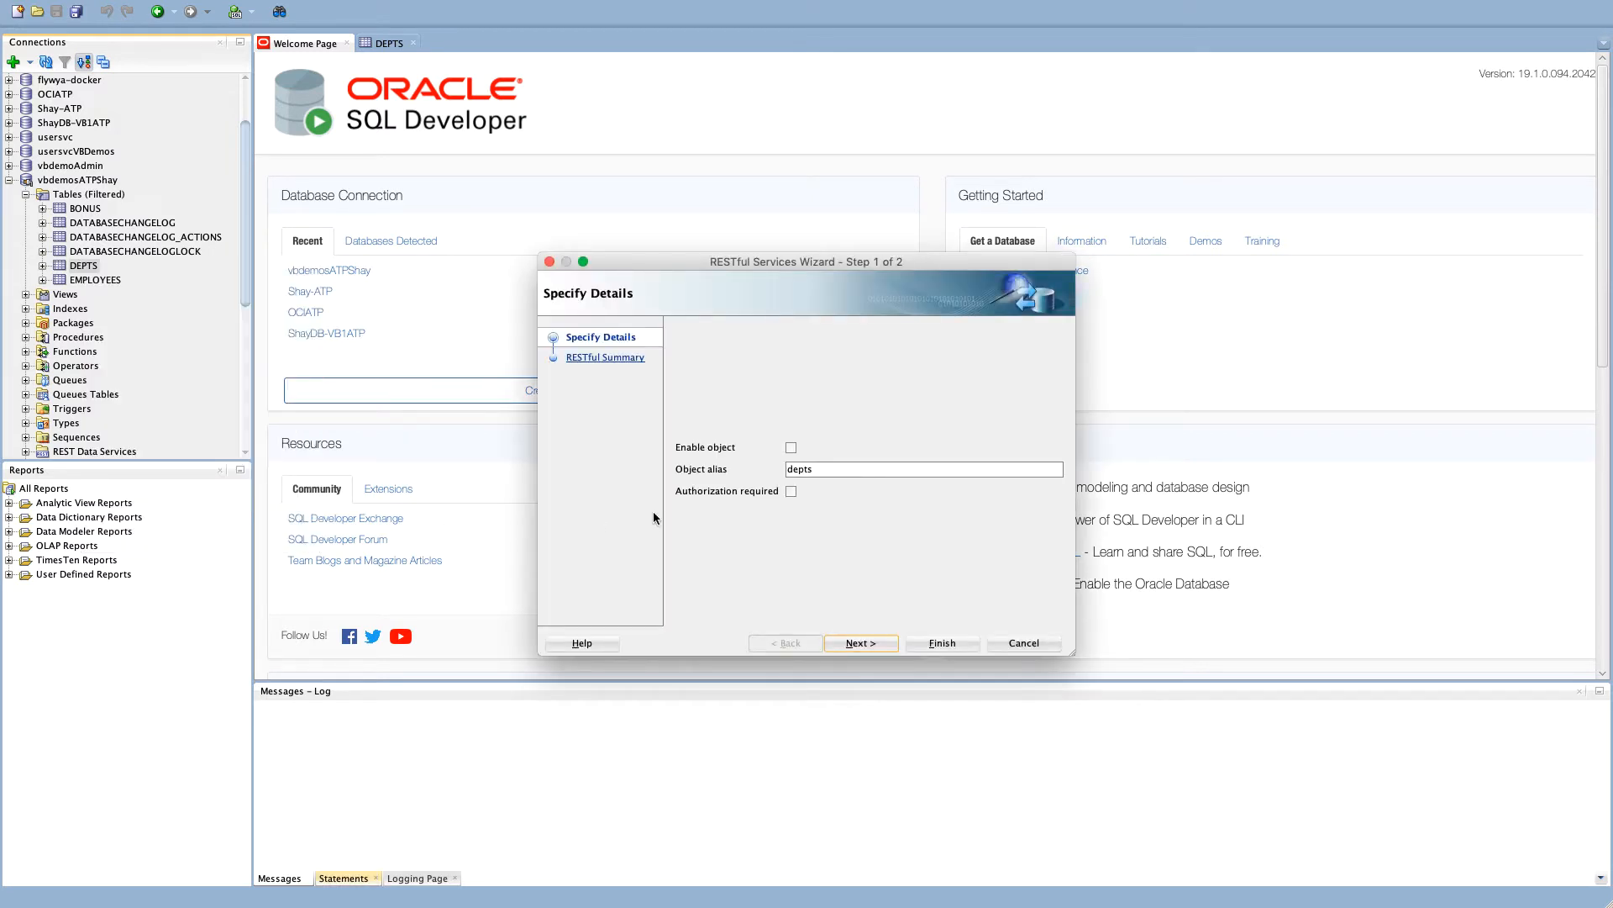
{"action": "left_click", "coordinate": [922, 469]}
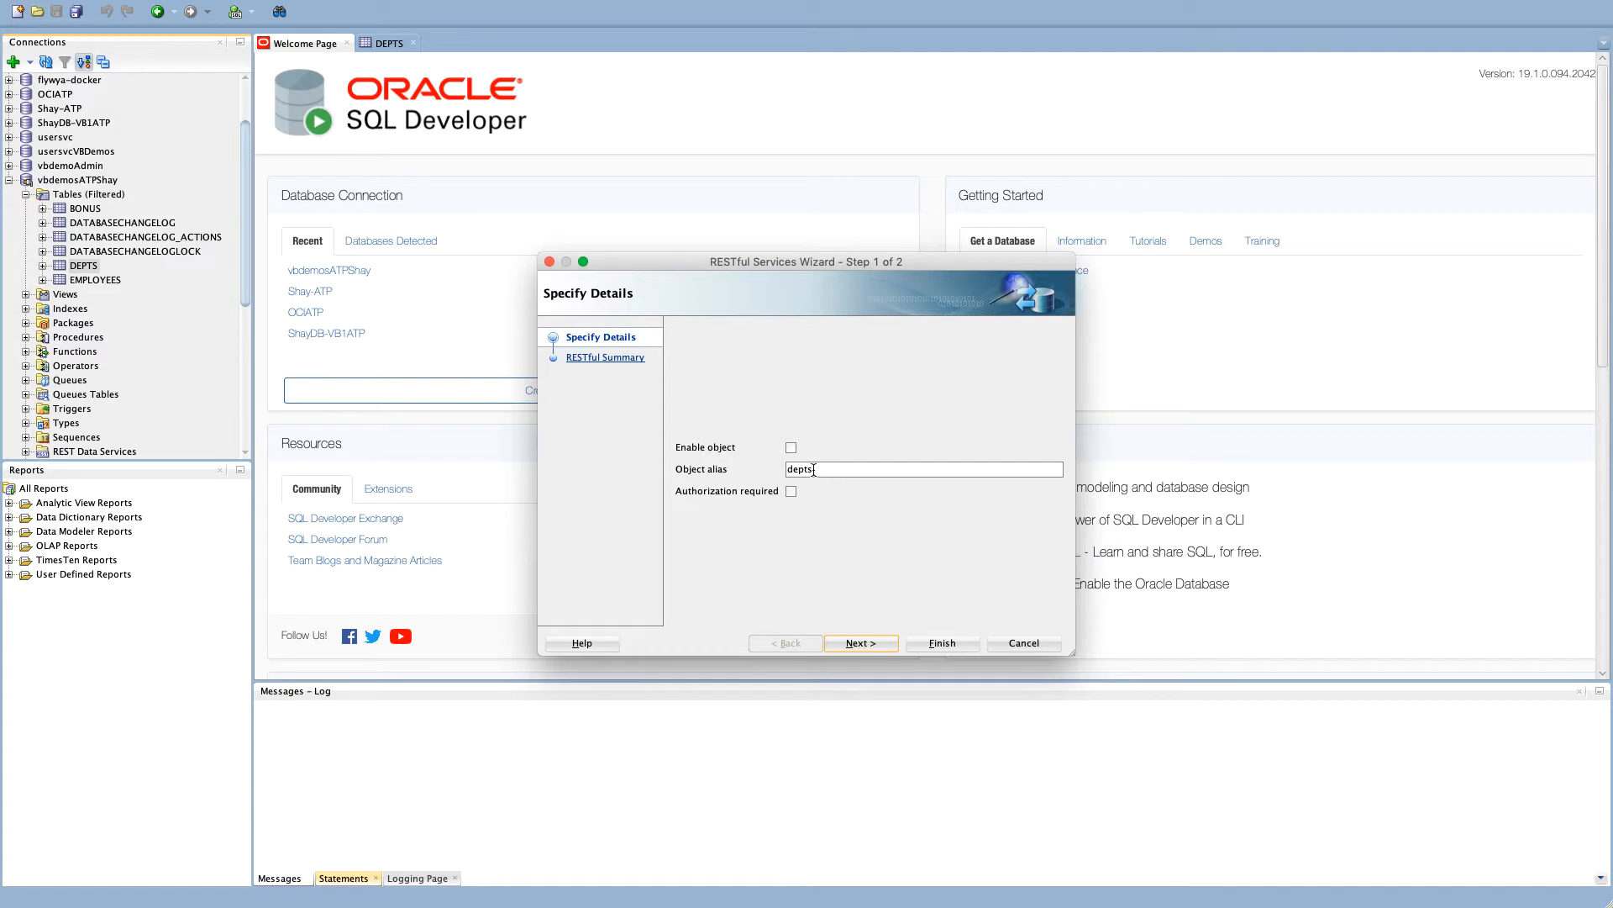
{"action": "left_click", "coordinate": [792, 447]}
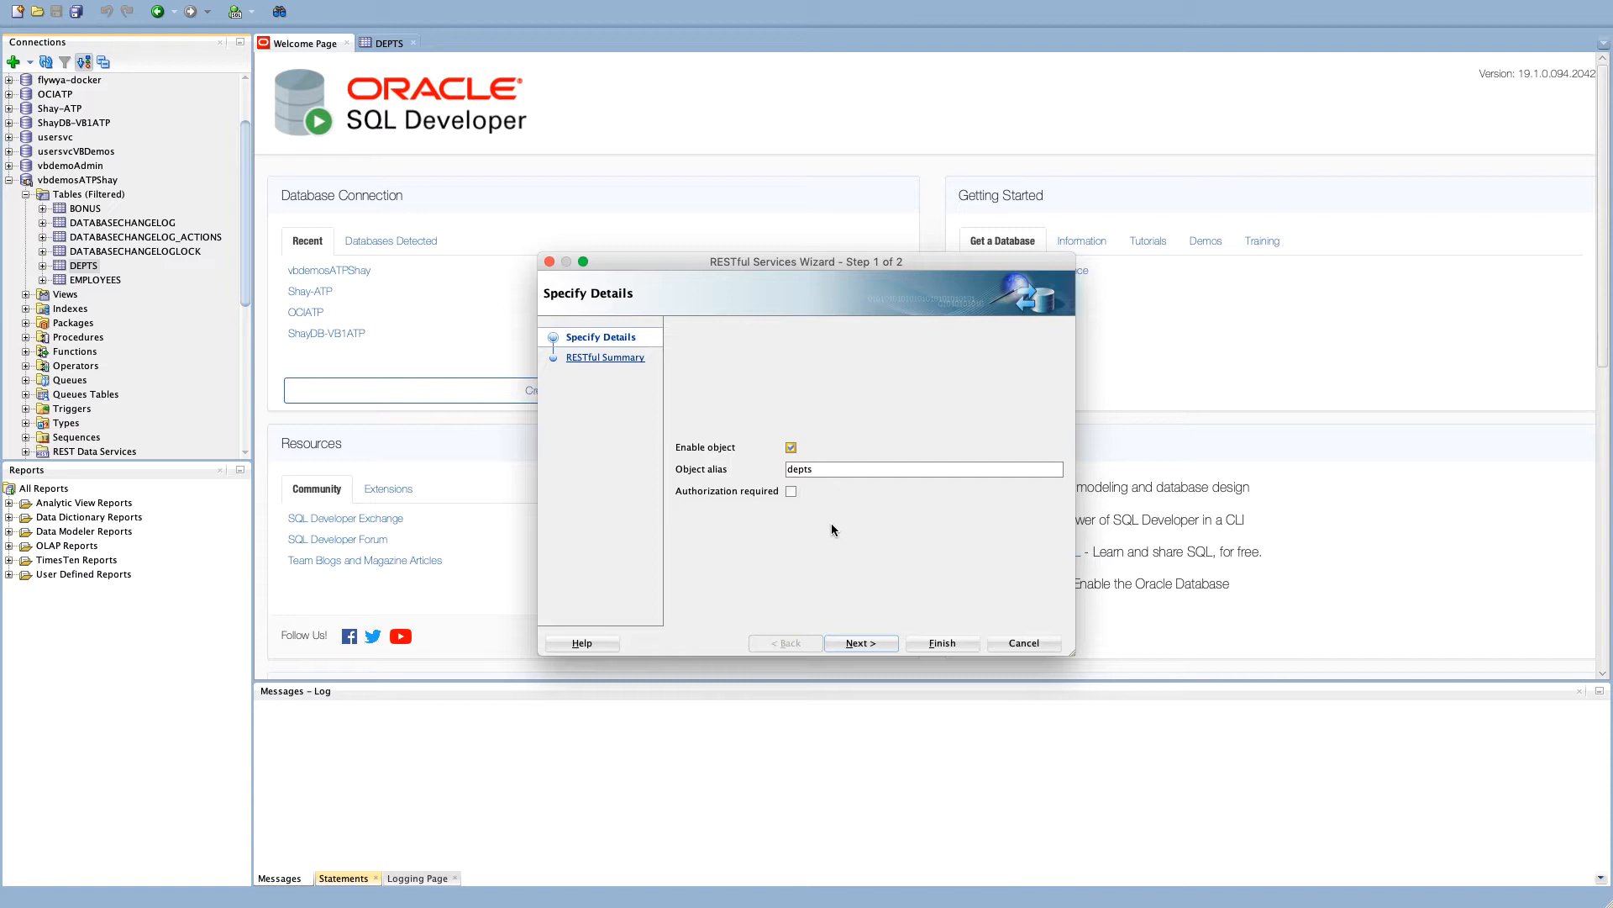
{"action": "left_click", "coordinate": [860, 644]}
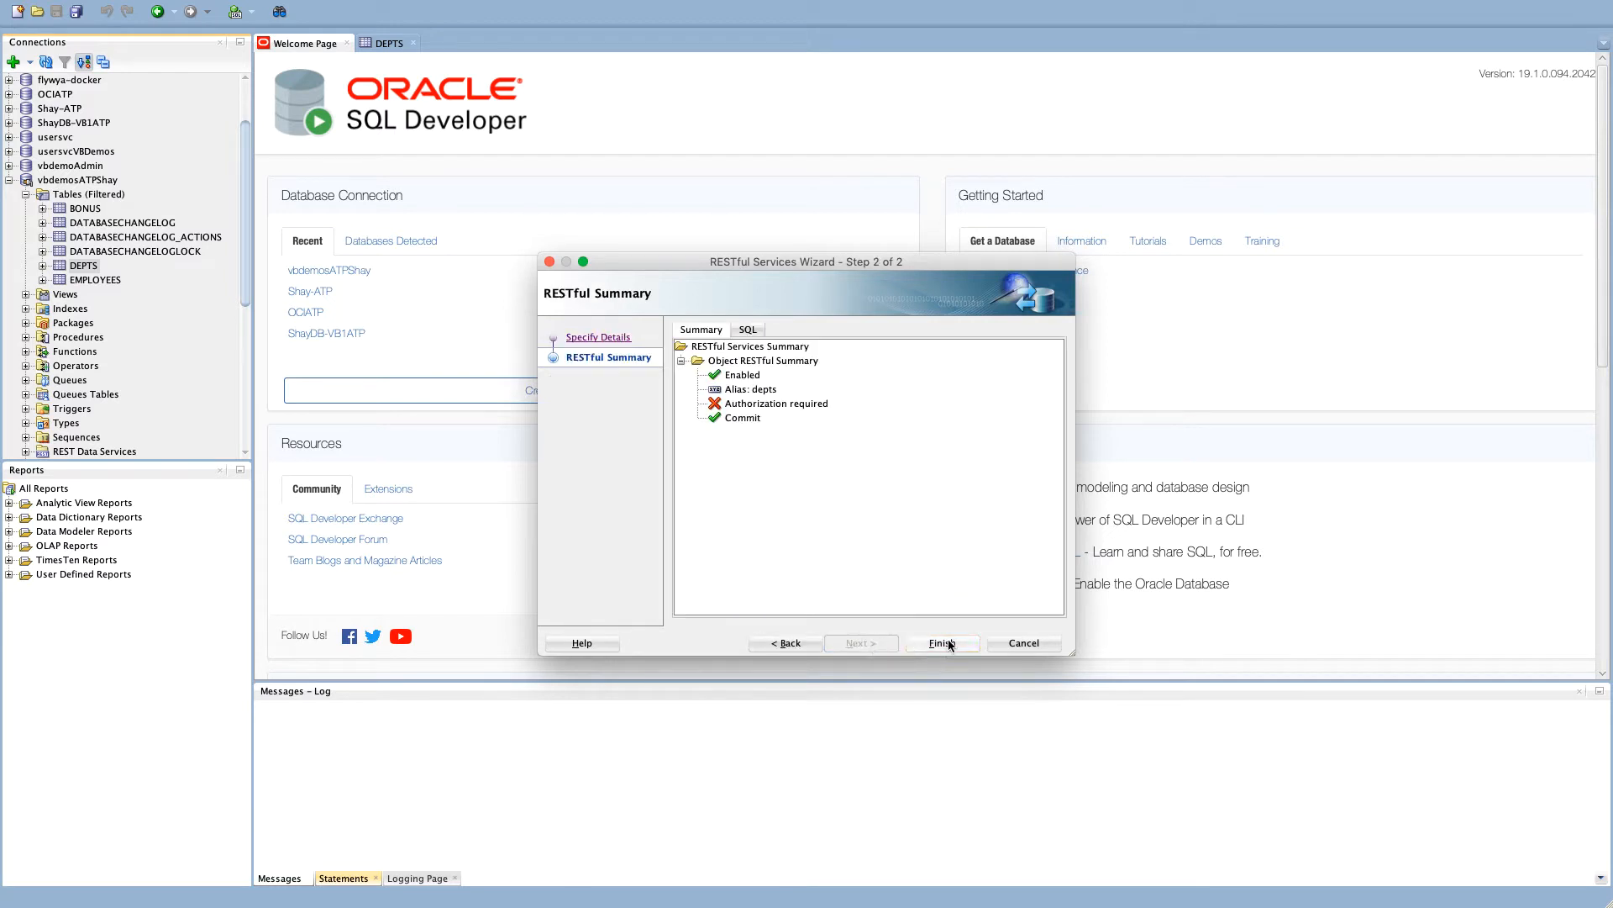
{"action": "left_click", "coordinate": [941, 644]}
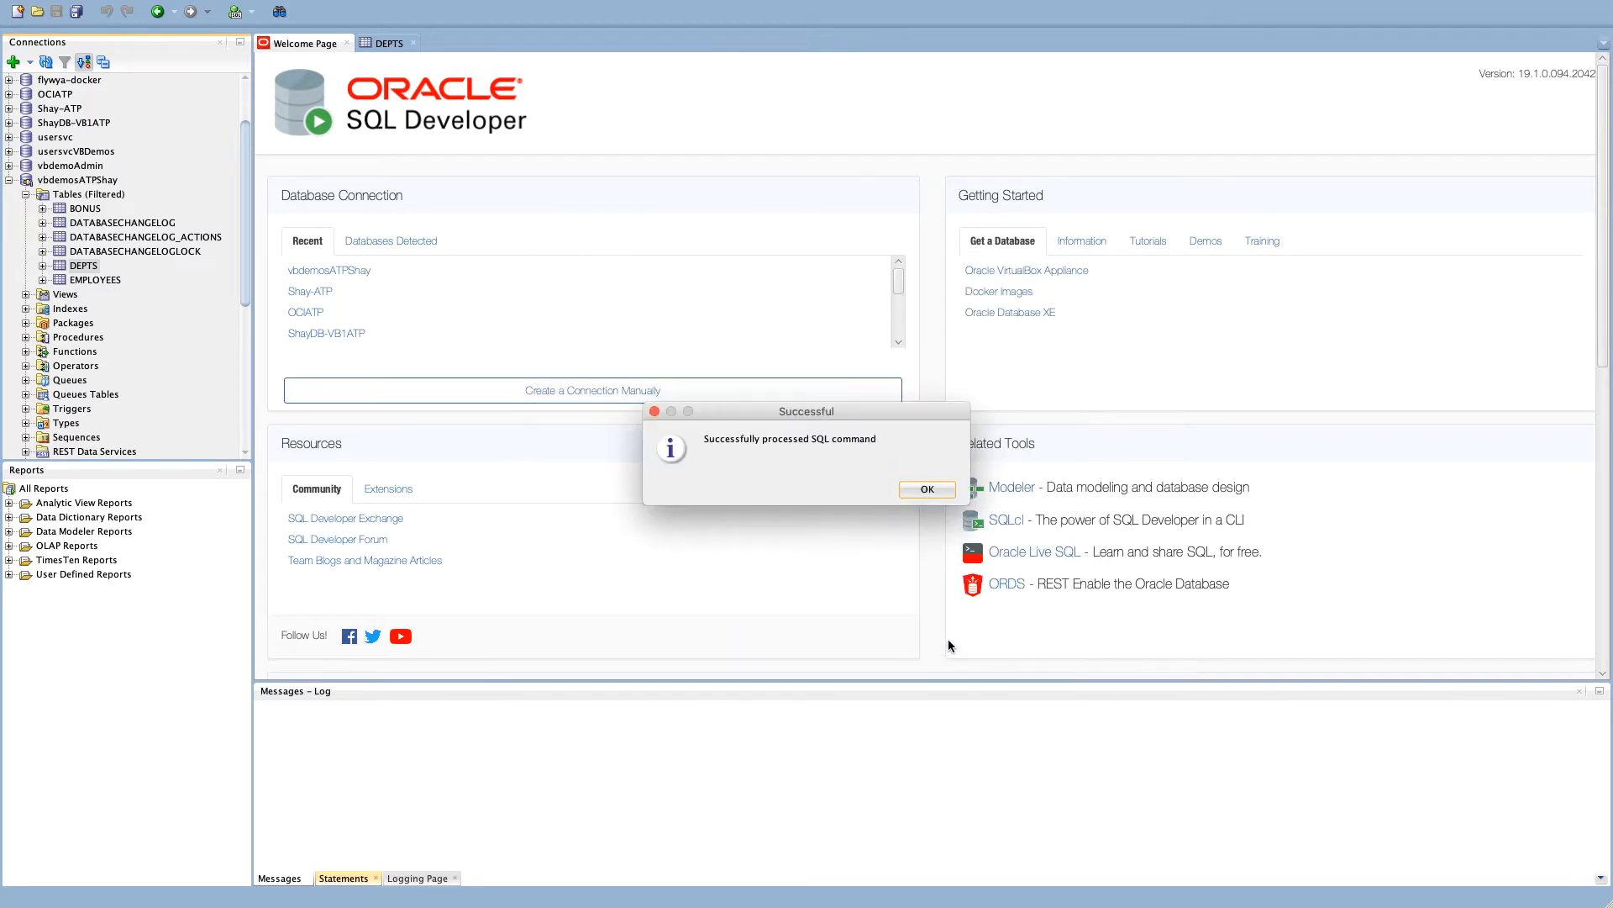
{"action": "left_click", "coordinate": [925, 489]}
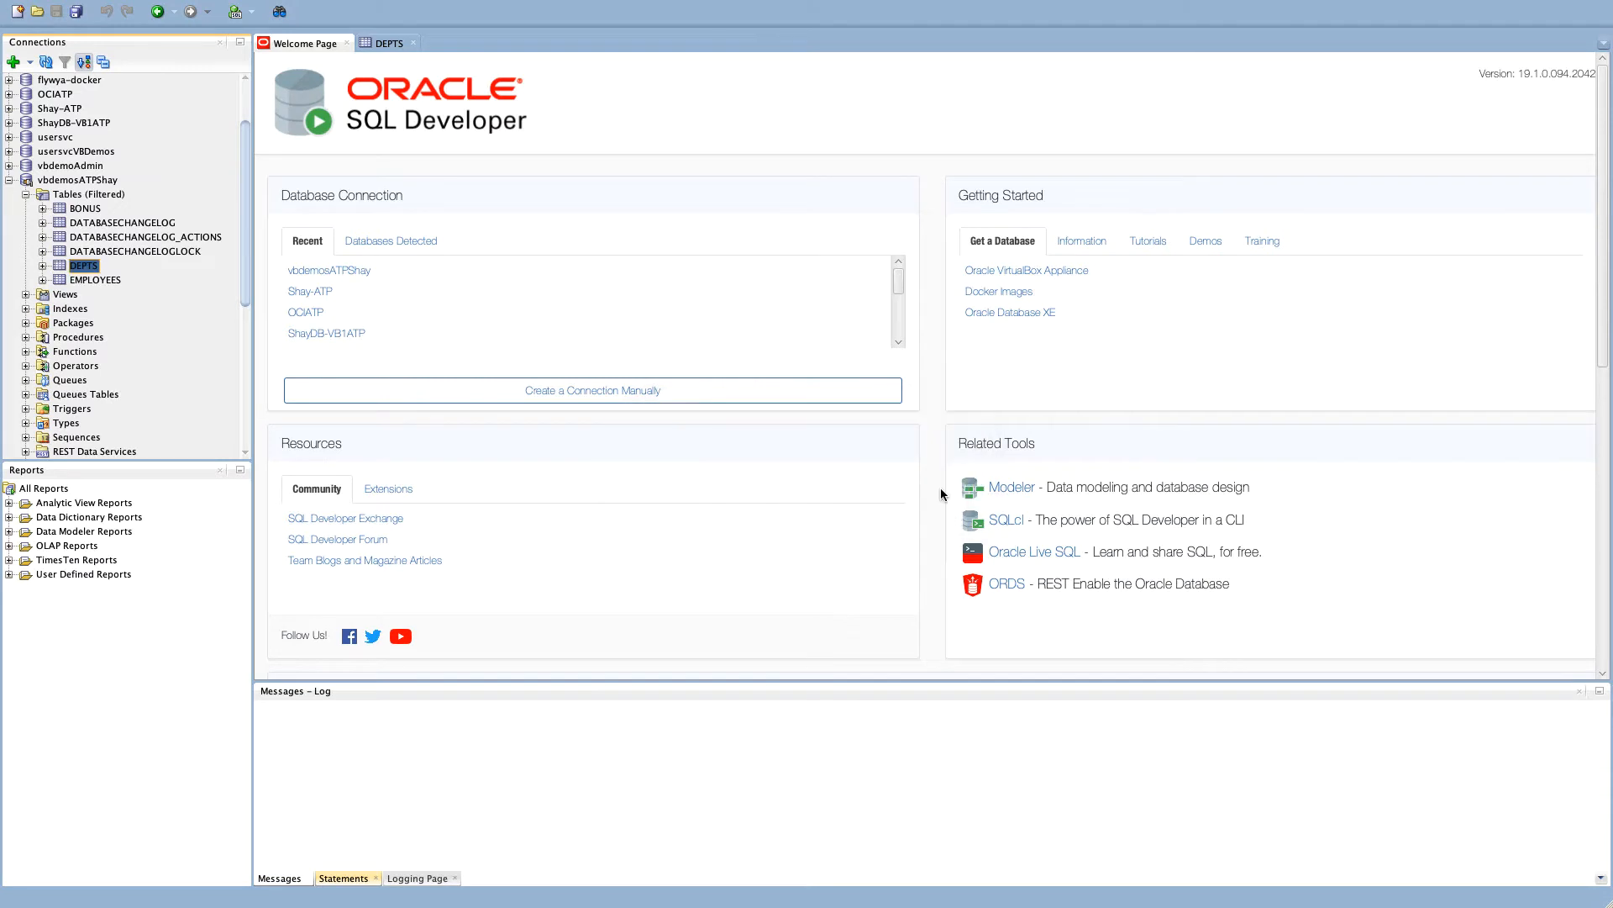
{"action": "mouse_move", "coordinate": [797, 470]}
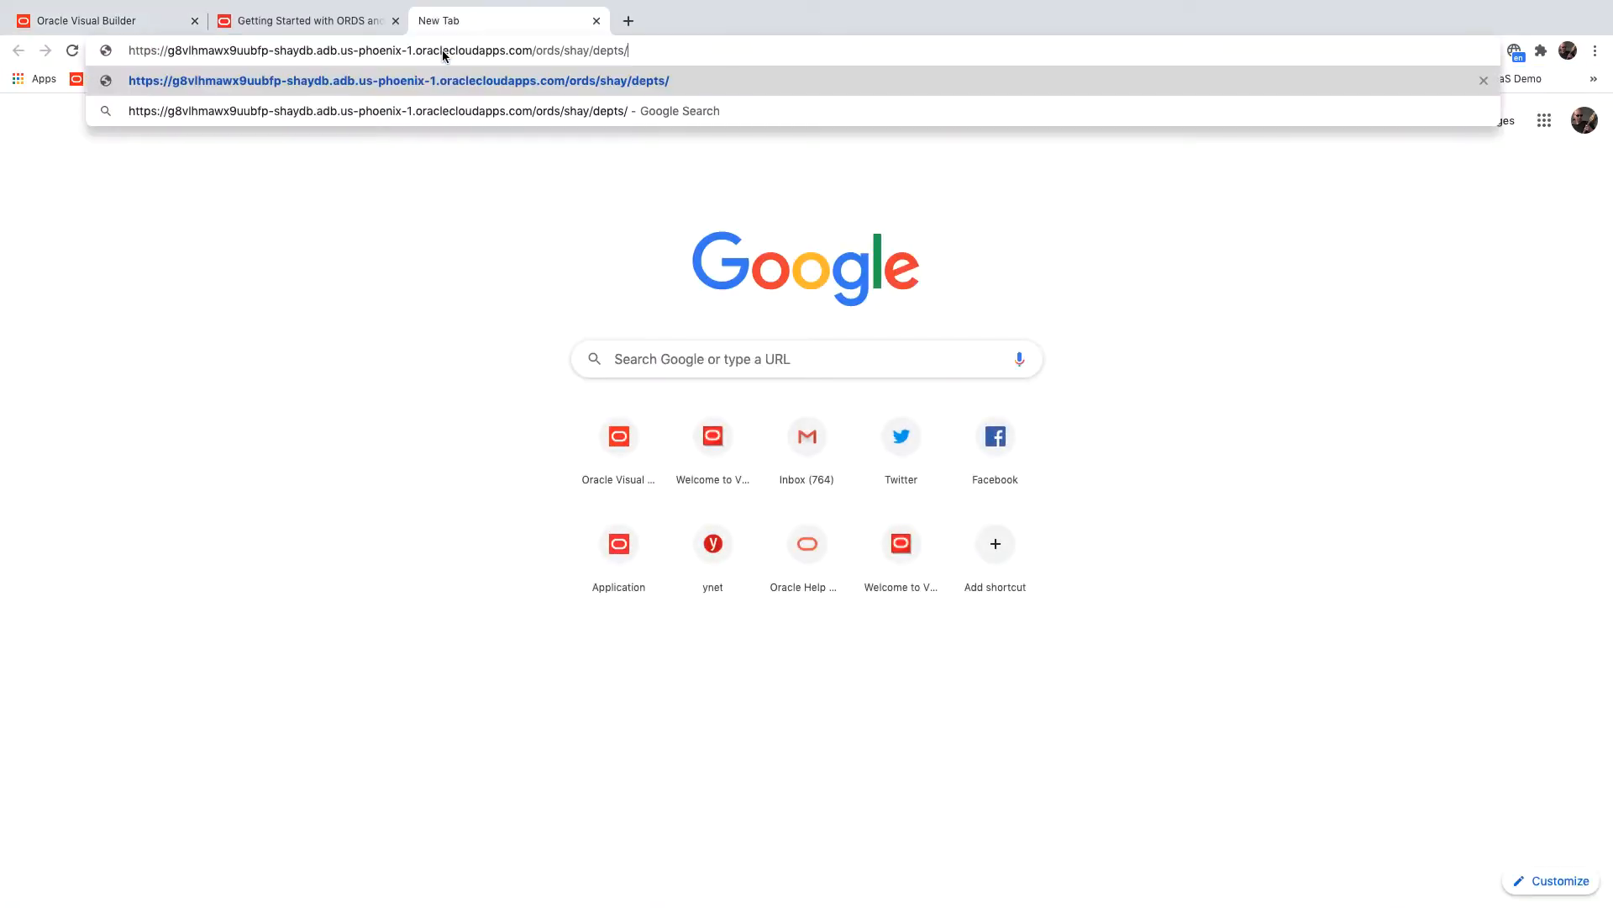
Load ords/shay/depts/ so the IT and Sales records return as JSON with their count.
{"action": "key", "text": "Enter"}
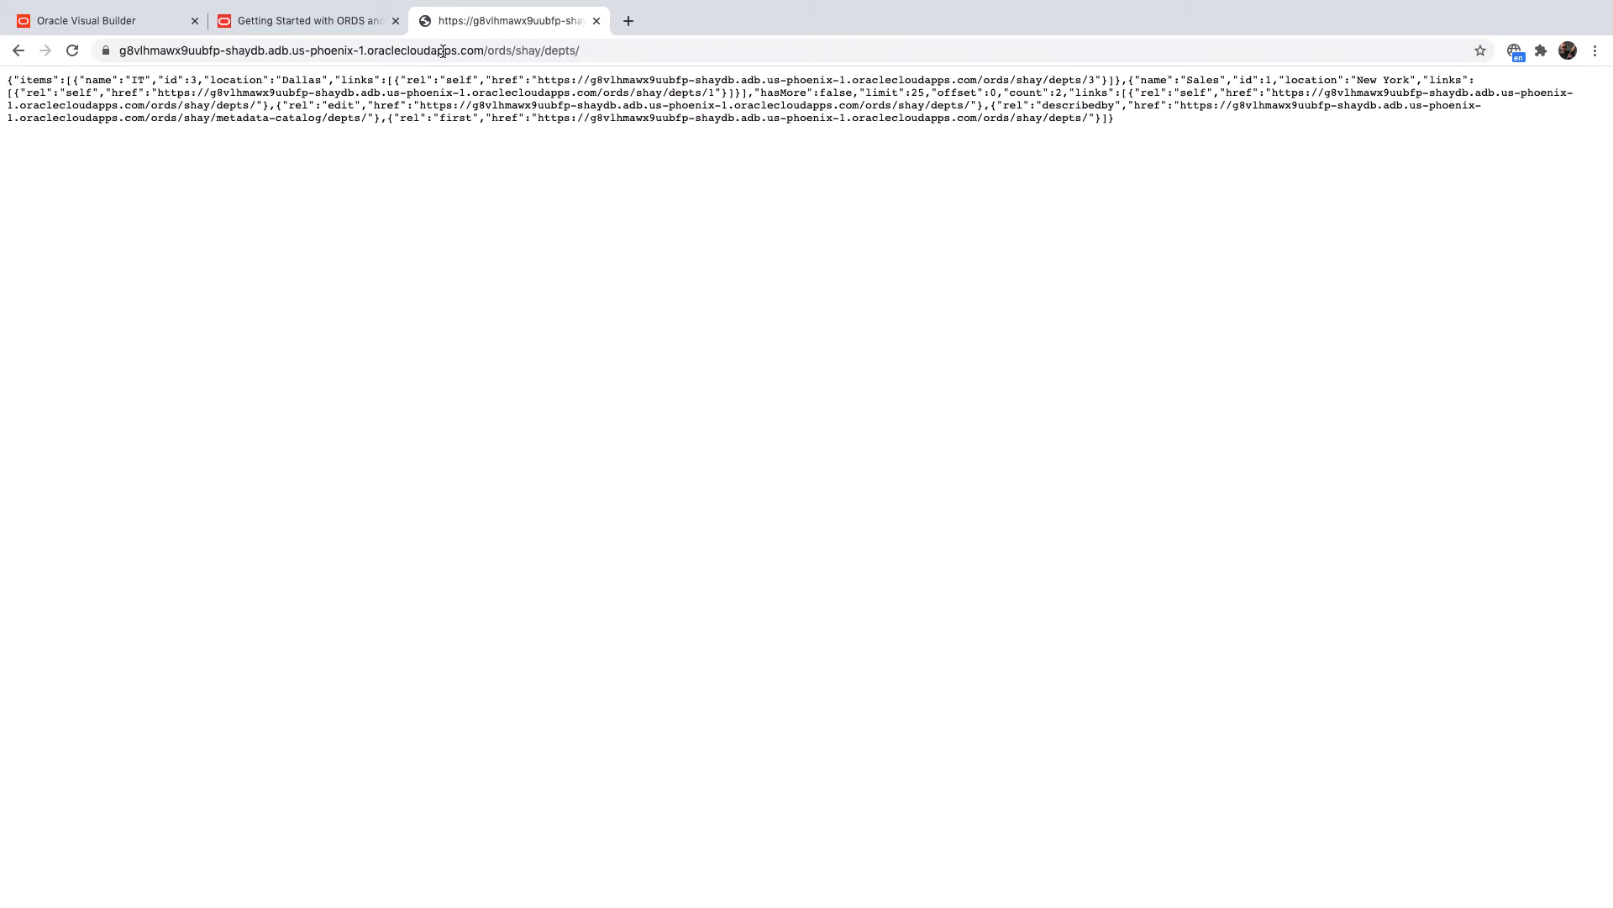
{"action": "double_click", "coordinate": [442, 49]}
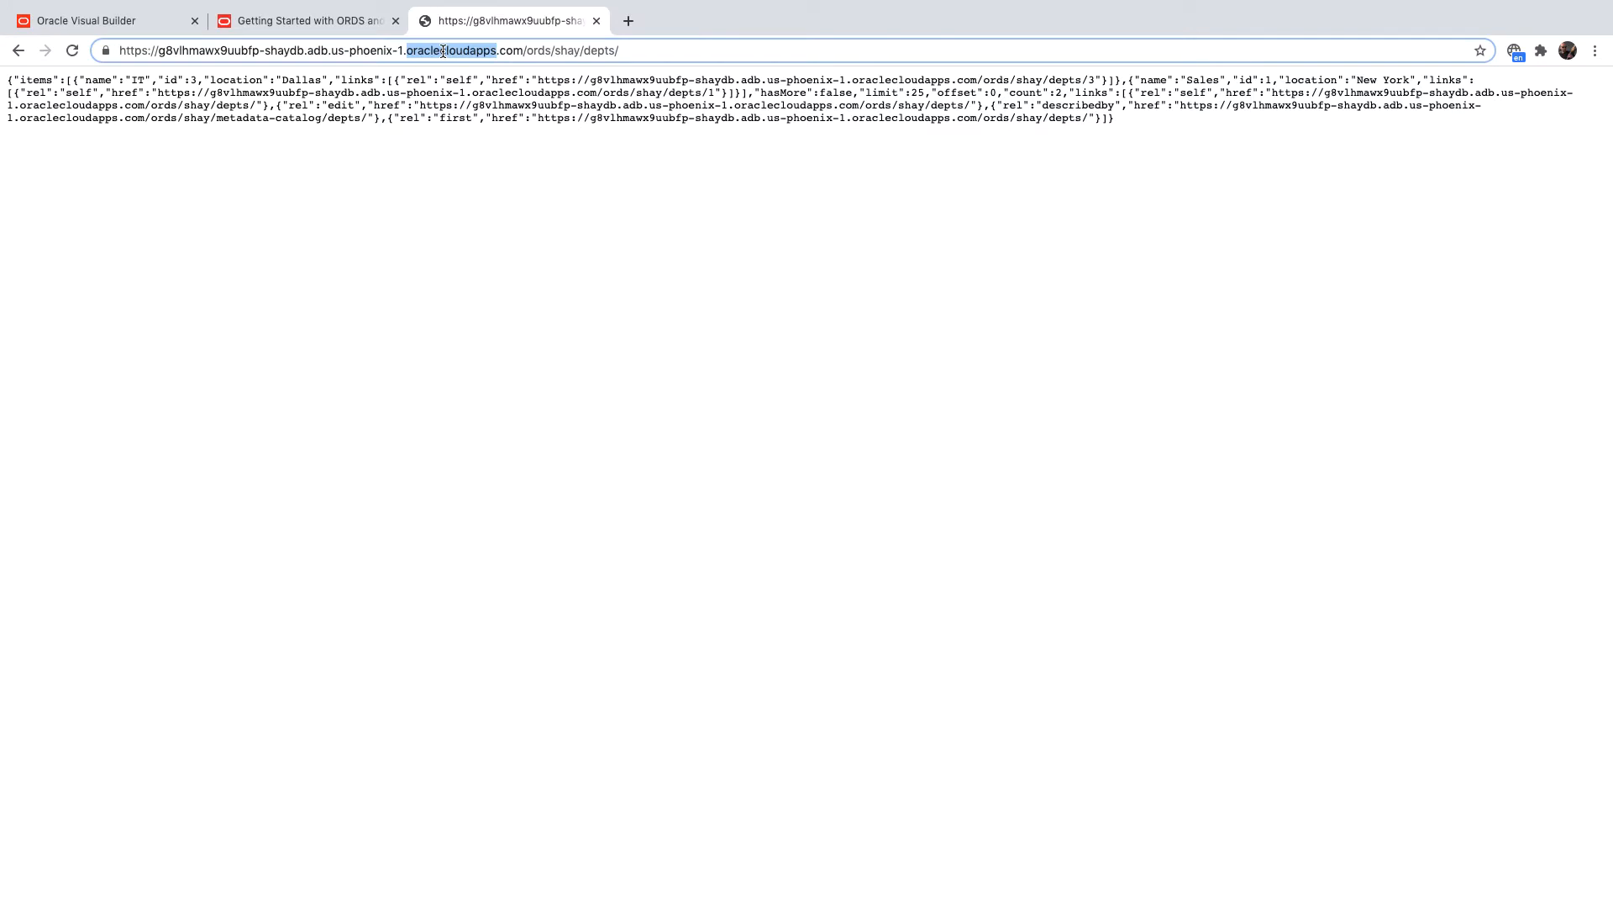
{"action": "double_click", "coordinate": [599, 49]}
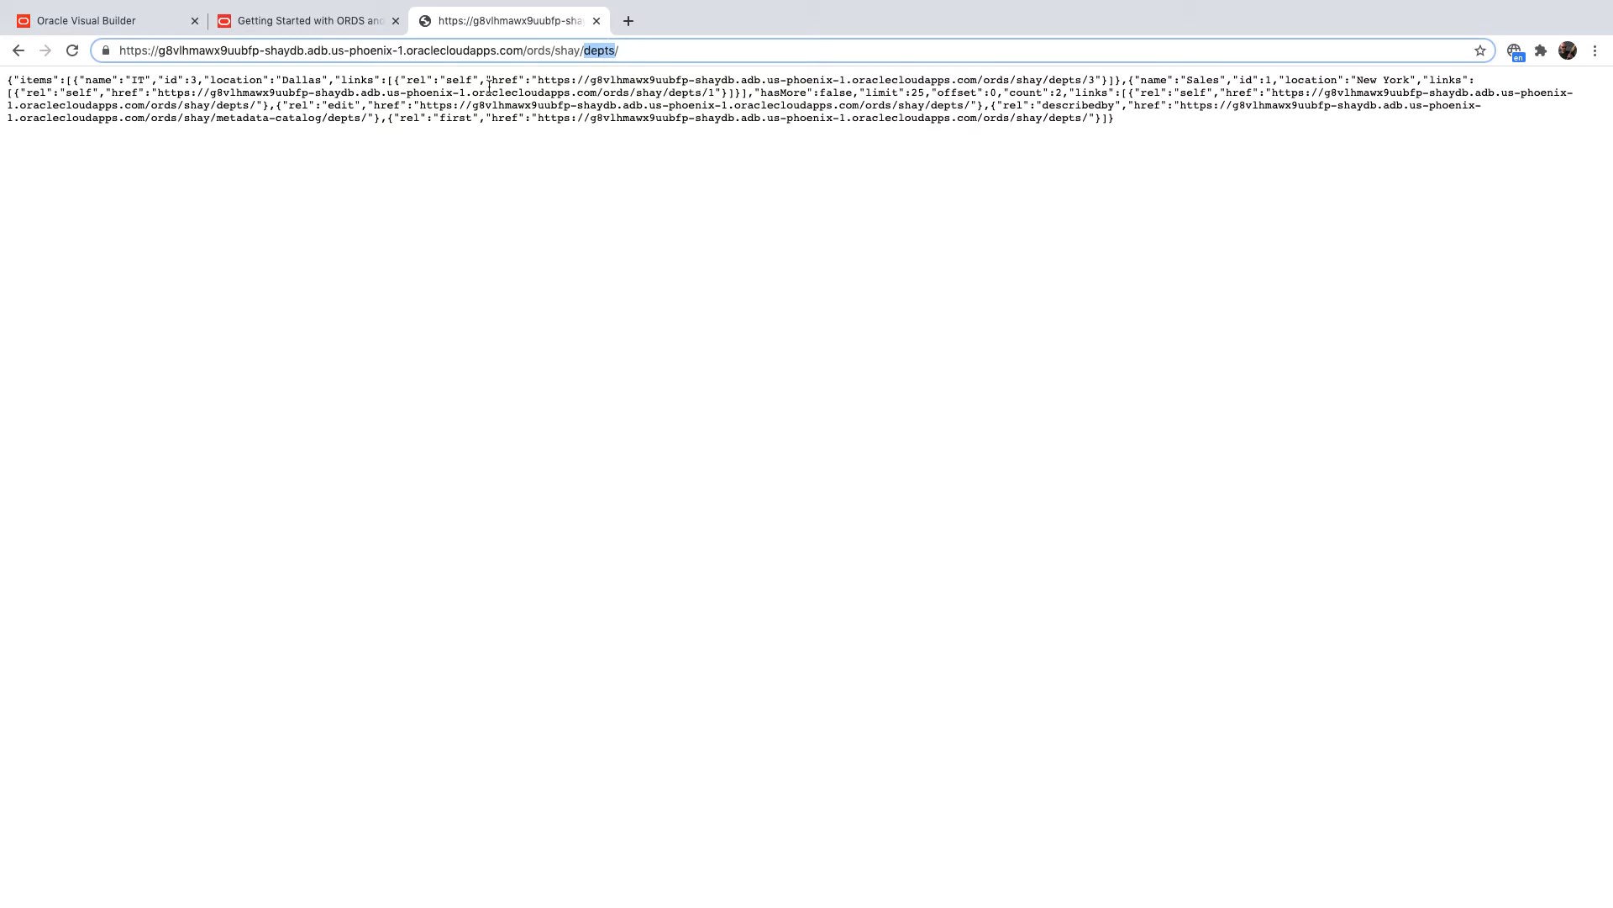
{"action": "mouse_move", "coordinate": [1004, 93]}
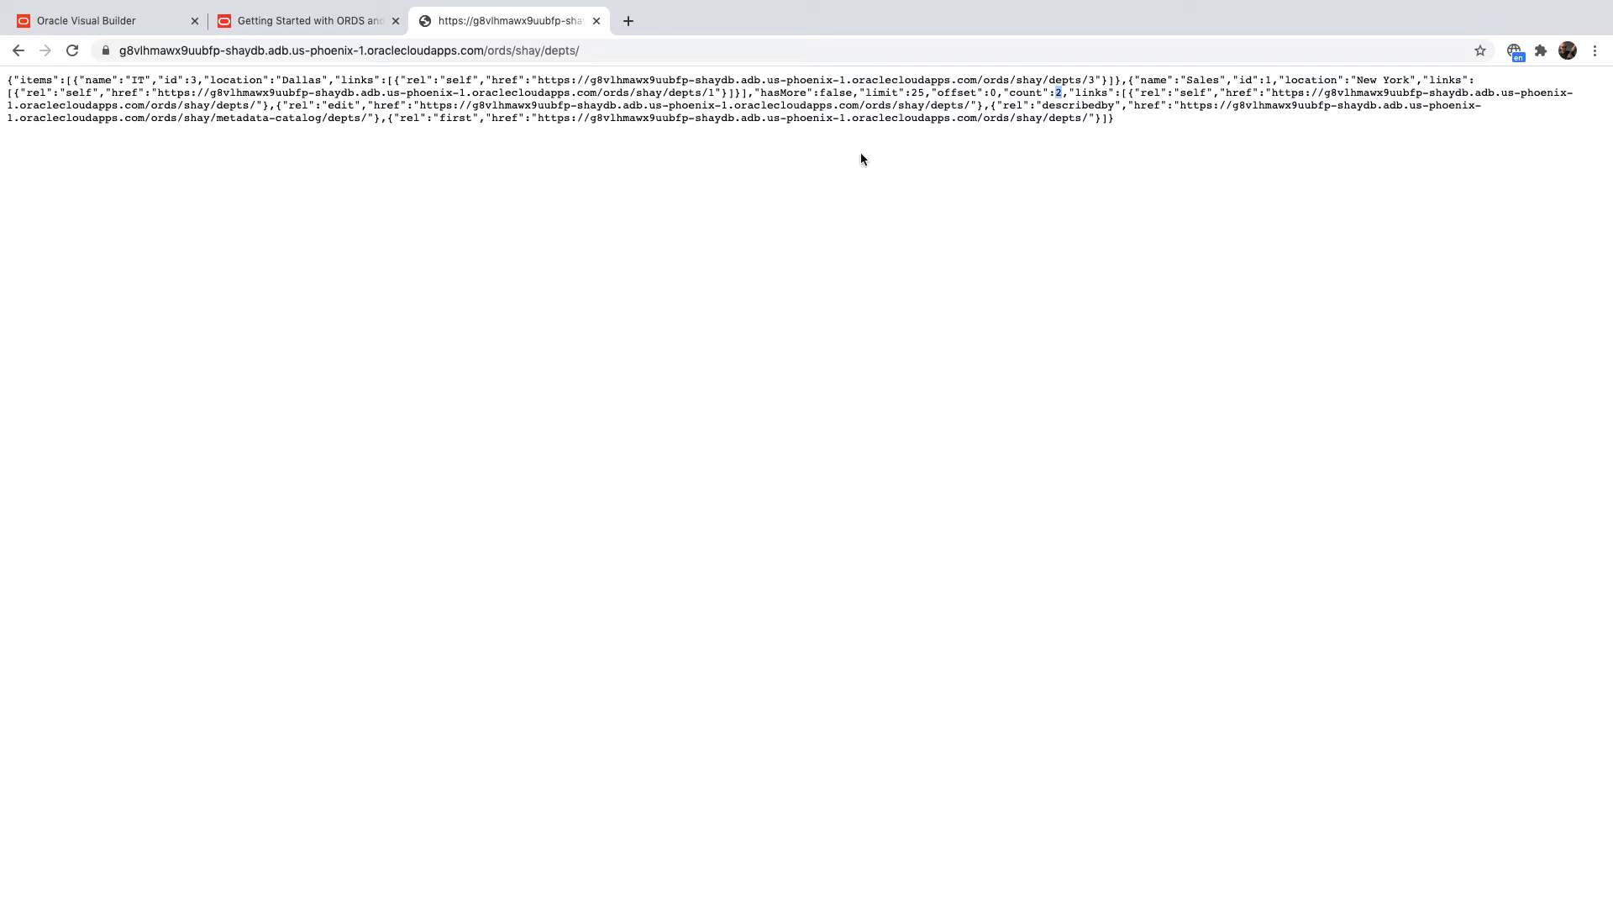
{"action": "double_click", "coordinate": [1398, 80]}
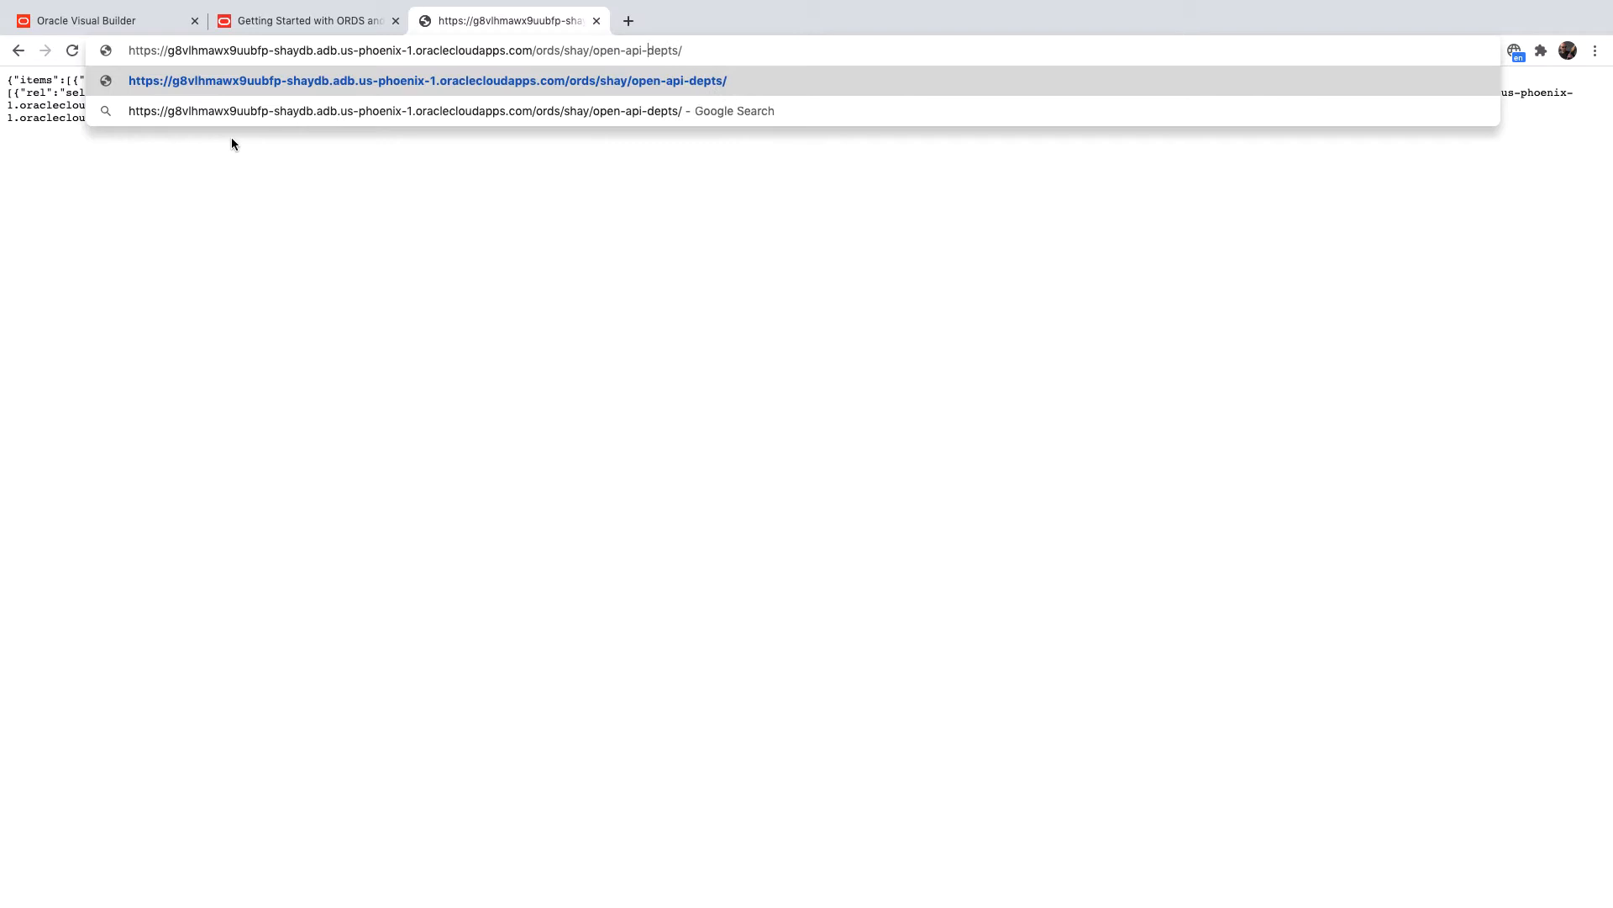
Load ords/shay/open-api-catalog/depts/ to get the Swagger 2.0 description and select its address.
{"action": "type", "text": "catalog/"}
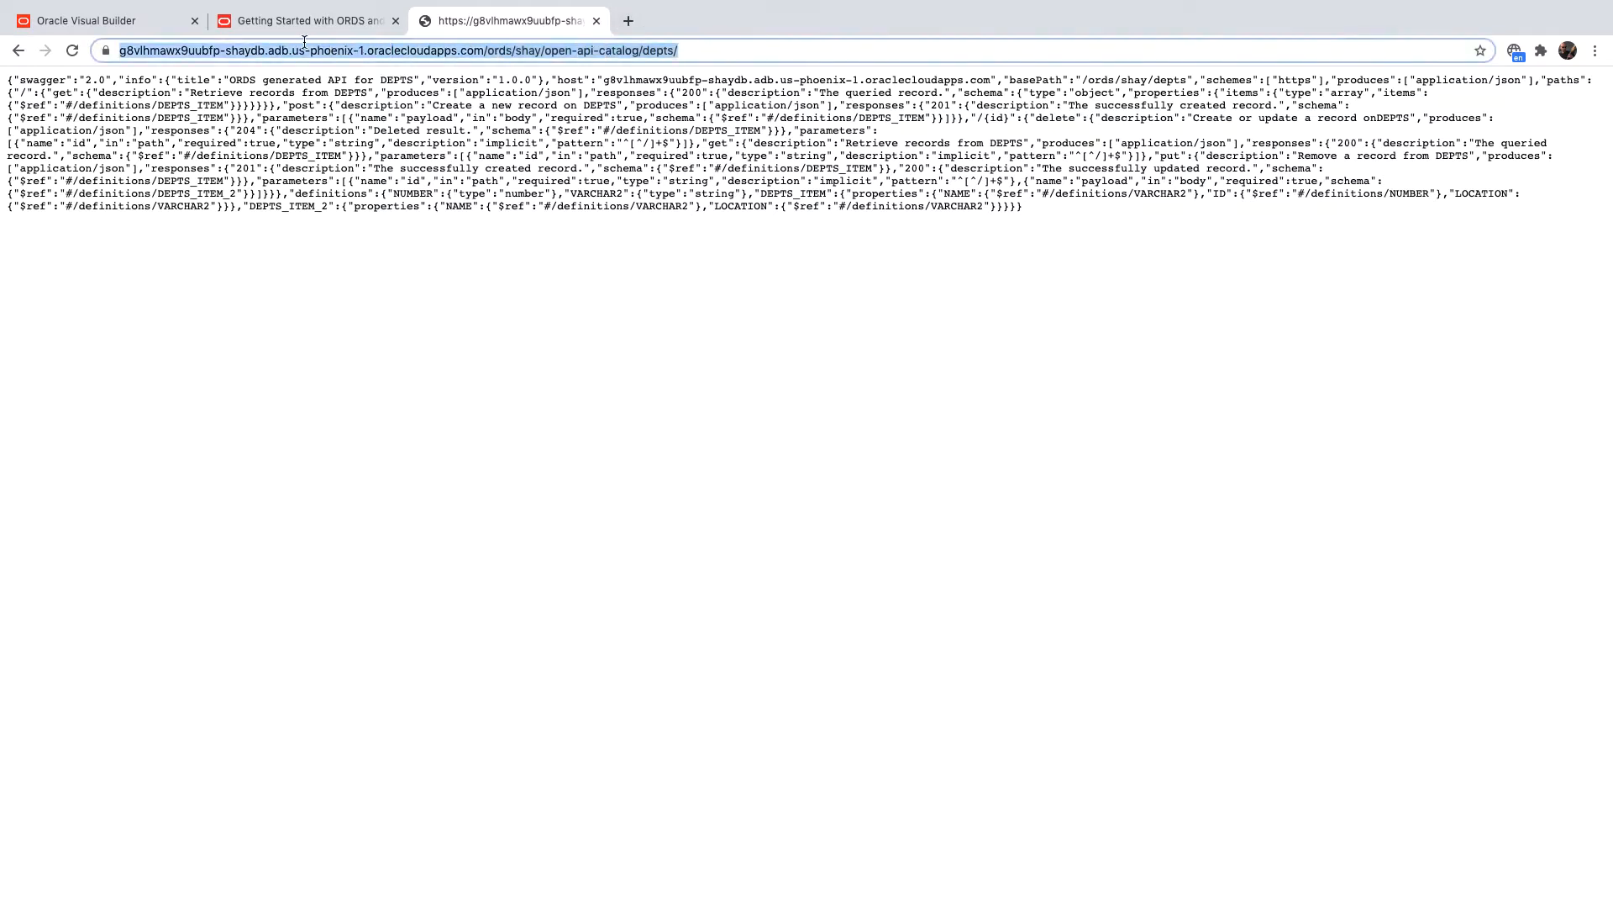
{"action": "left_click", "coordinate": [97, 20]}
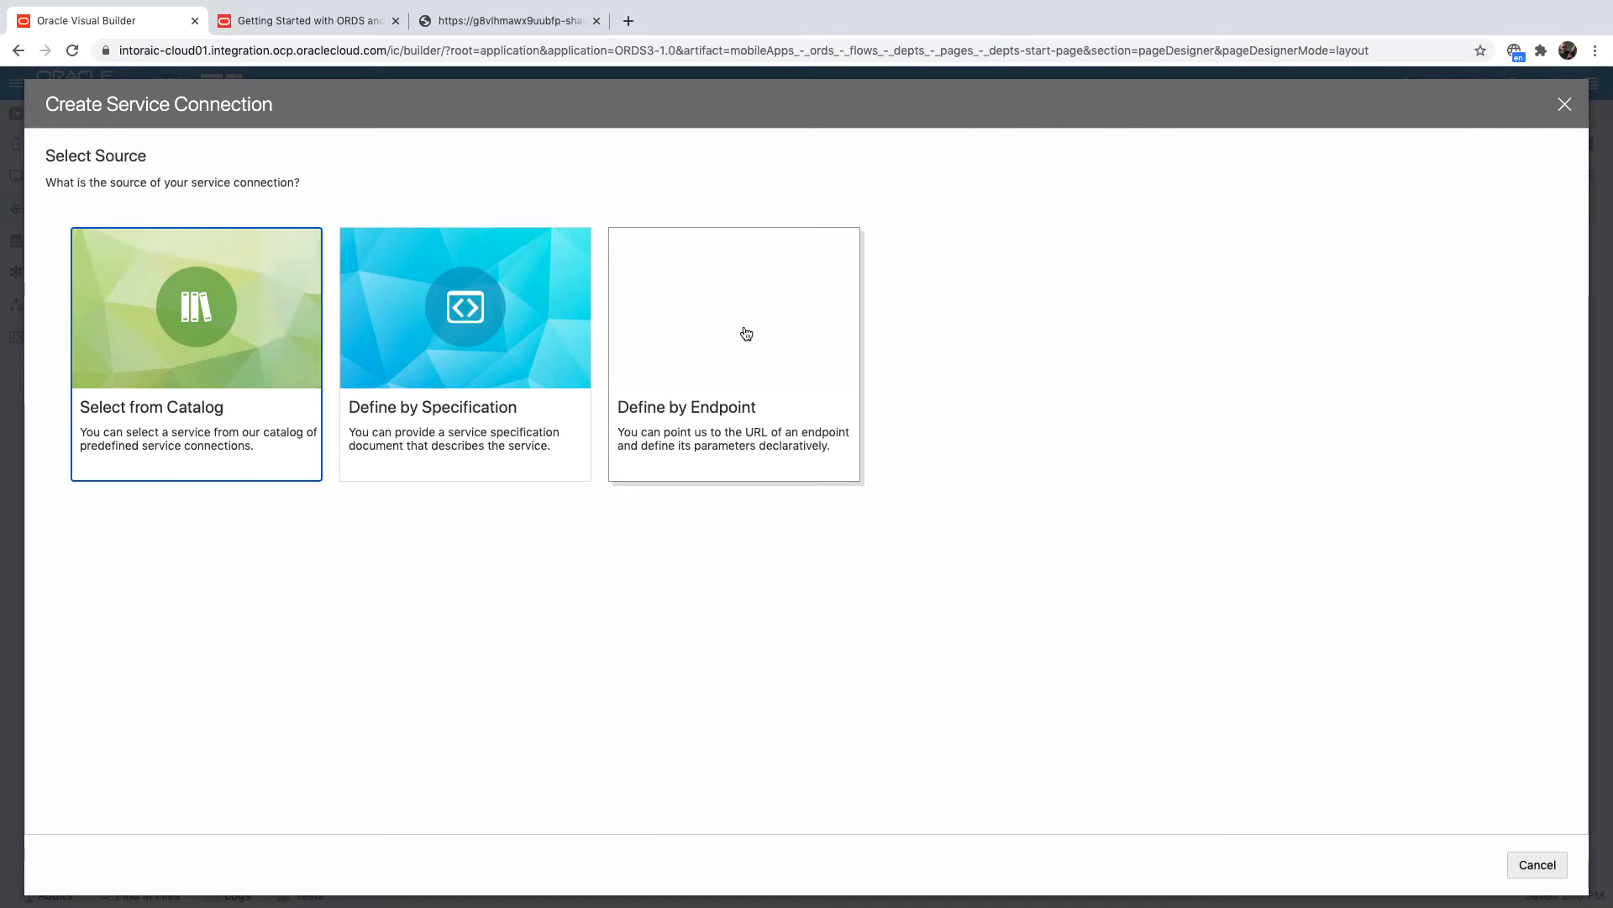
{"action": "mouse_move", "coordinate": [524, 392]}
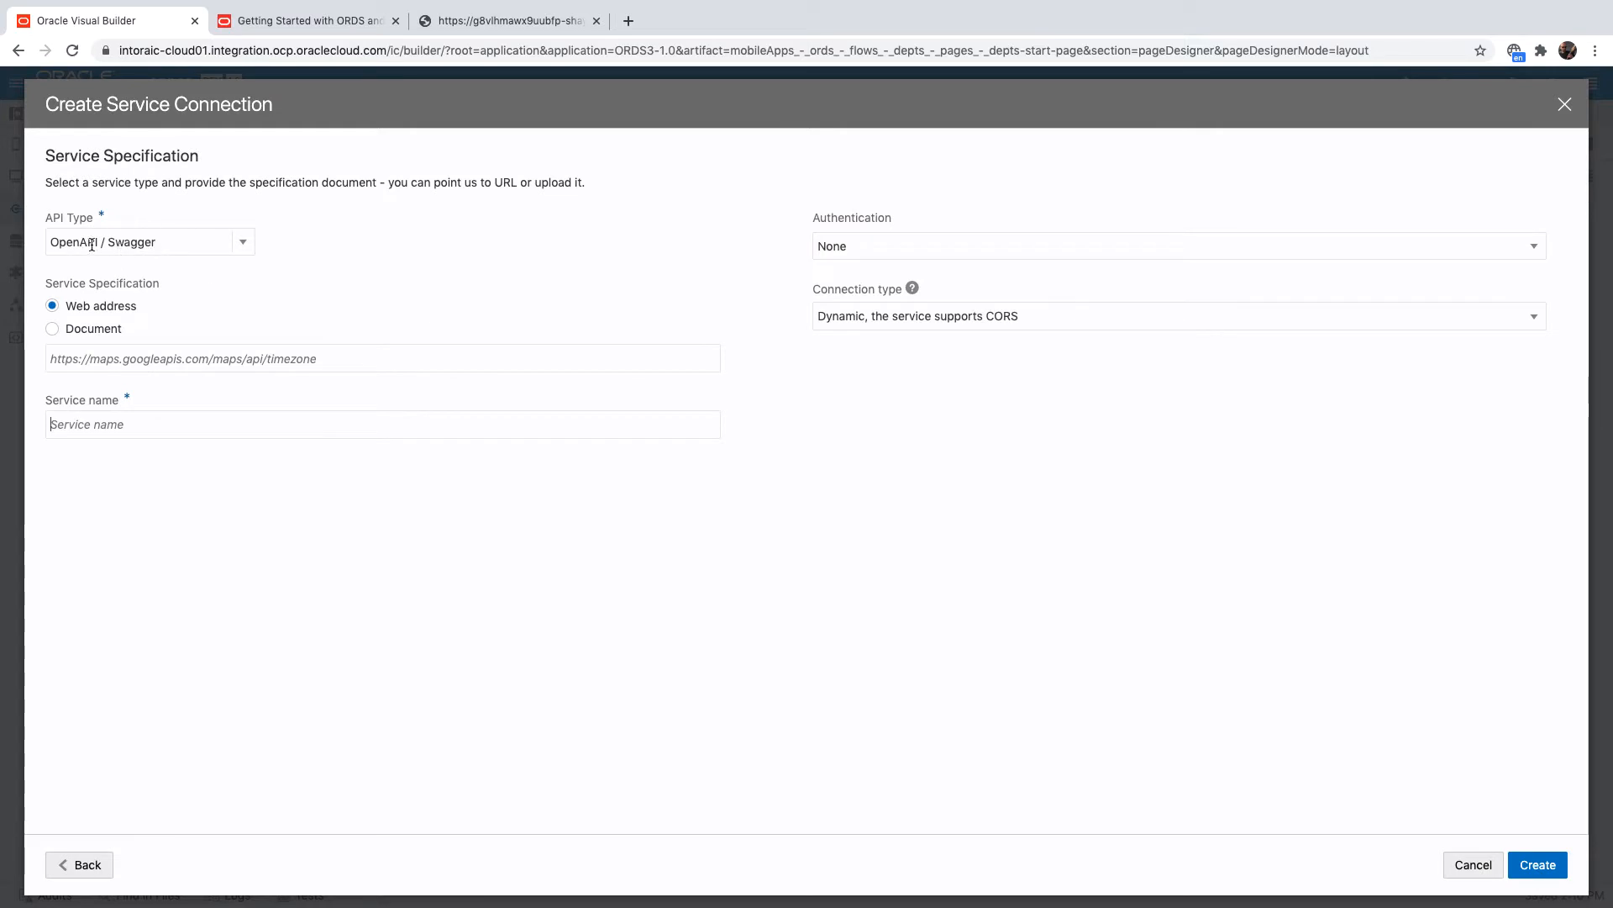
Create service connection ordsShayOpenApiCatalogDepts from the pasted OpenAPI catalog web address.
{"action": "left_click", "coordinate": [381, 358]}
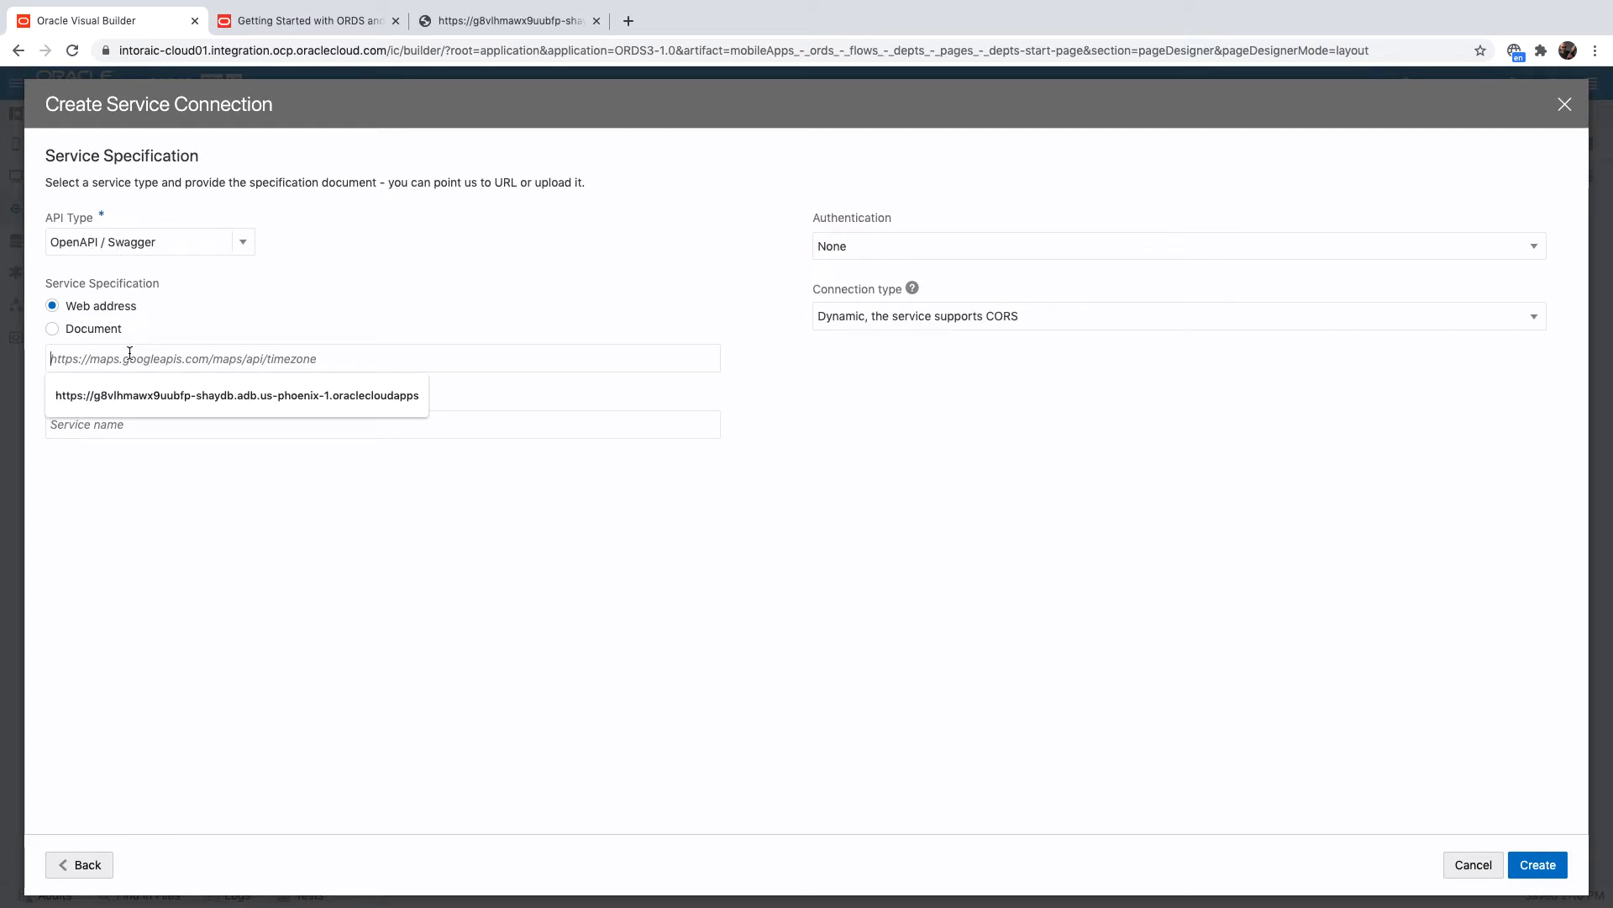
{"action": "type", "text": "https://g8vlhmawx9uubfp-shaydb.adb.us-phoenix-1.oraclecloudapps.com/ords/shay/open-api-catalog/depts/"}
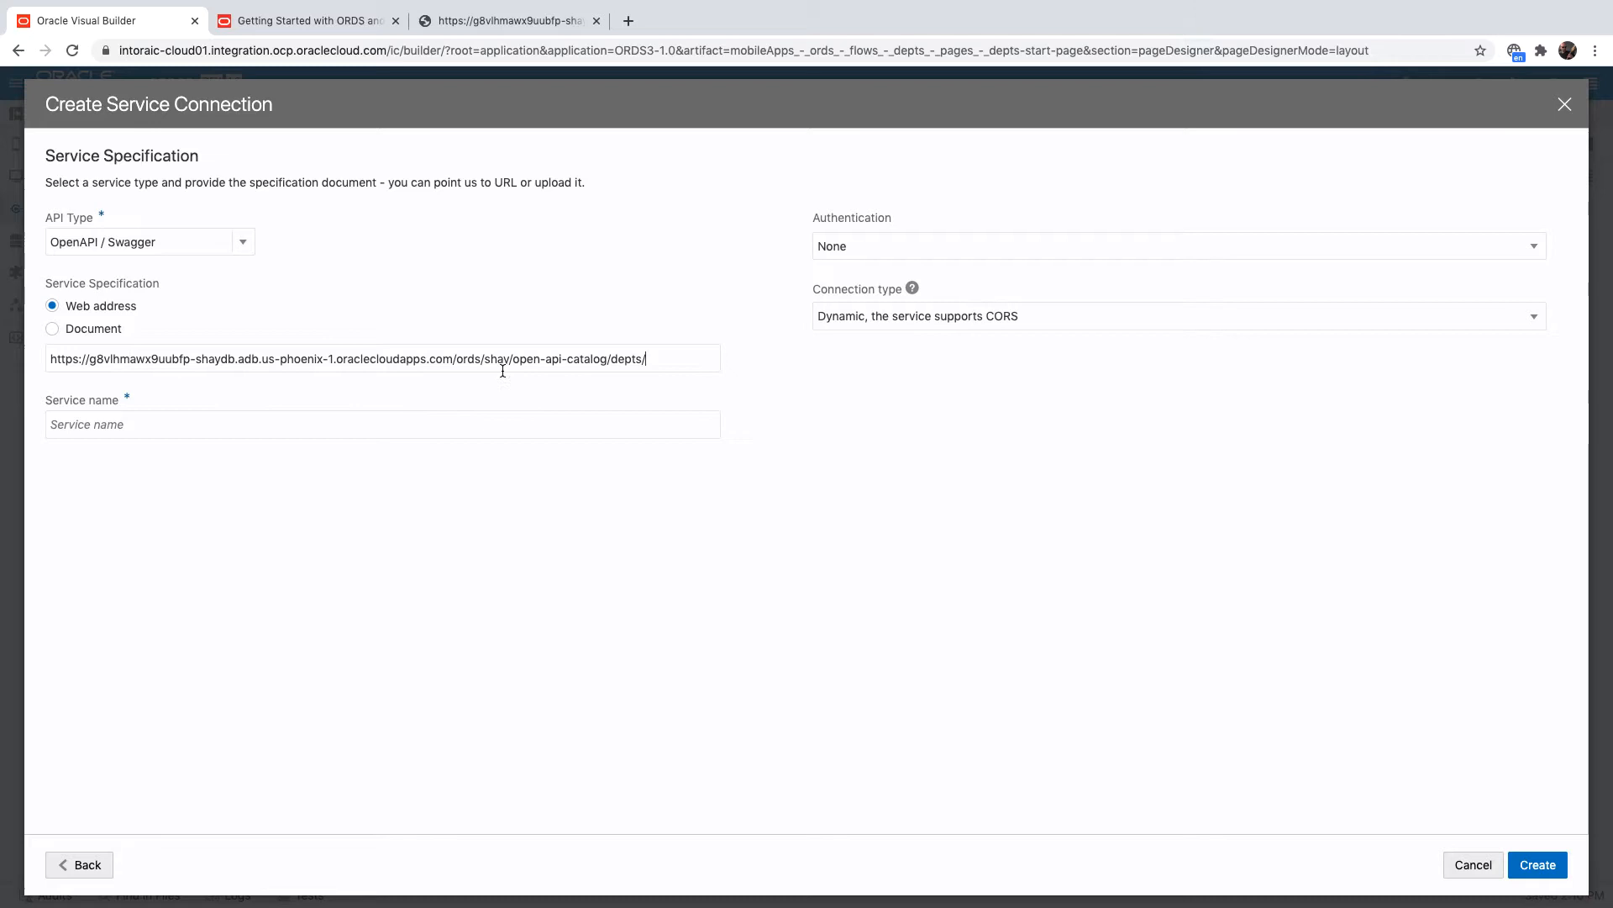
{"action": "mouse_move", "coordinate": [615, 363]}
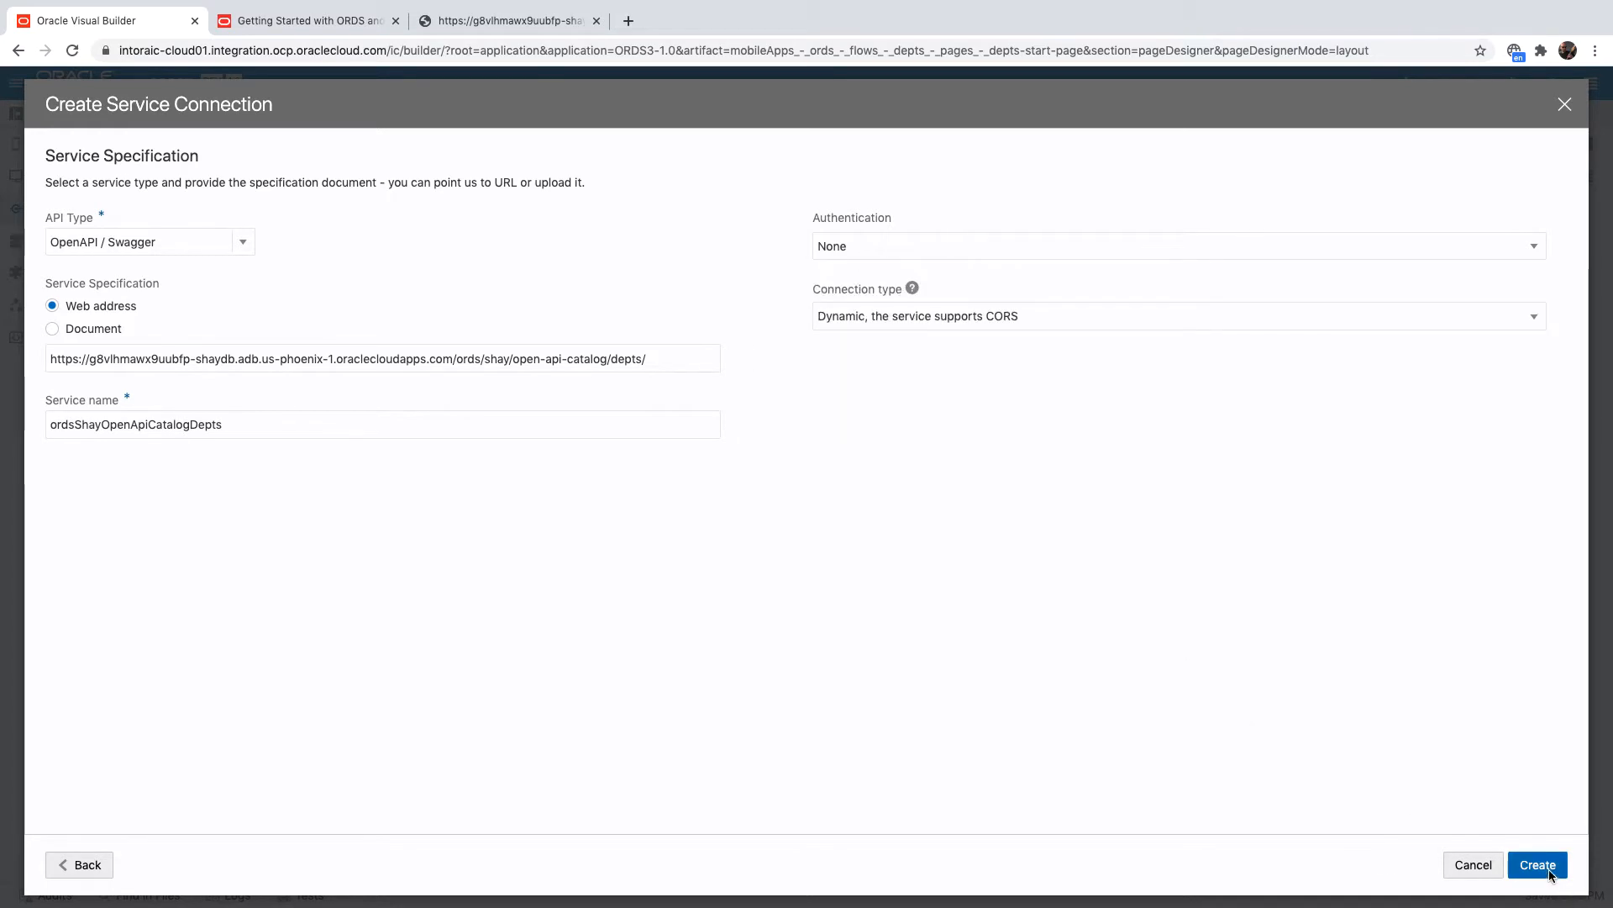
{"action": "left_click", "coordinate": [1538, 864]}
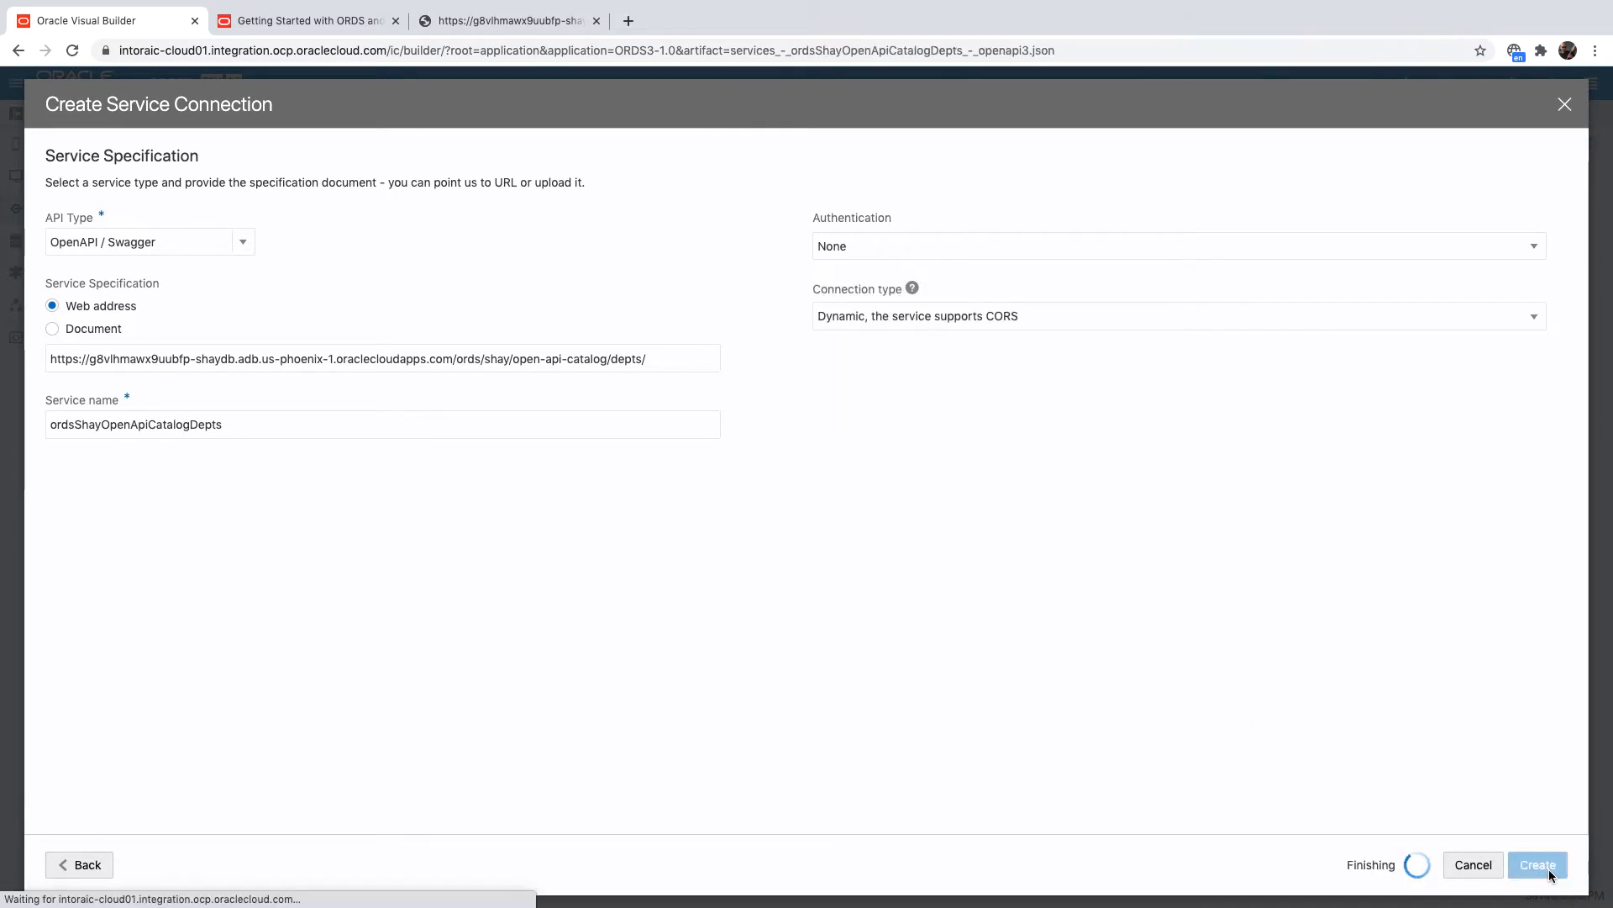
{"action": "left_click", "coordinate": [1538, 863]}
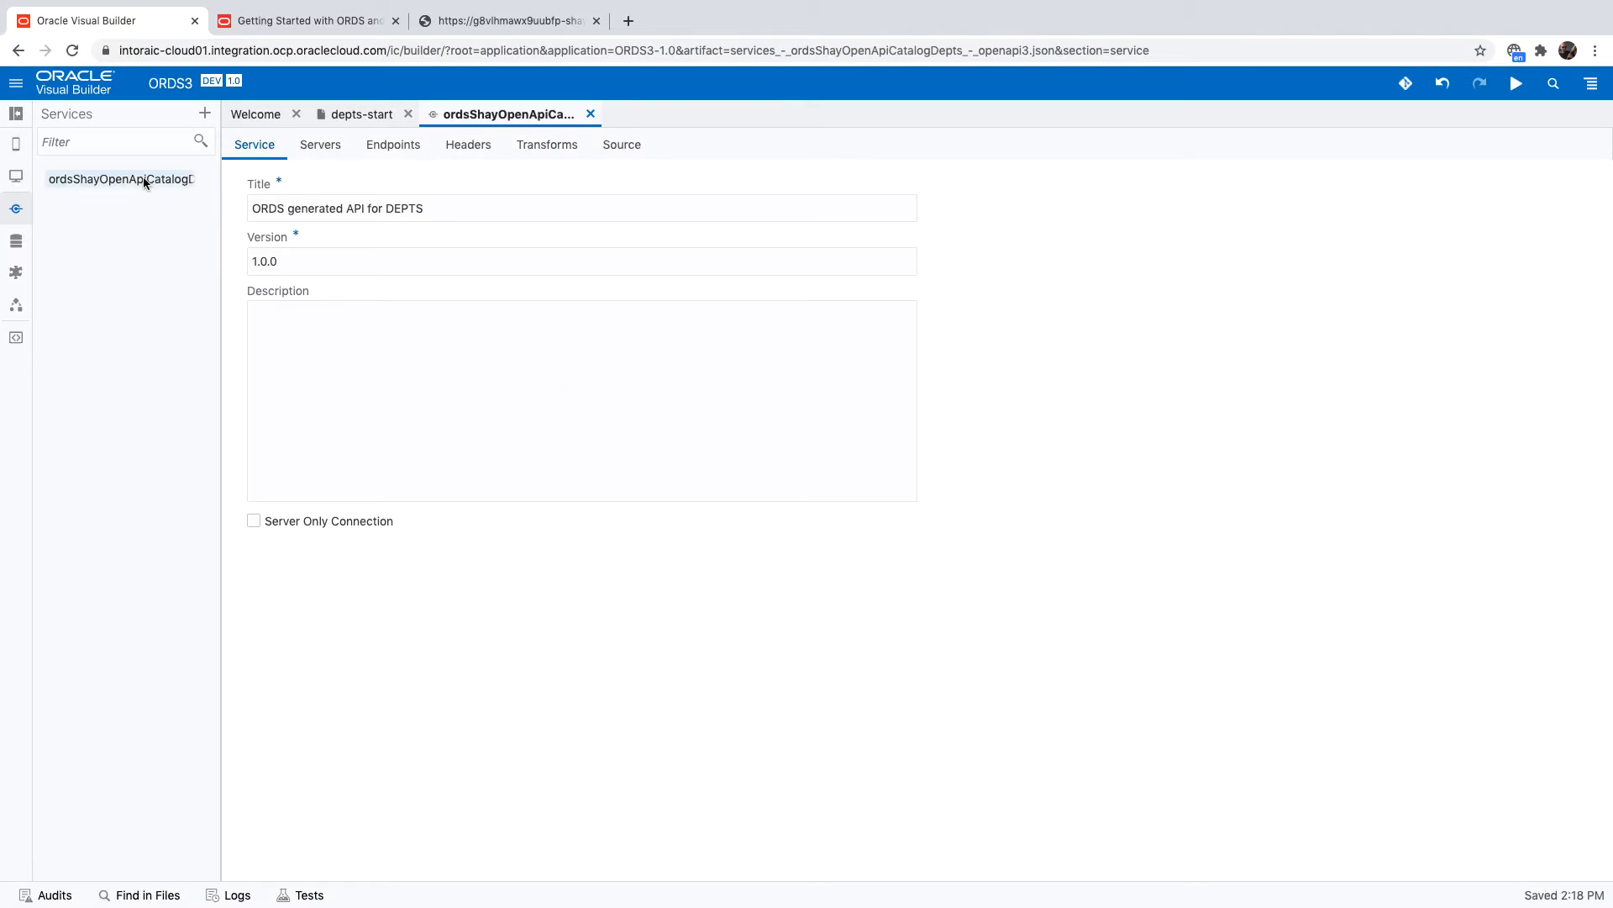
Test the ordsShayOpenApiCatalogDepts get endpoint, receiving a 200 OK response.
{"action": "left_click", "coordinate": [393, 144]}
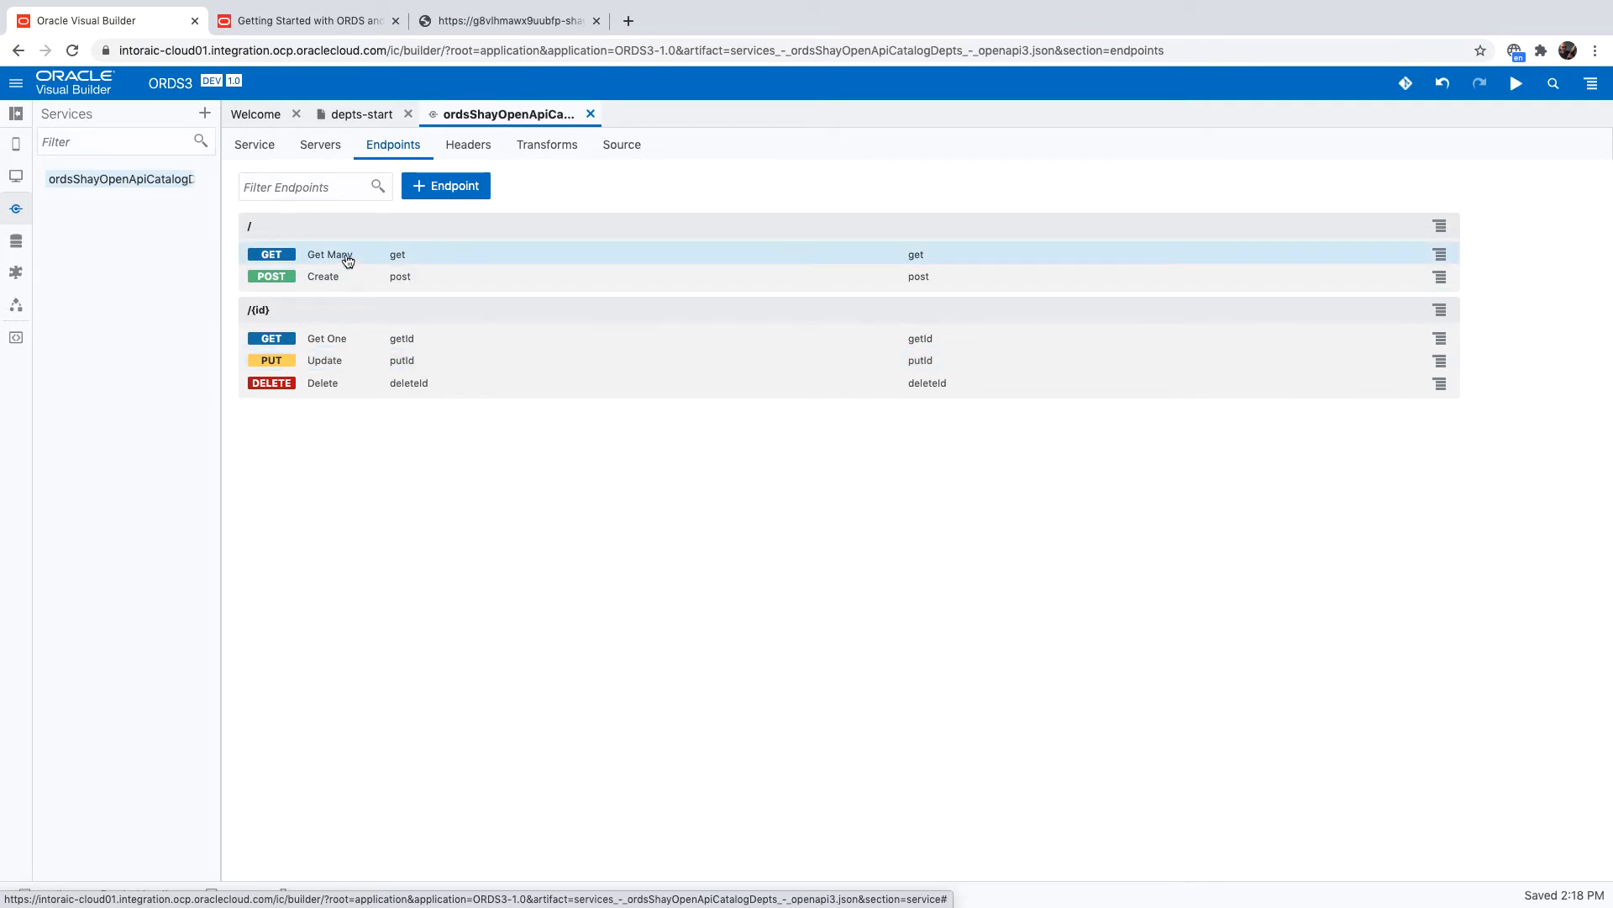
{"action": "left_click", "coordinate": [329, 254]}
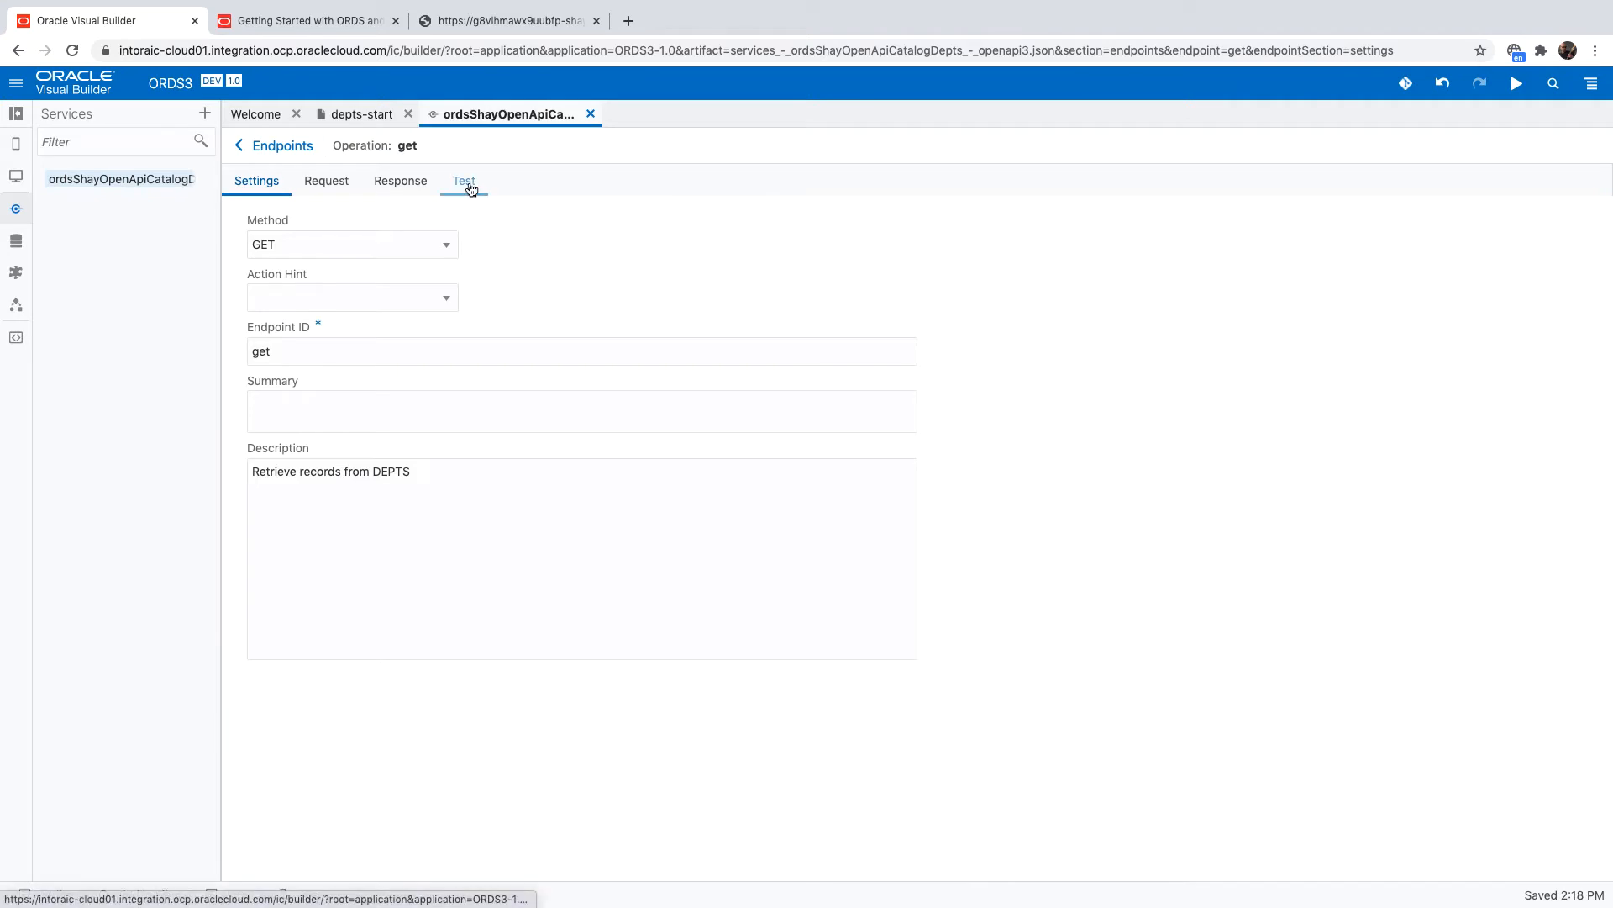
{"action": "left_click", "coordinate": [464, 180]}
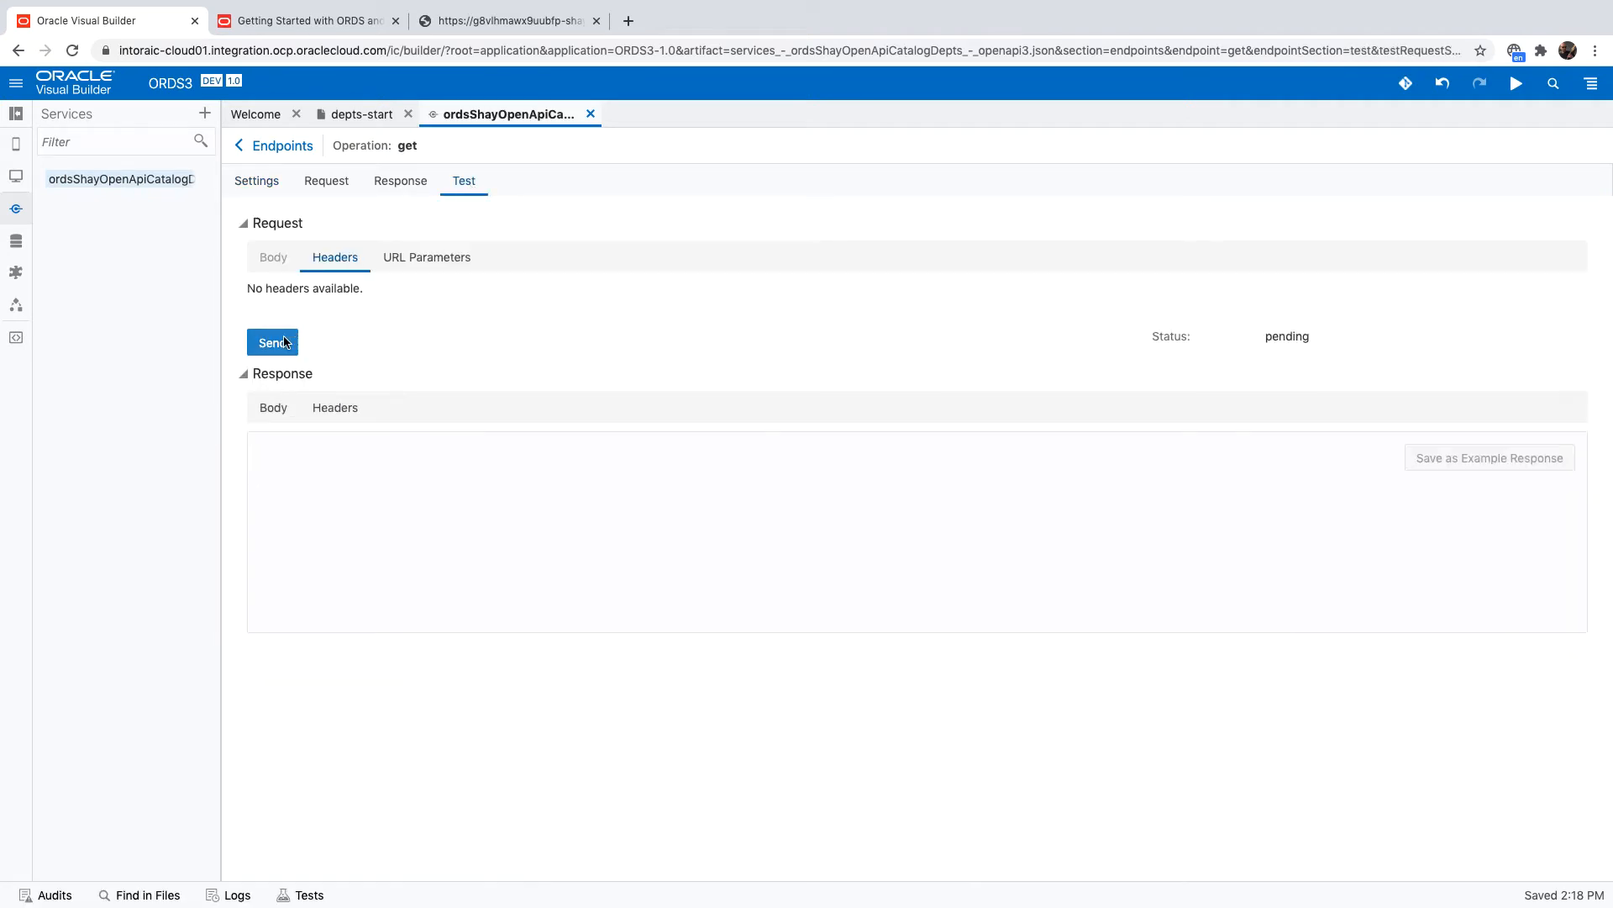
{"action": "left_click", "coordinate": [272, 341]}
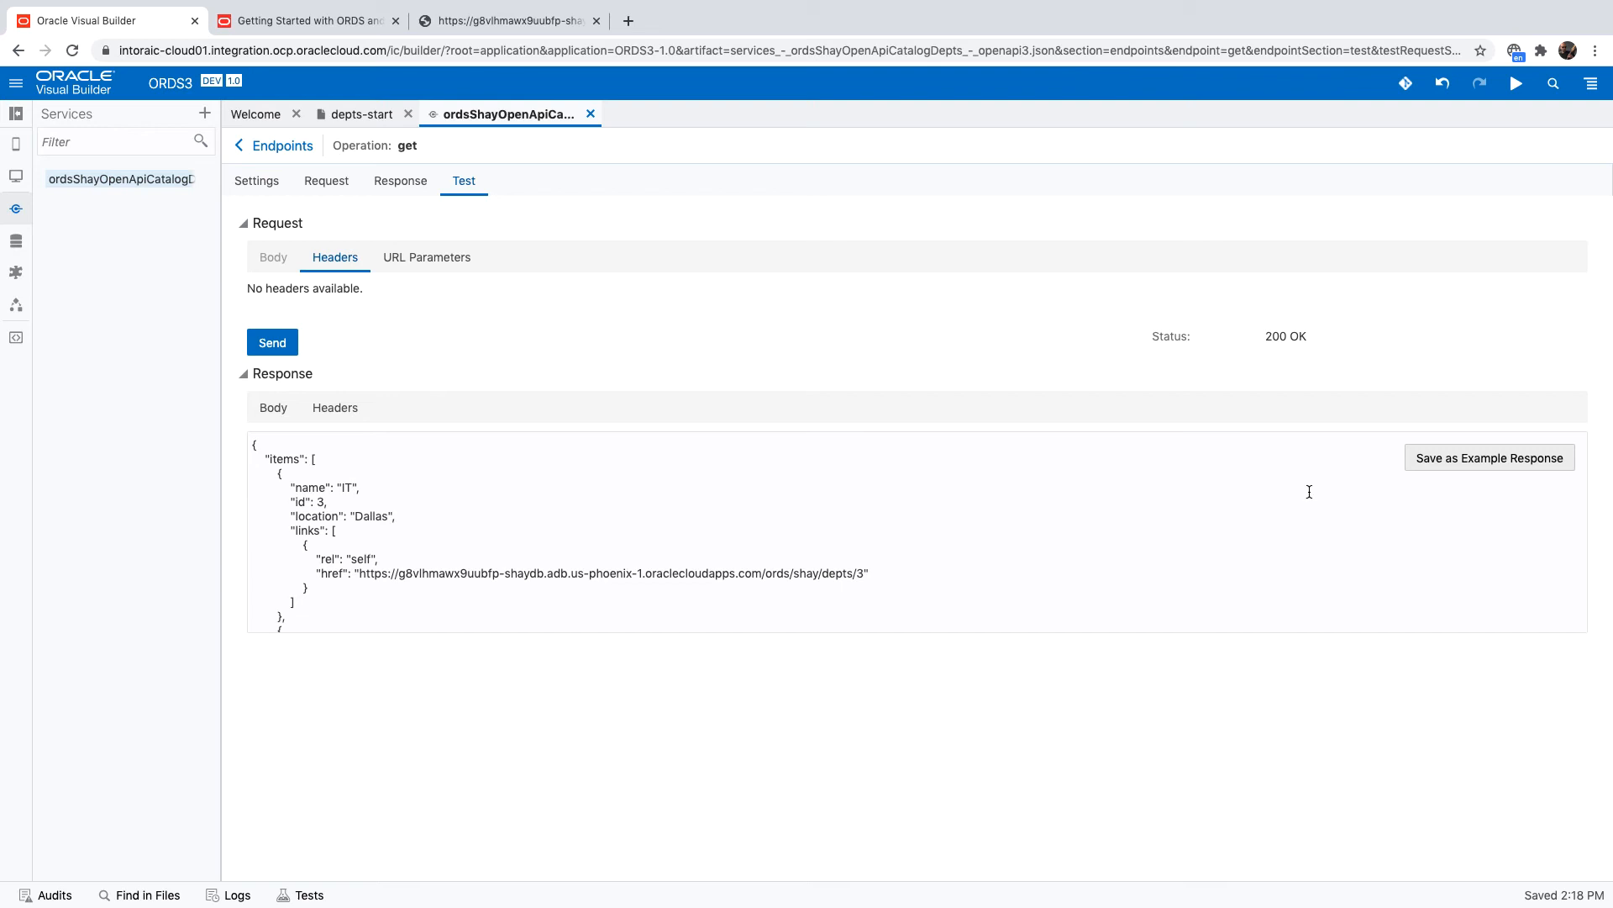
Save the returned IT and Sales data as the endpoint's example response.
{"action": "left_click", "coordinate": [1487, 457]}
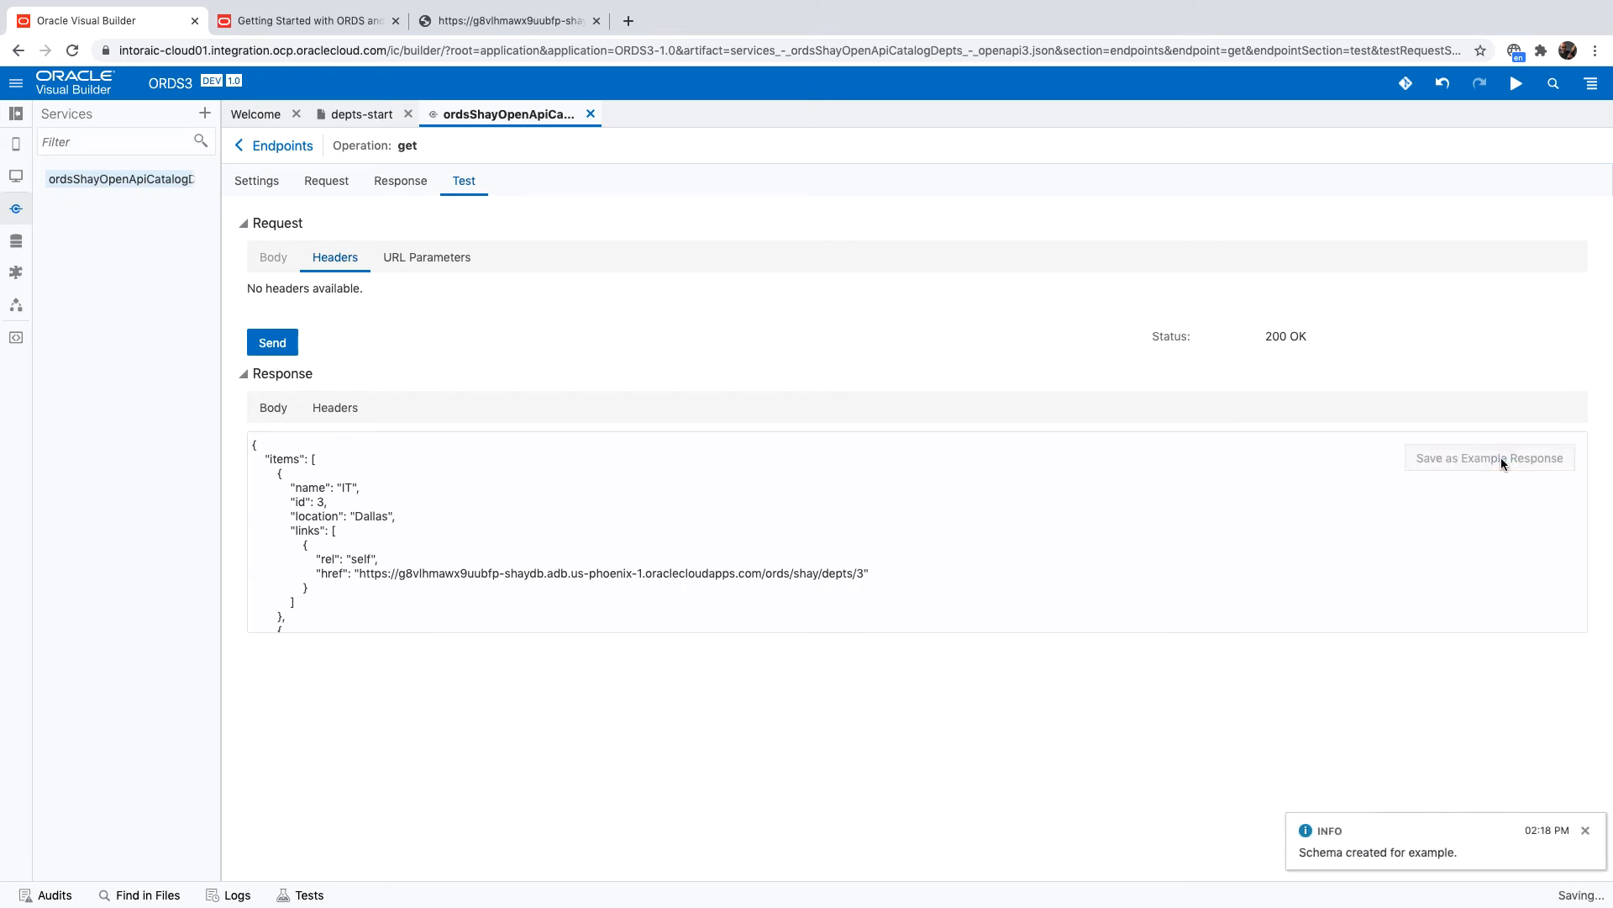
{"action": "scroll", "scroll_direction": "down", "scroll_amount": 3}
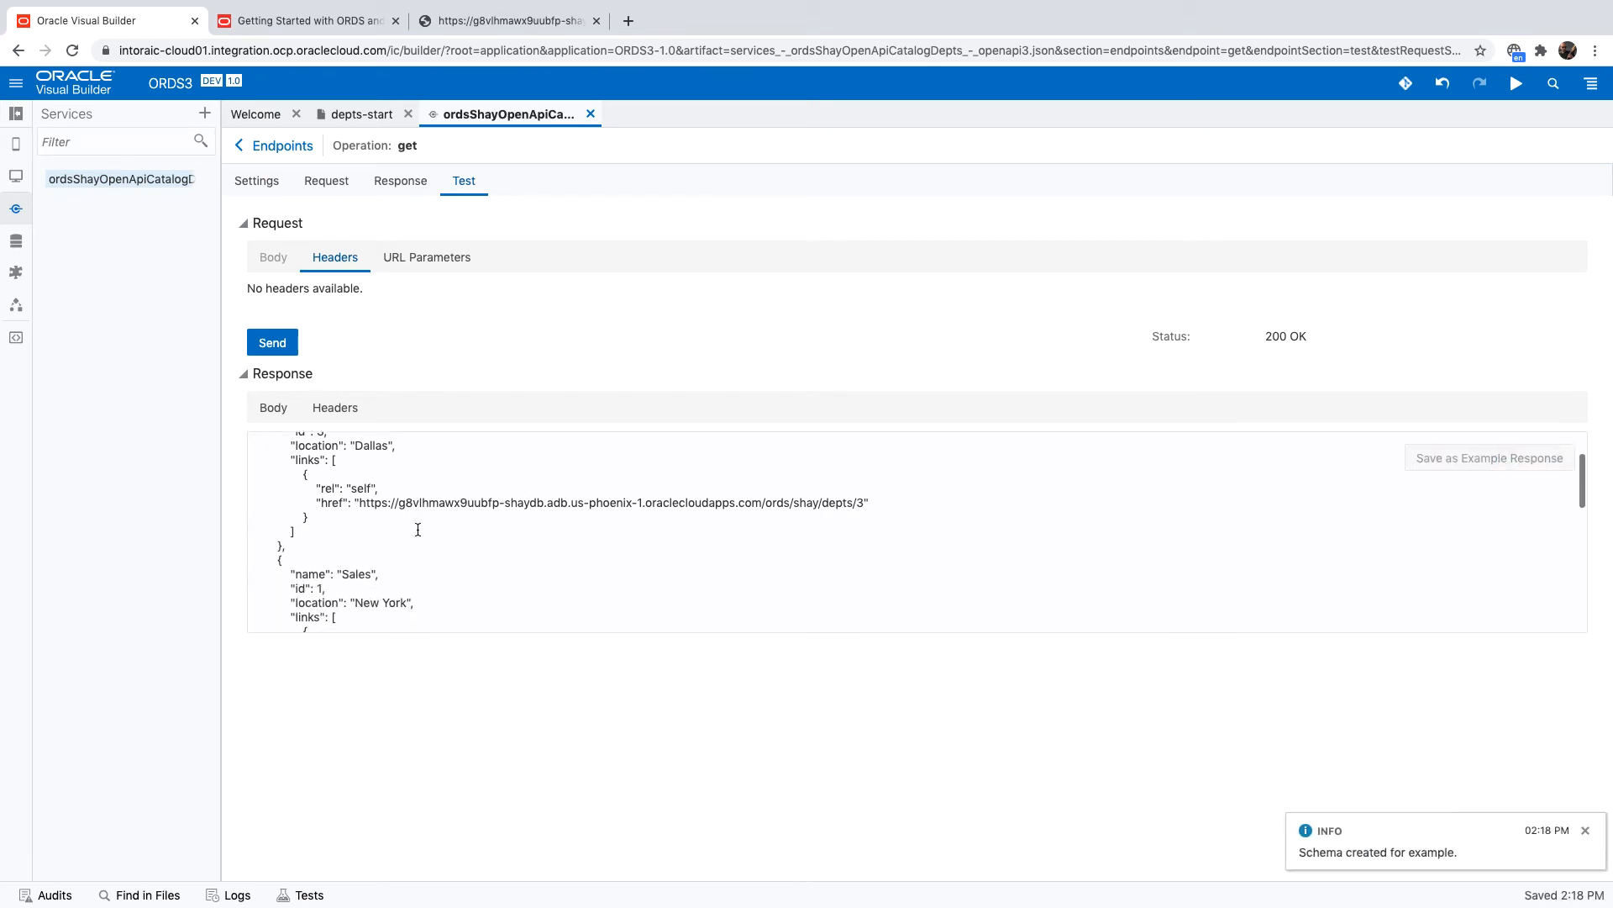
{"action": "left_click", "coordinate": [400, 179]}
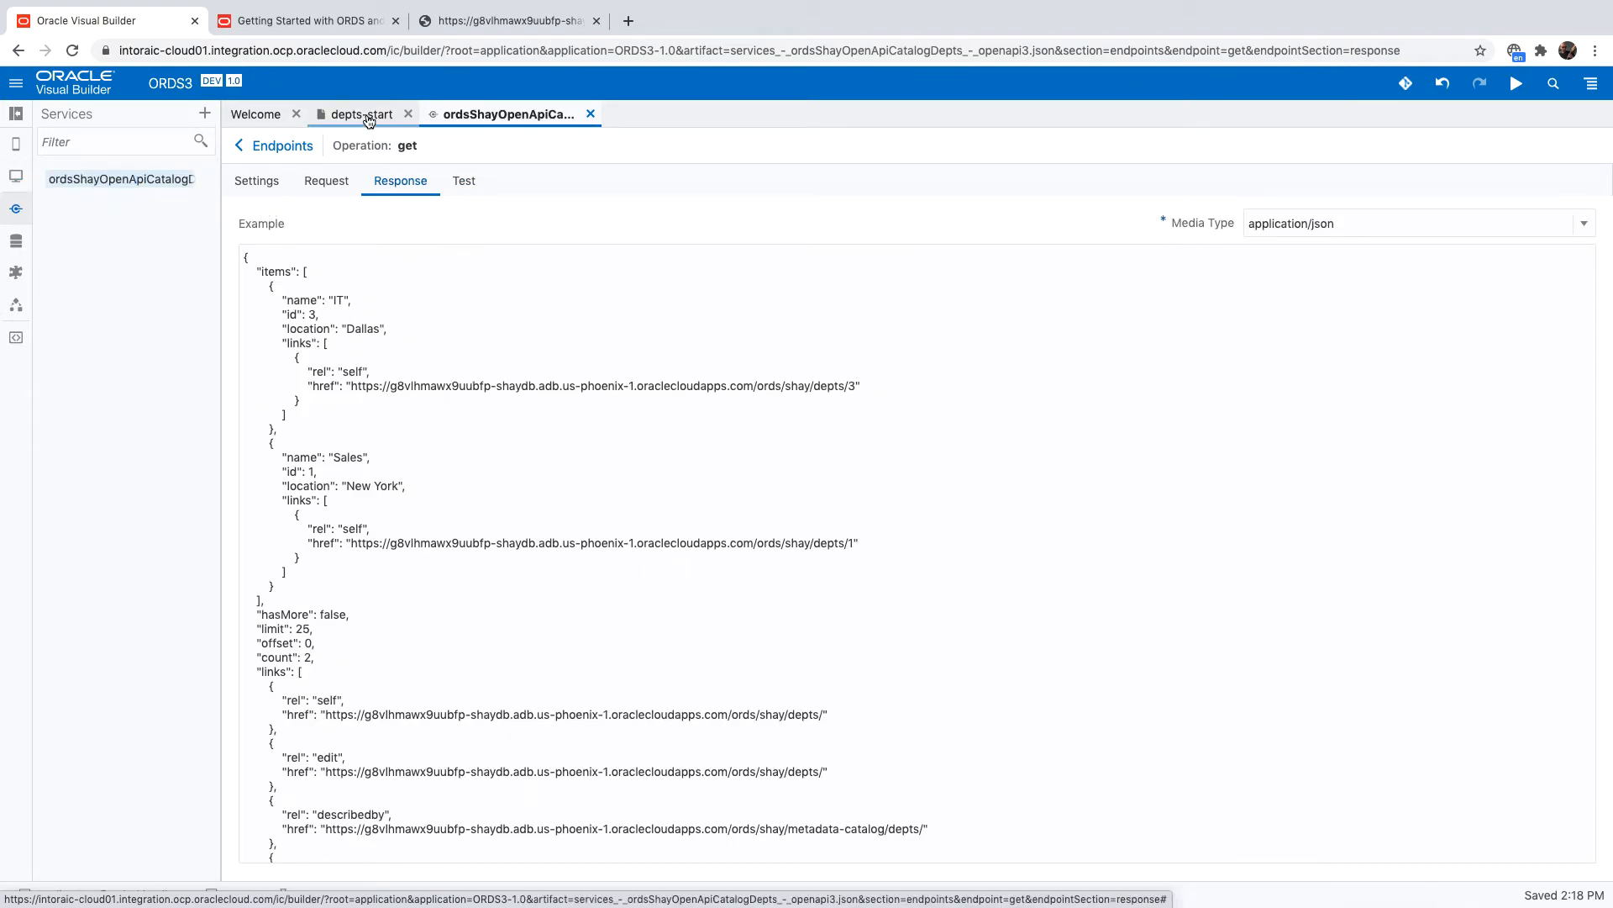
Title the depts-start page Dept and bring up the List View's Quick Start actions.
{"action": "left_click", "coordinate": [361, 114]}
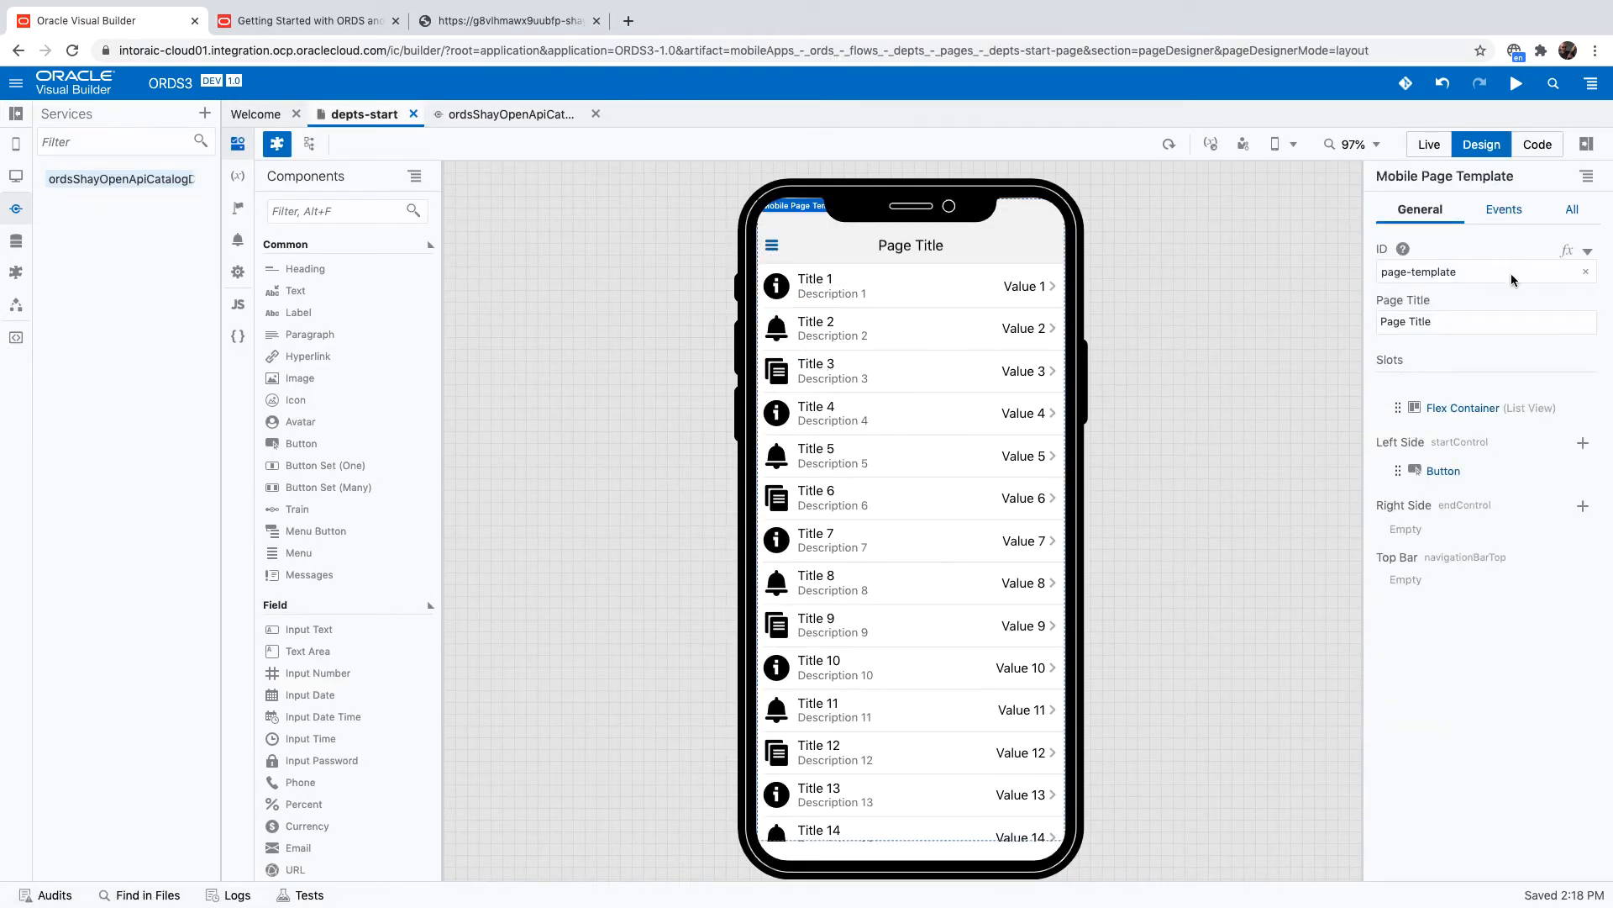
{"action": "type", "text": "Dept"}
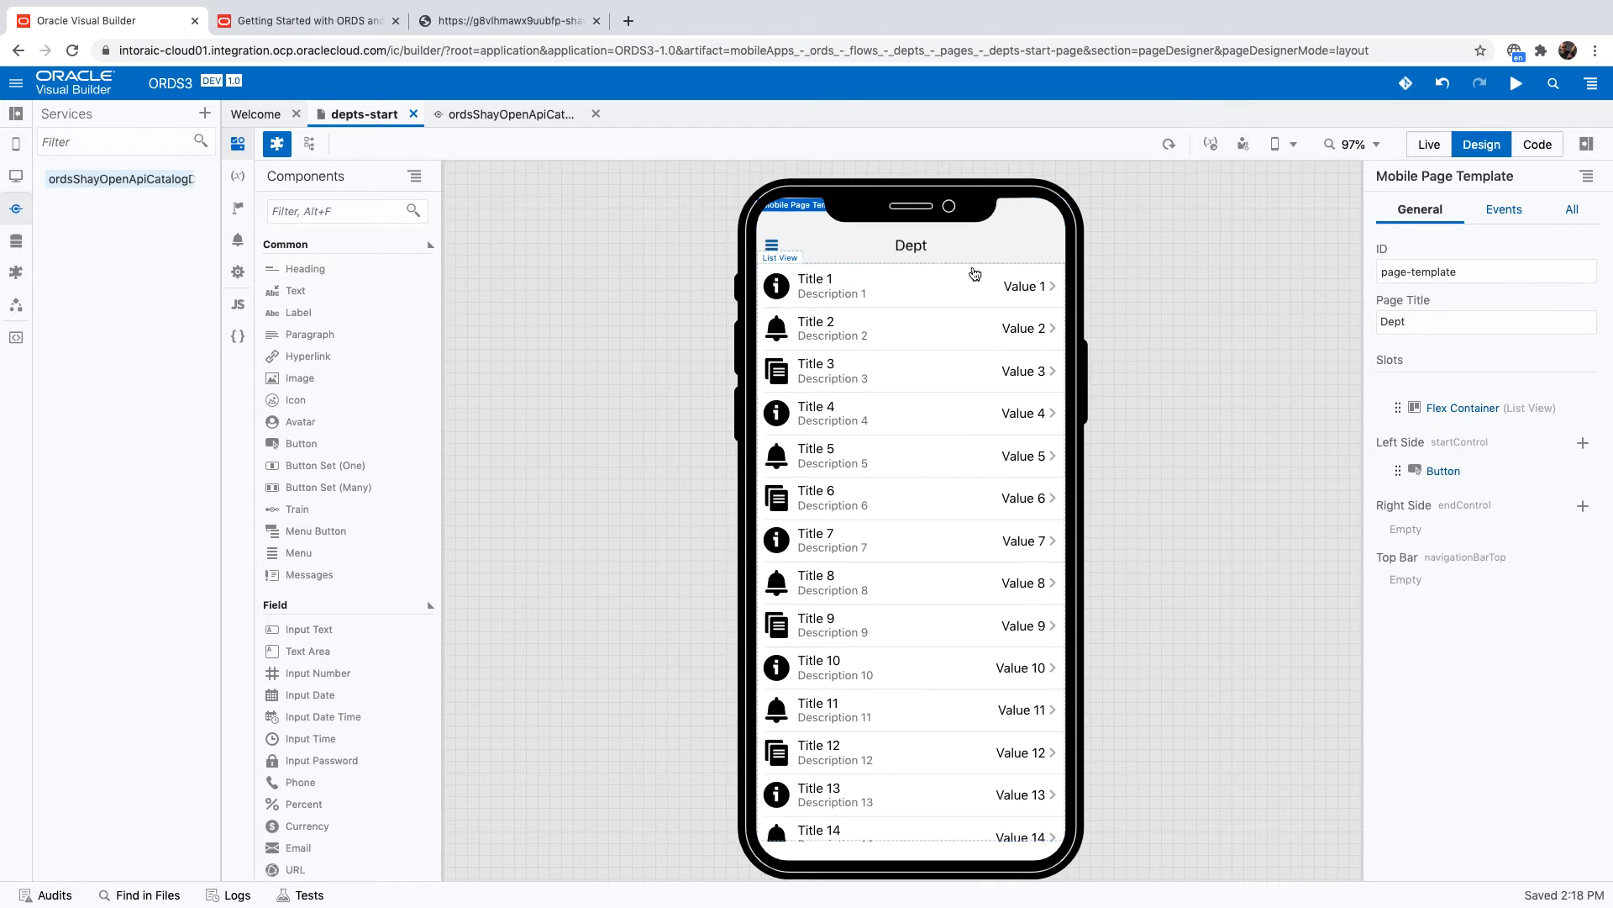
{"action": "left_click", "coordinate": [778, 255]}
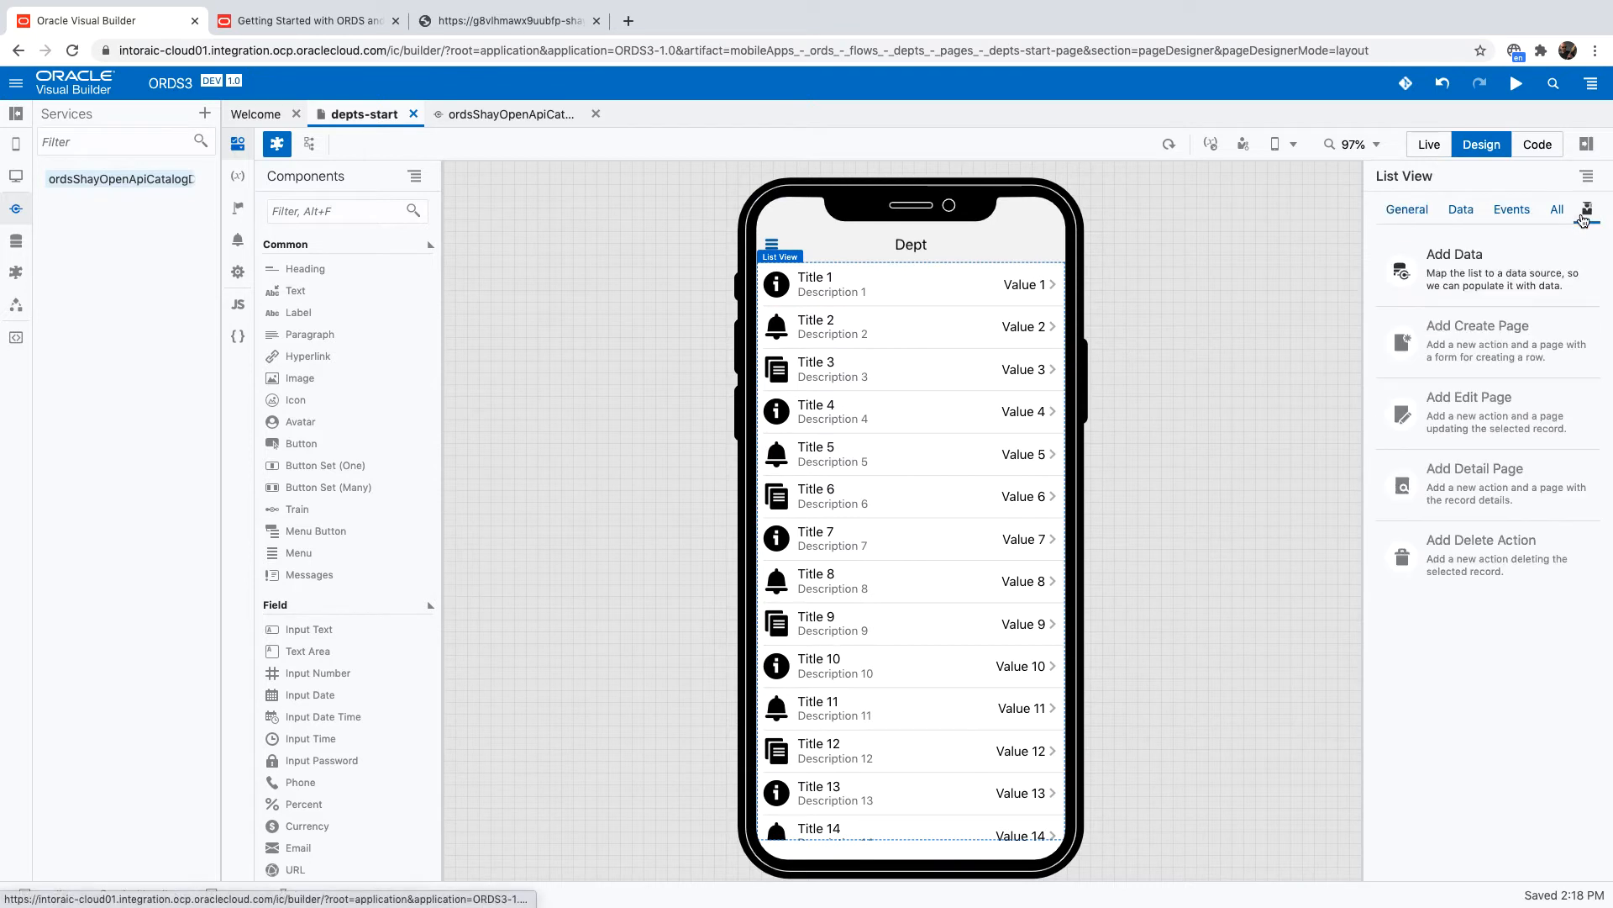
{"action": "left_click", "coordinate": [1455, 273]}
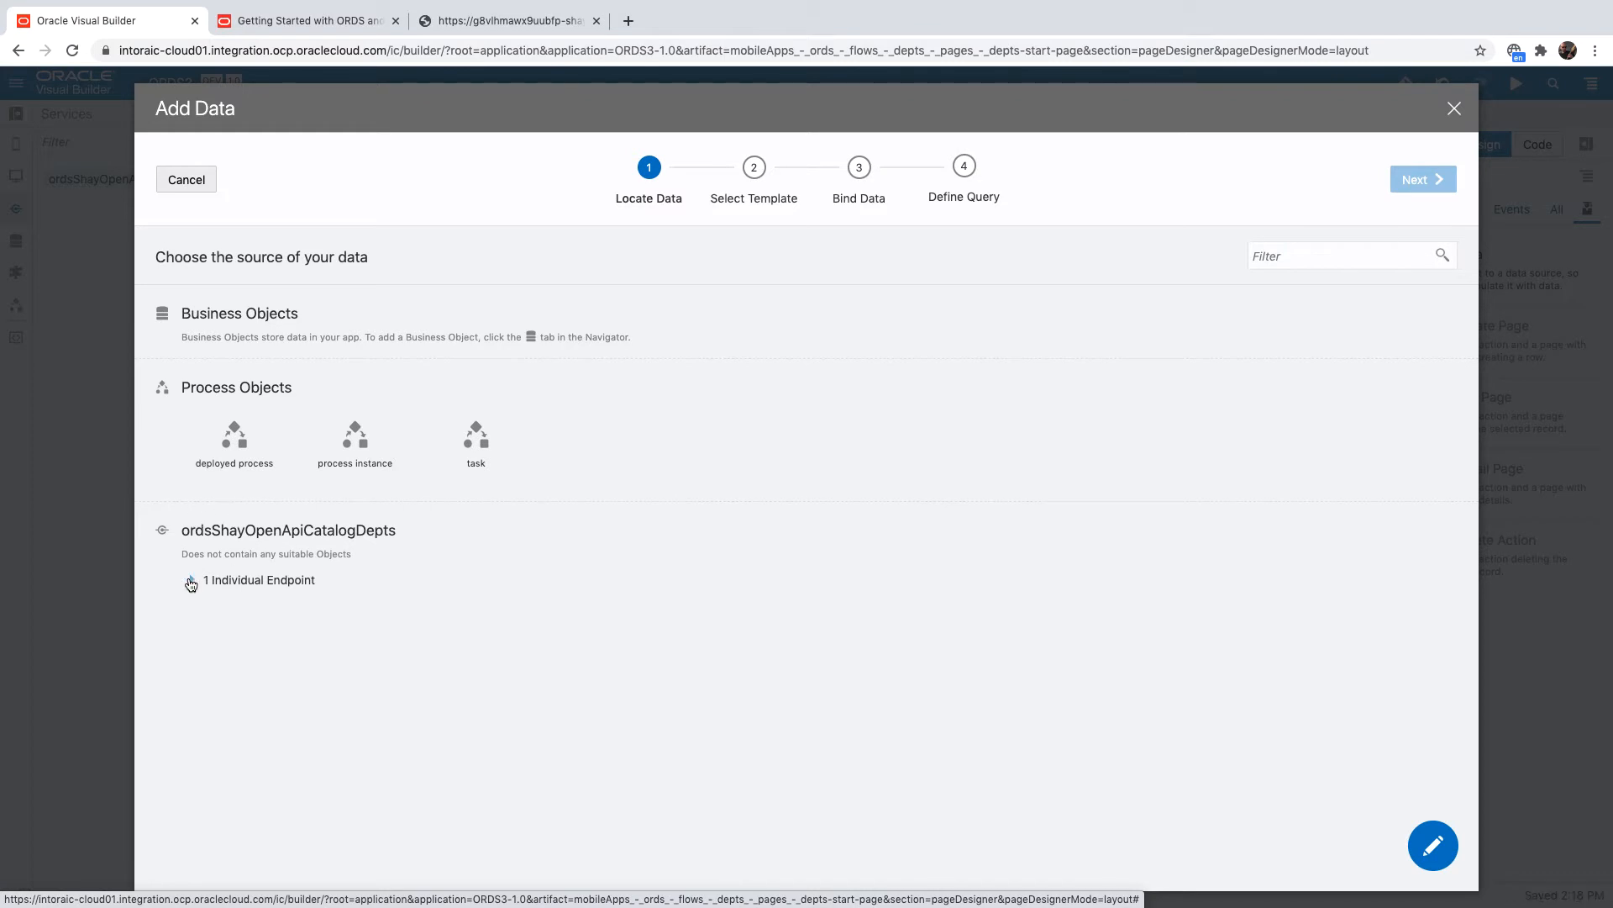
Bind the list to GET / with a multi-field layout showing id, name and location.
{"action": "left_click", "coordinate": [190, 580]}
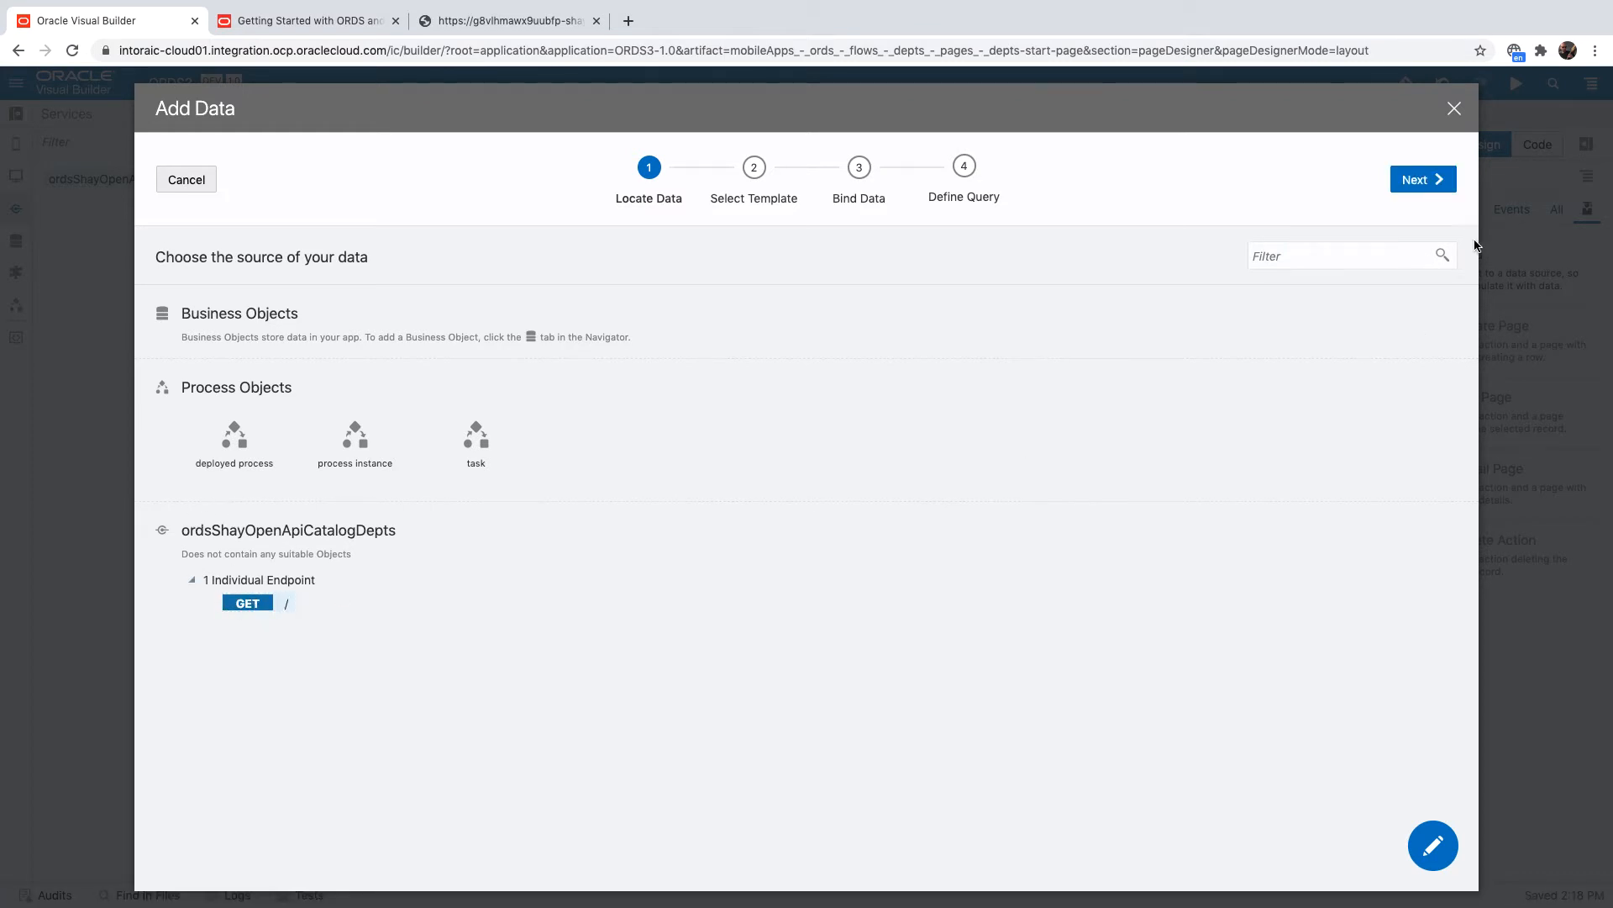
{"action": "left_click", "coordinate": [1422, 178]}
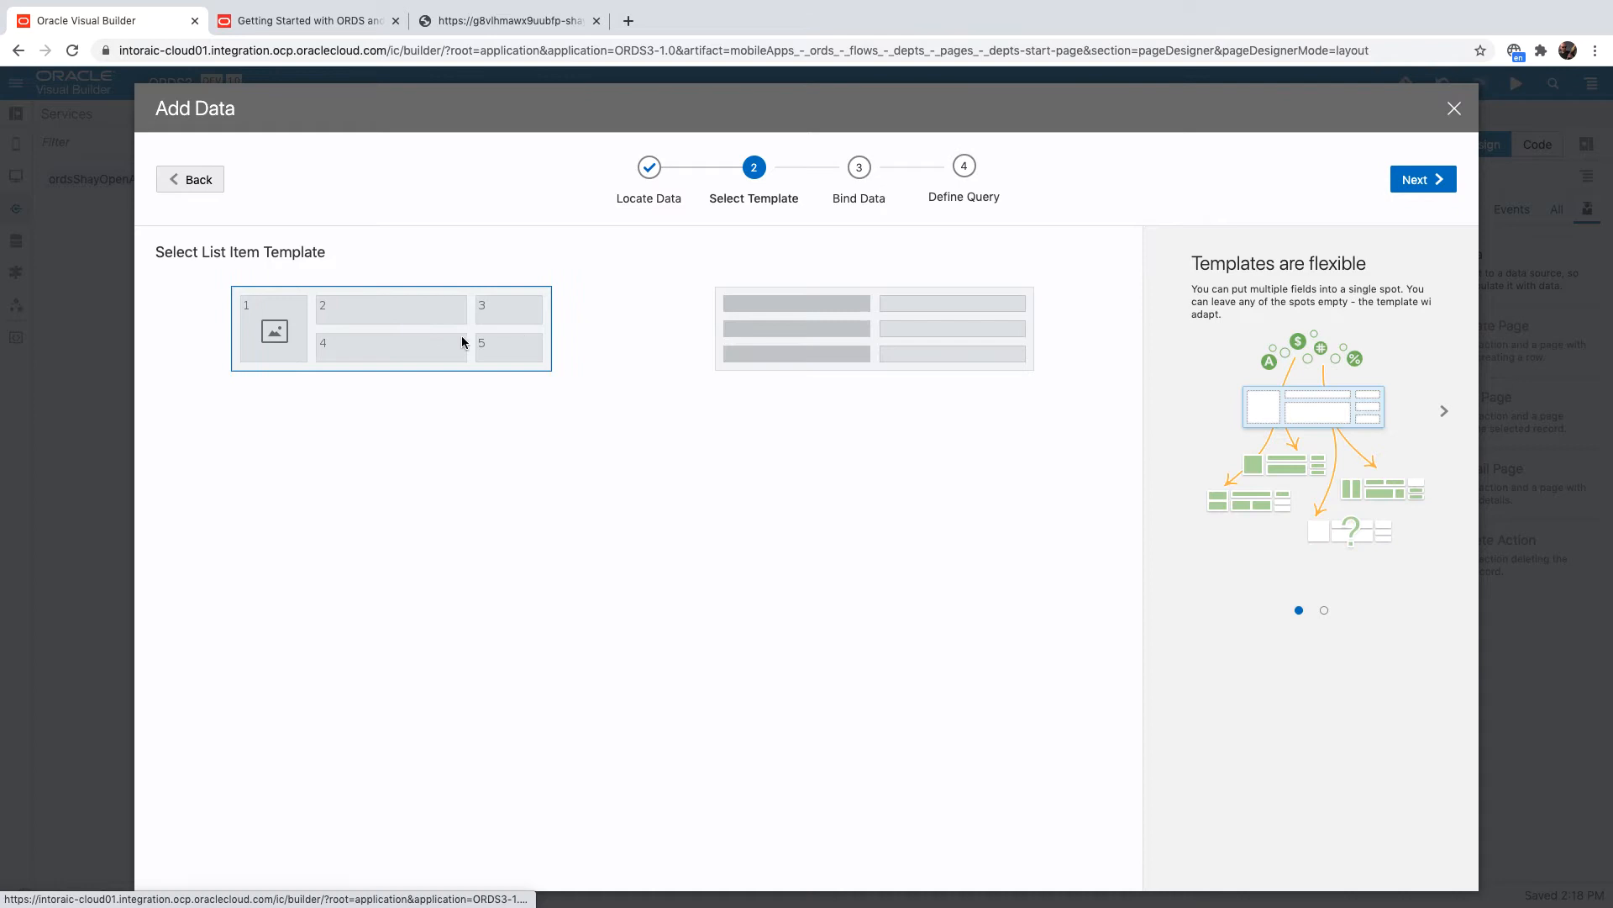
{"action": "left_click", "coordinate": [1424, 178]}
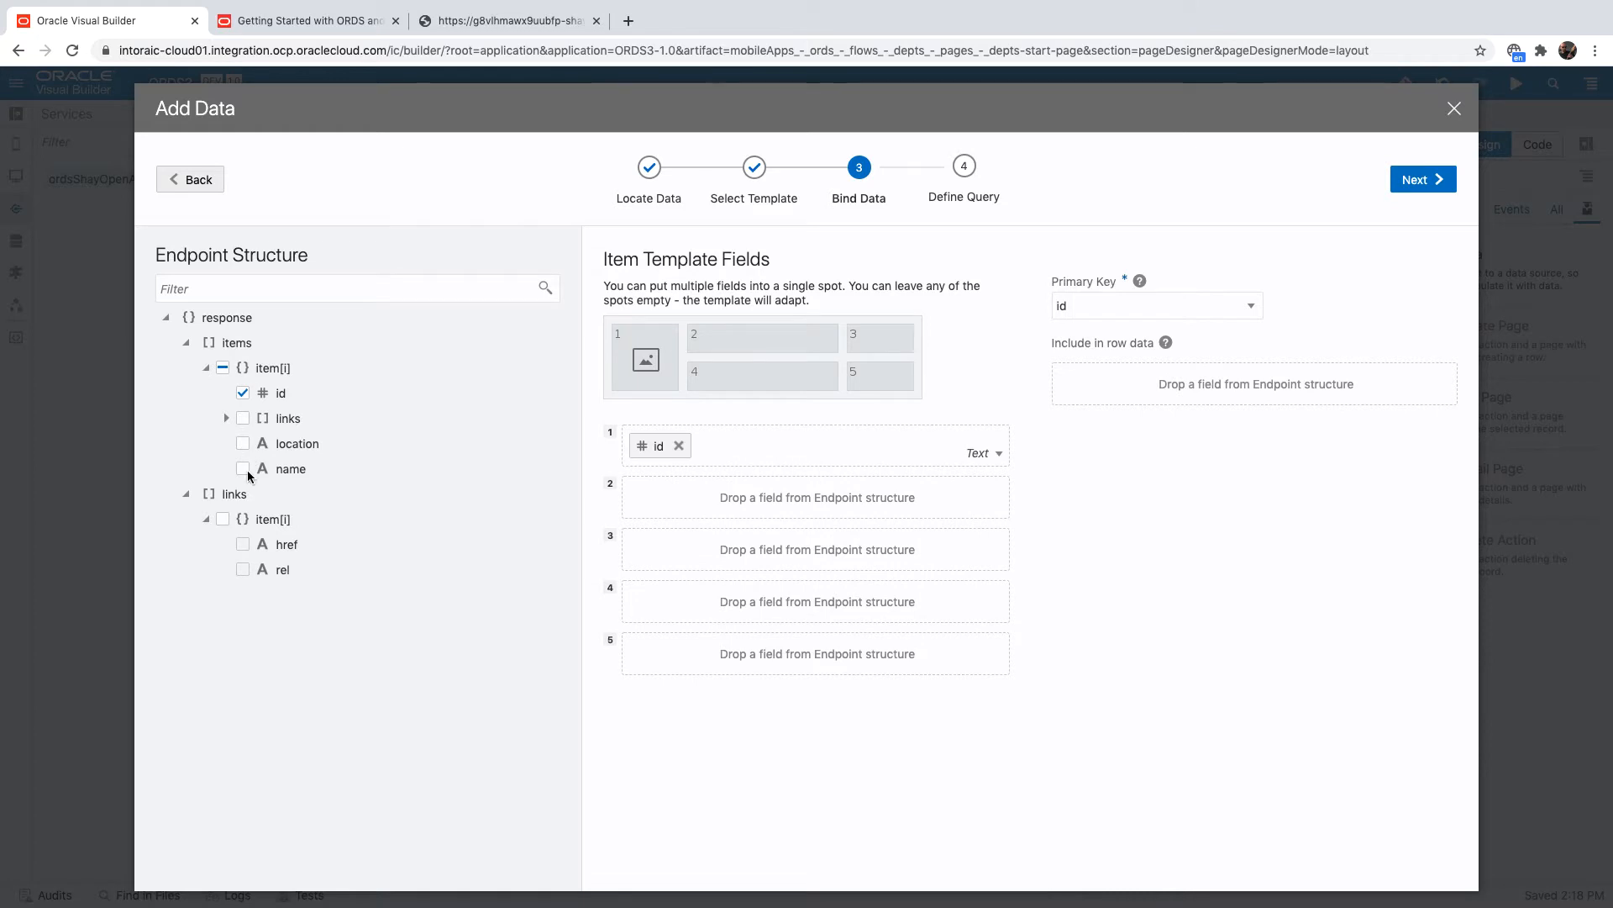
{"action": "left_click", "coordinate": [242, 469]}
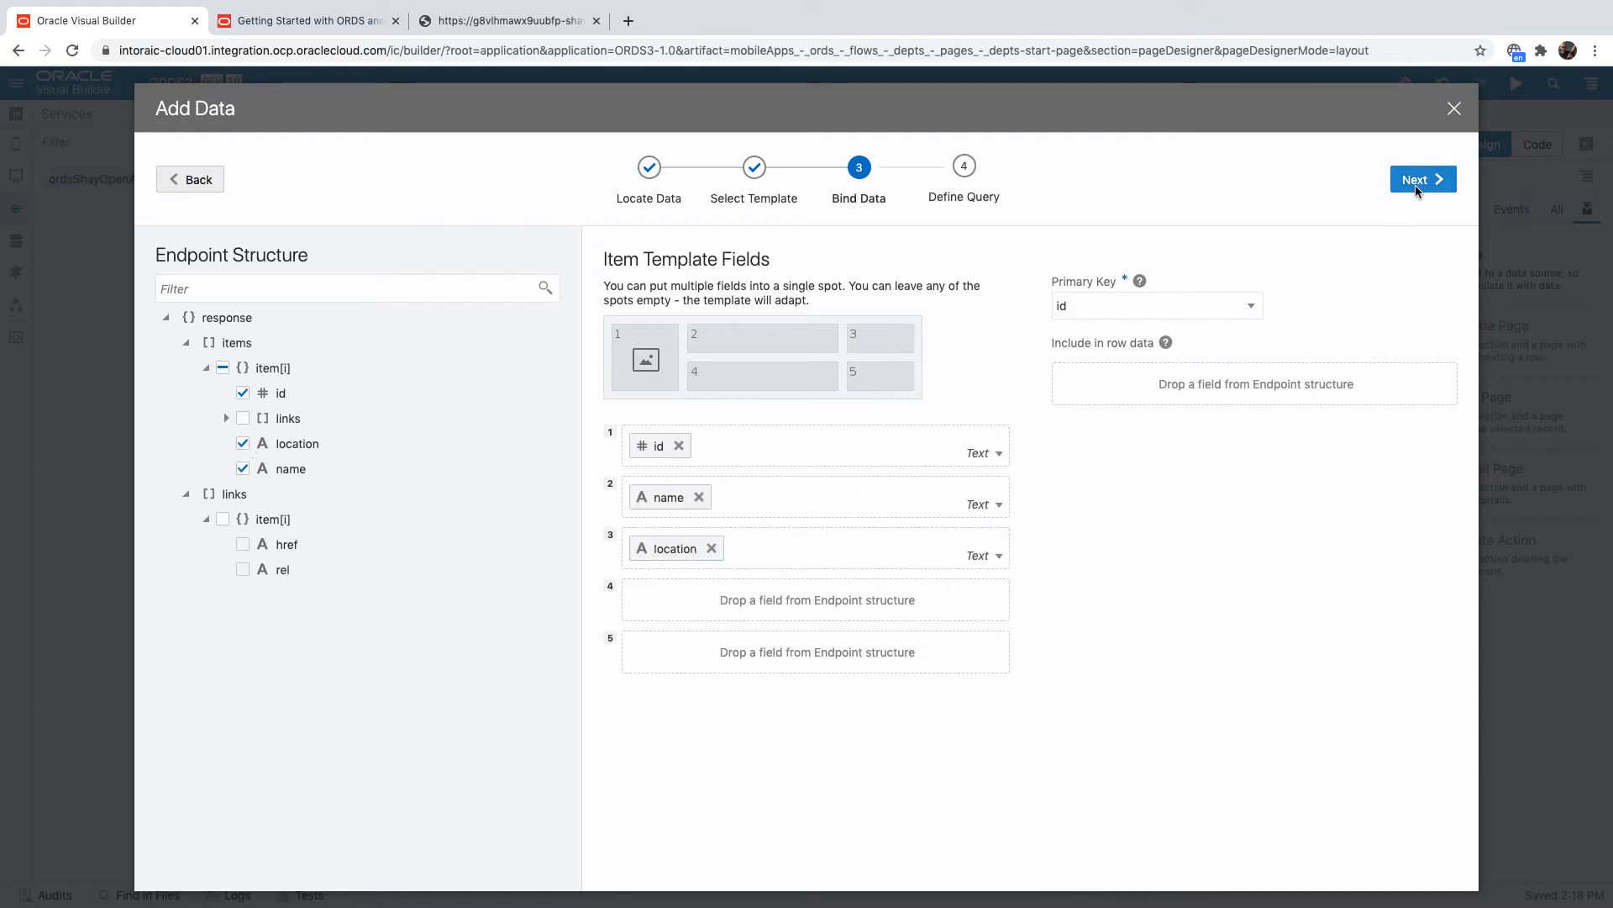
{"action": "left_click", "coordinate": [1423, 178]}
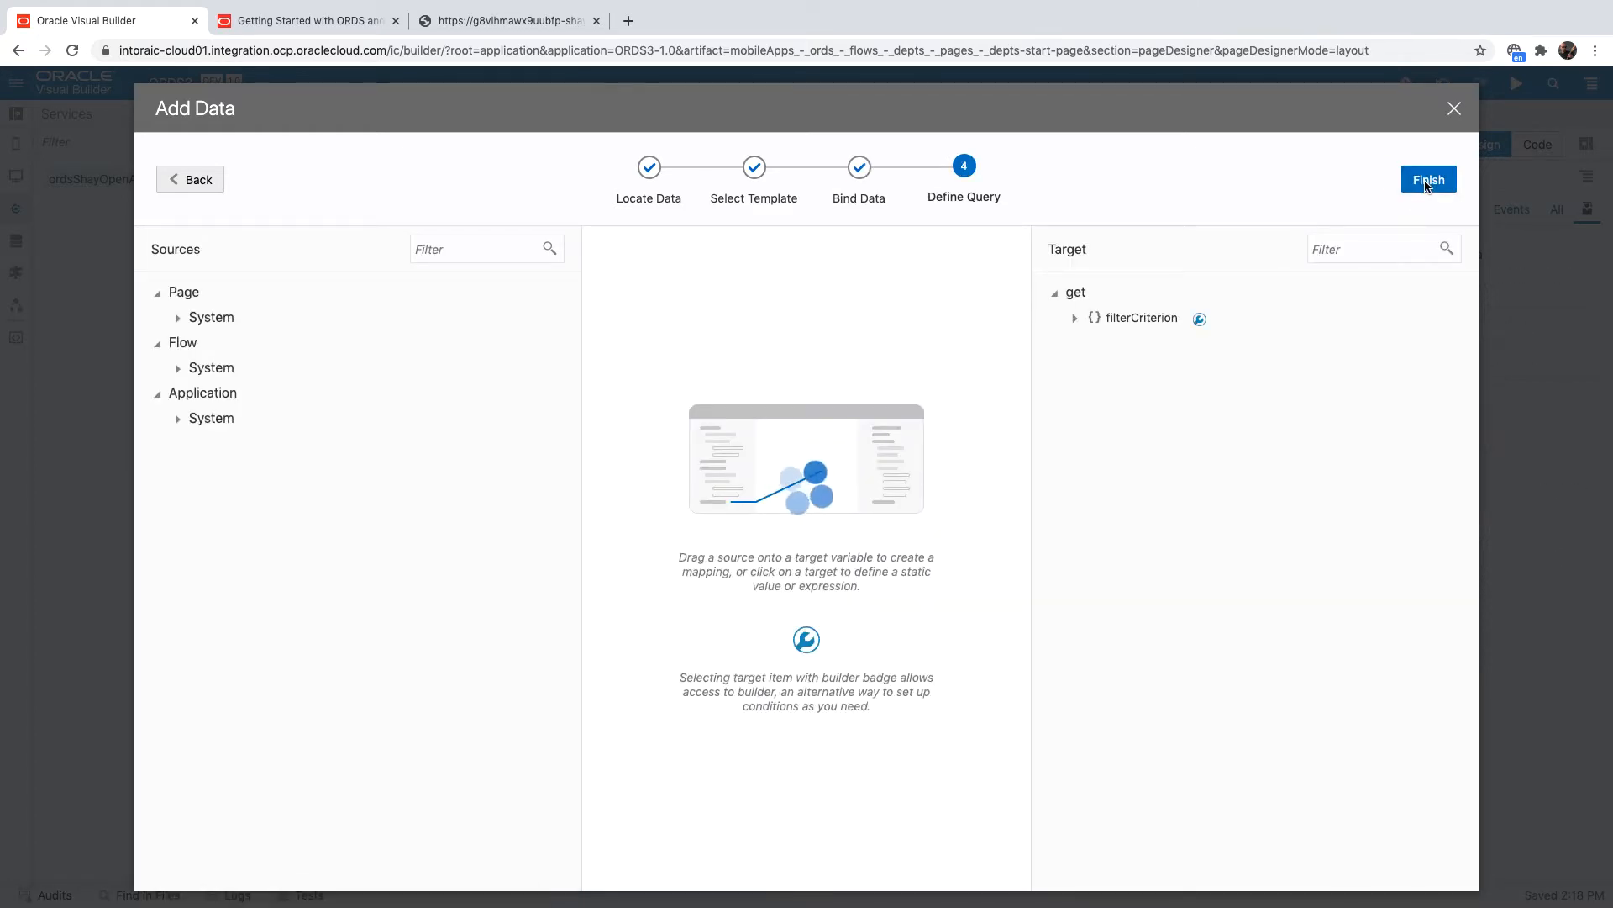
{"action": "left_click", "coordinate": [1428, 180]}
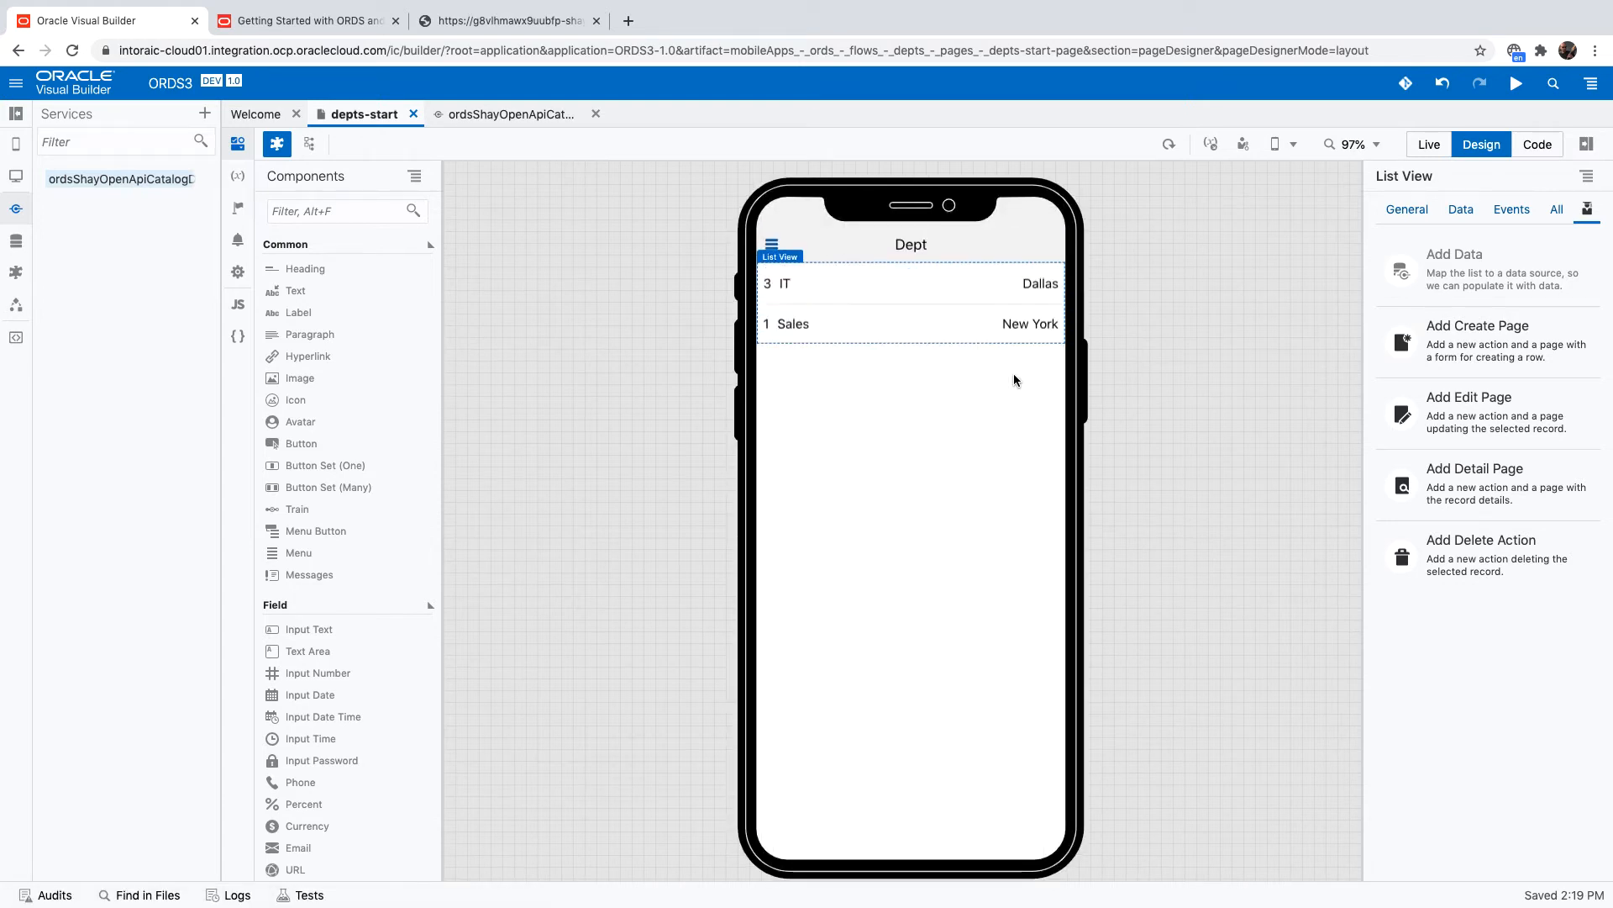
{"action": "mouse_move", "coordinate": [1483, 427]}
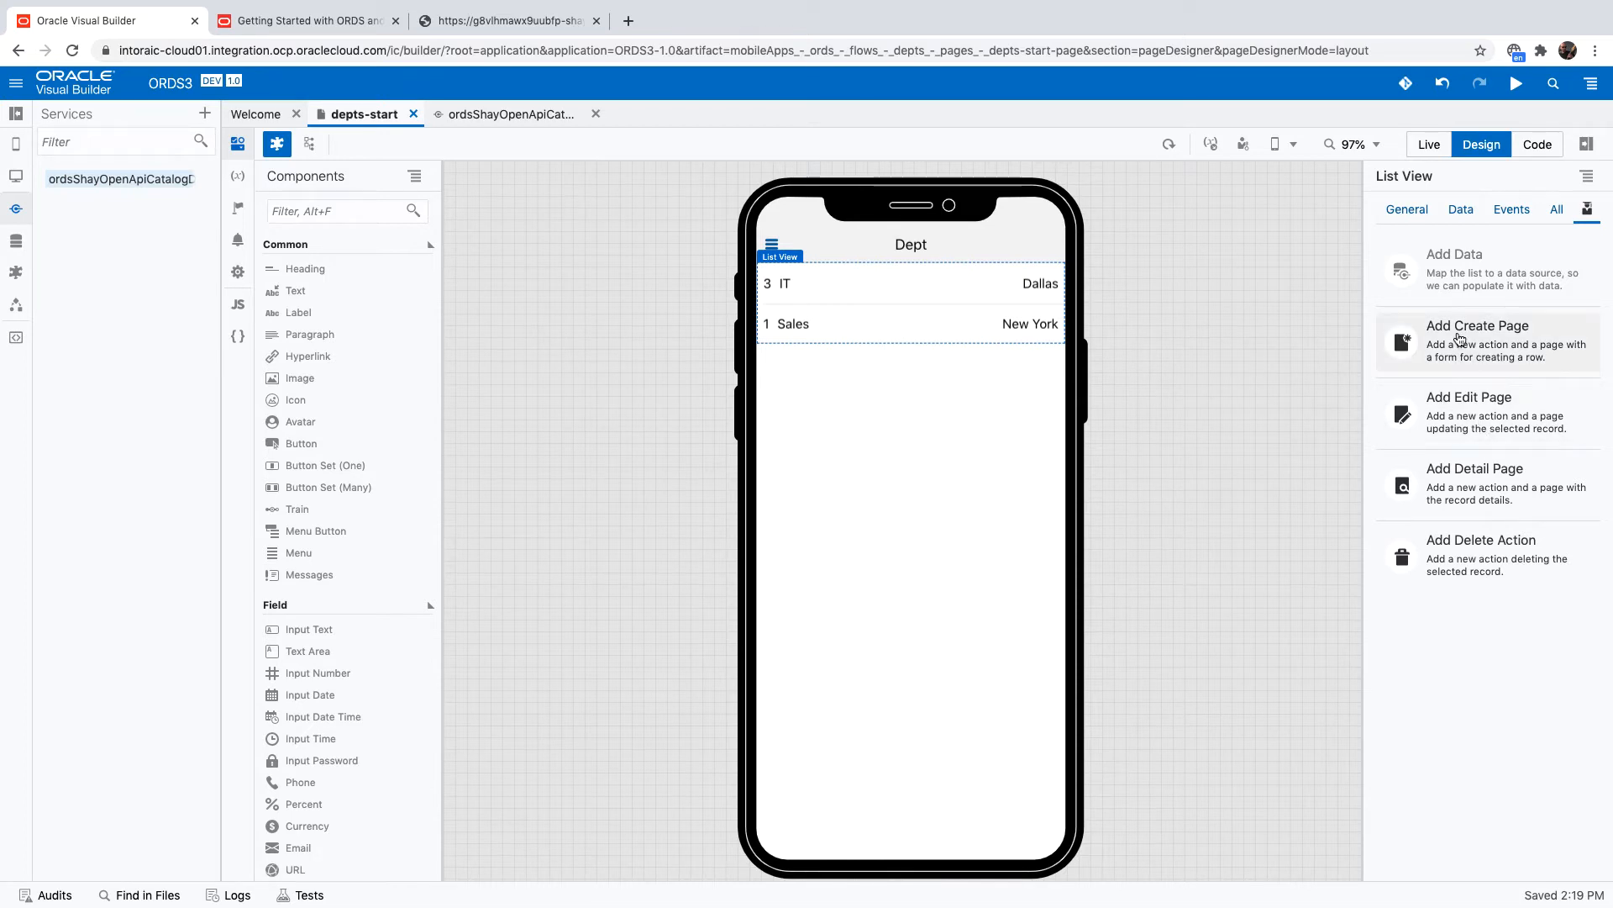
Add a create page from the POST endpoint with ID, LOCATION and NAME fields.
{"action": "left_click", "coordinate": [1479, 341]}
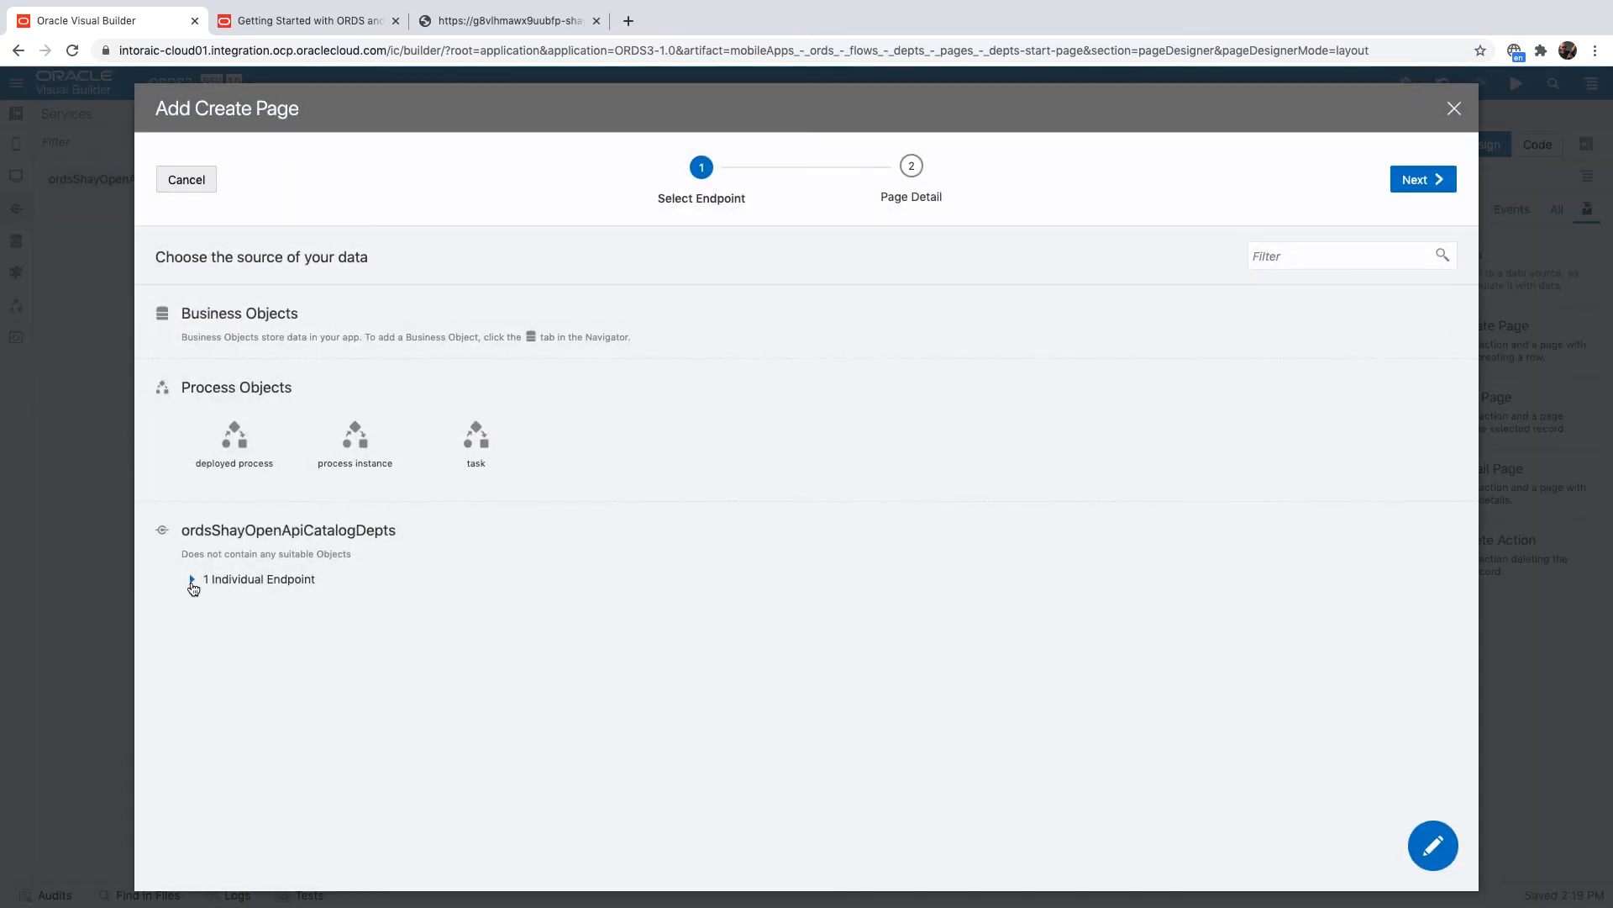
{"action": "left_click", "coordinate": [1422, 178]}
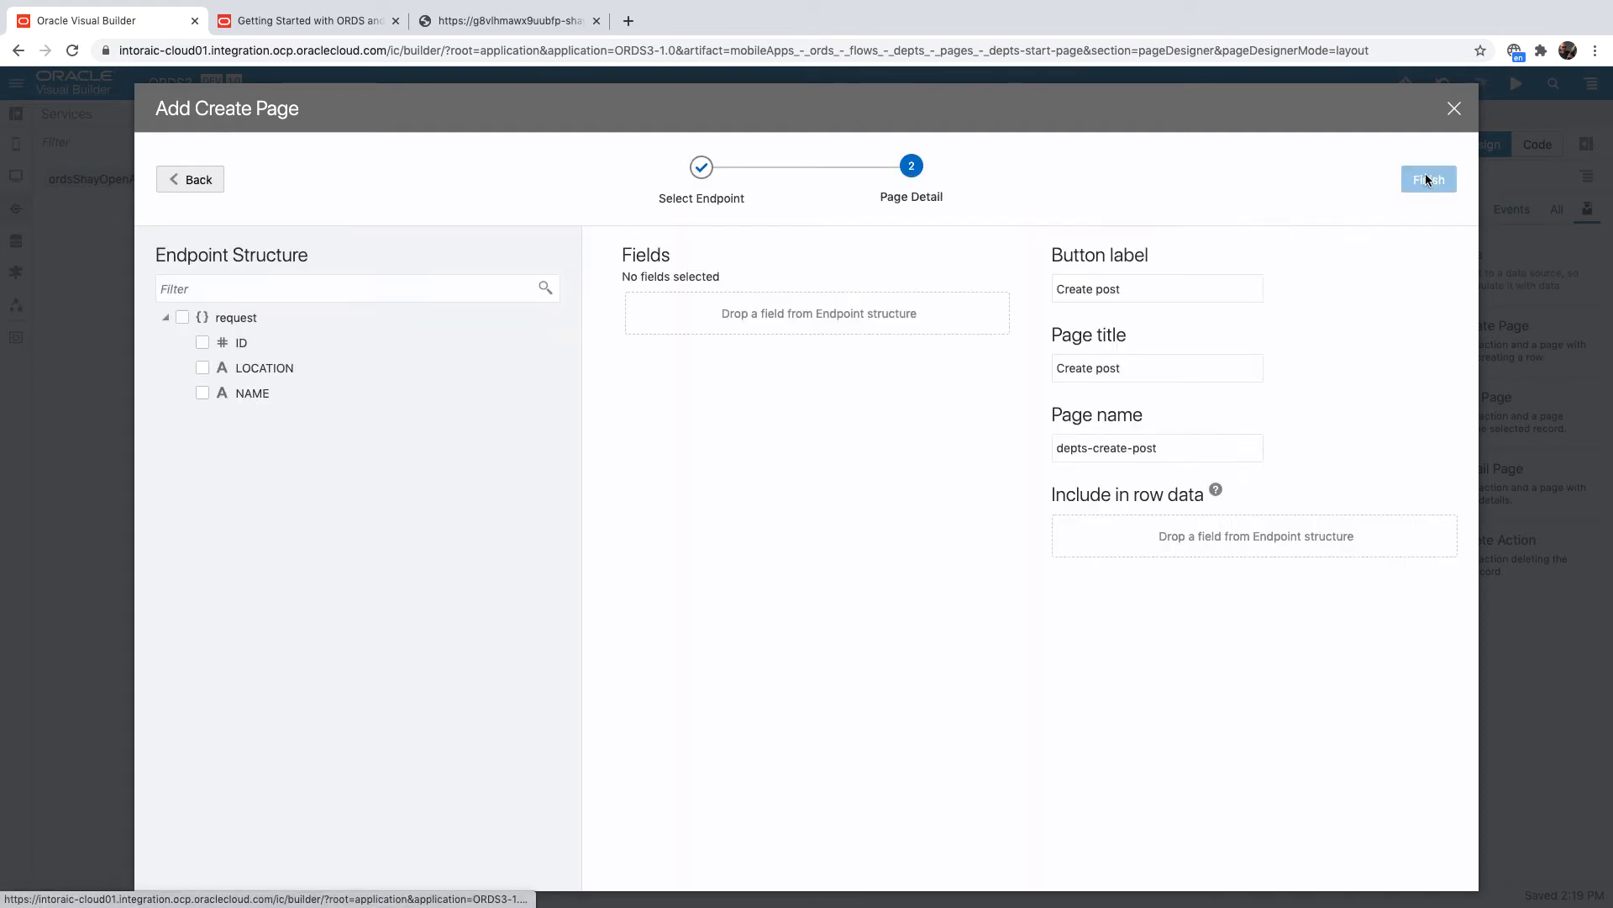
{"action": "left_click", "coordinate": [203, 343]}
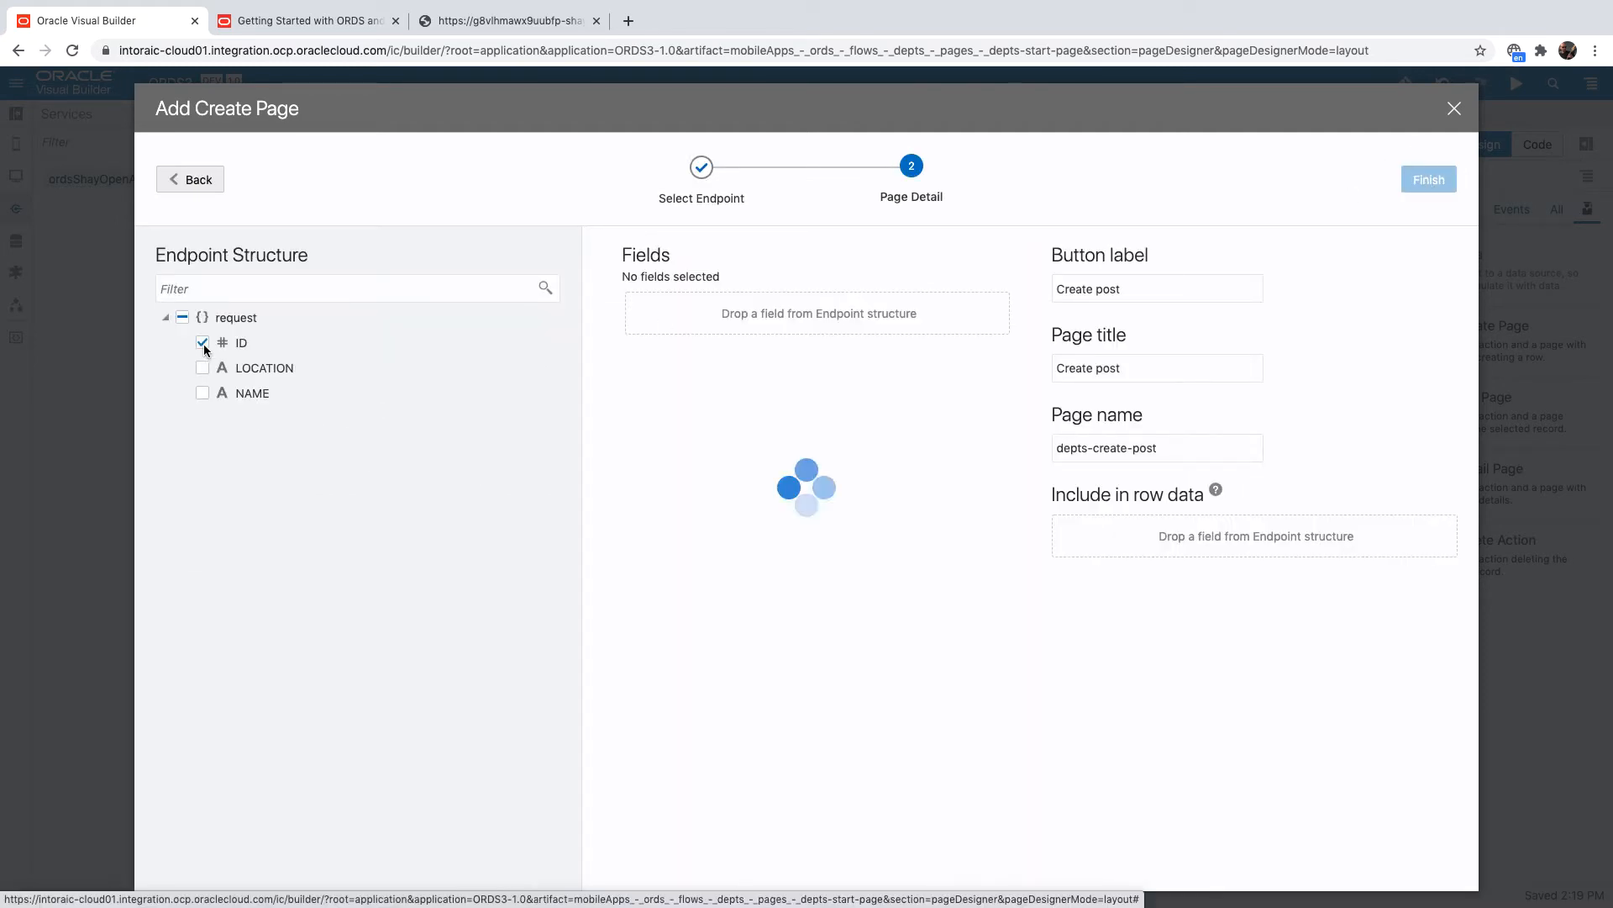
{"action": "left_click", "coordinate": [203, 318]}
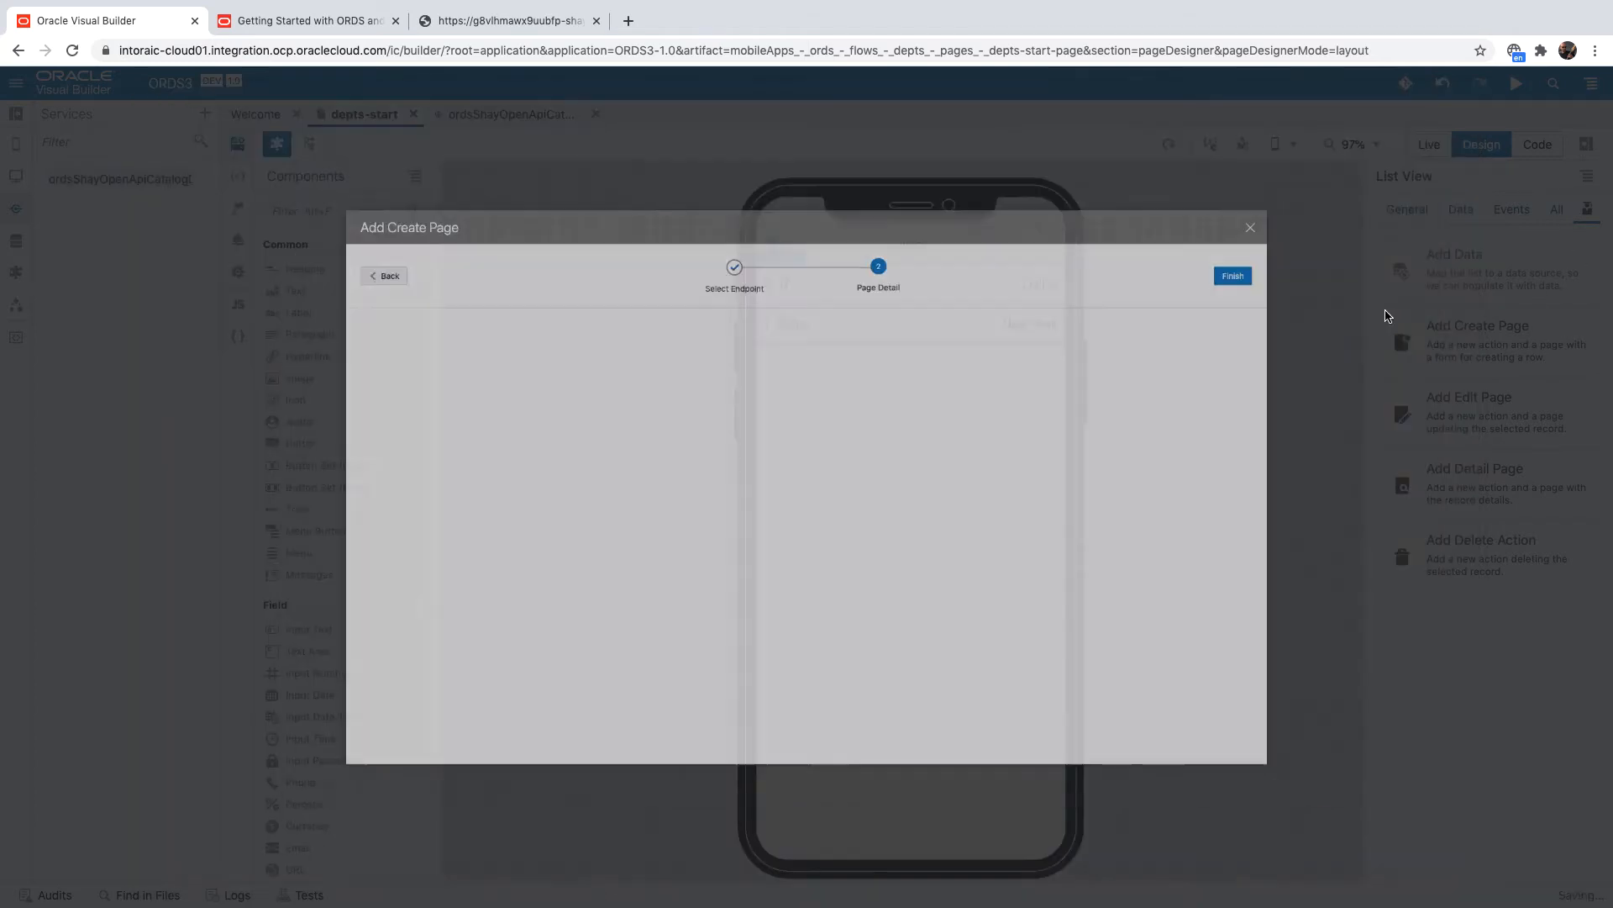
{"action": "left_click", "coordinate": [1232, 276]}
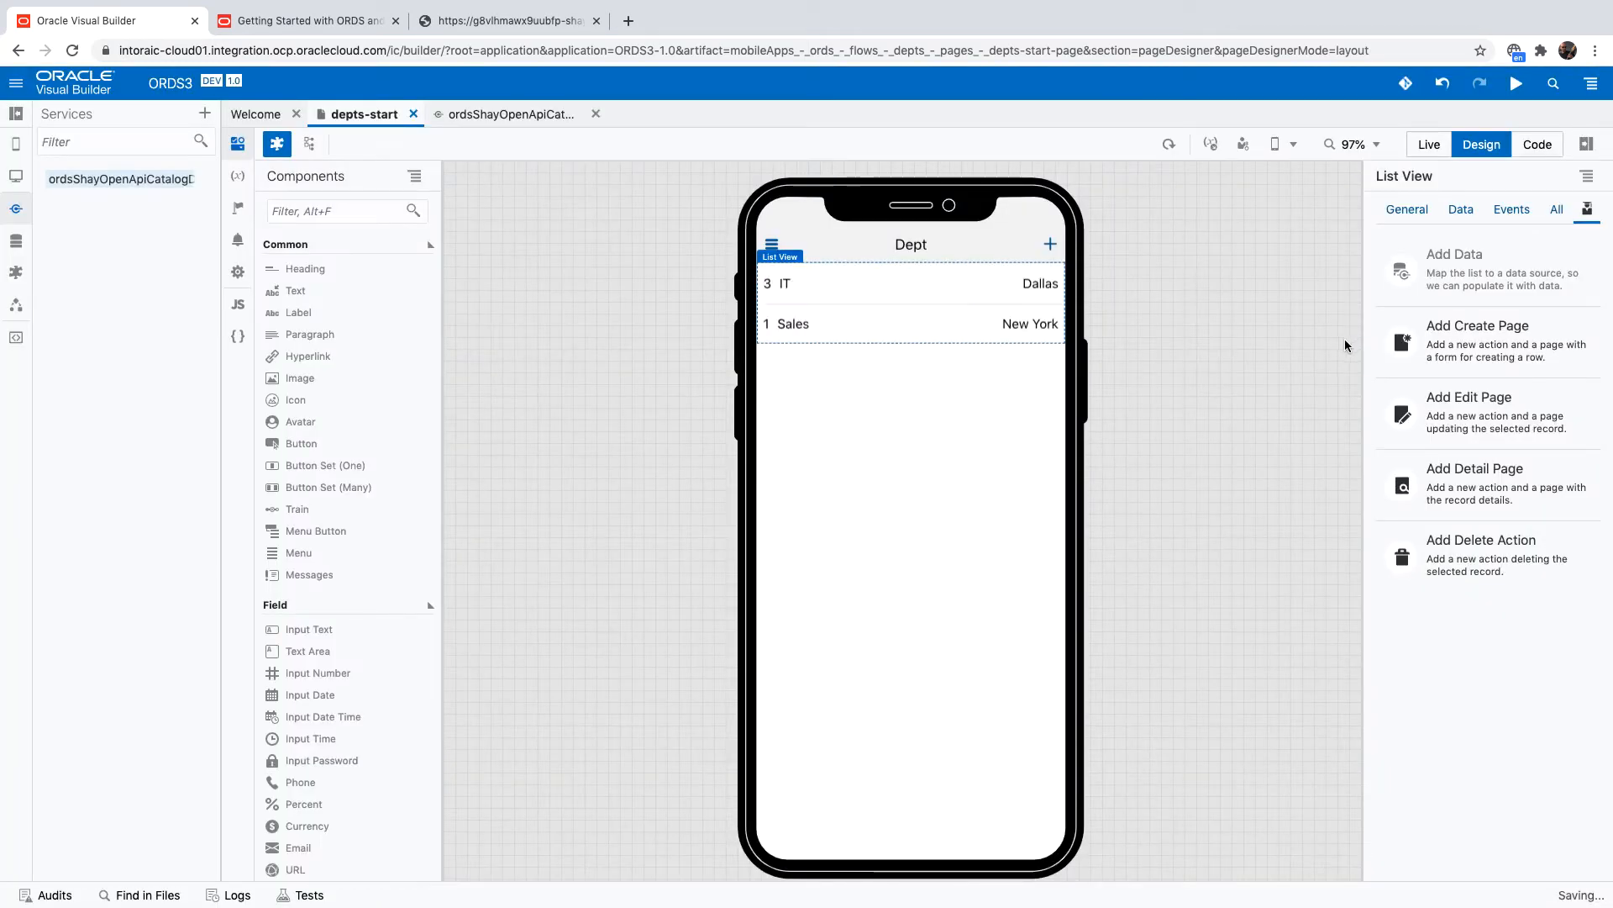
Add an edit page reading via GET /{id} and updating via PUT /{id}, keeping all fields.
{"action": "left_click", "coordinate": [1469, 396]}
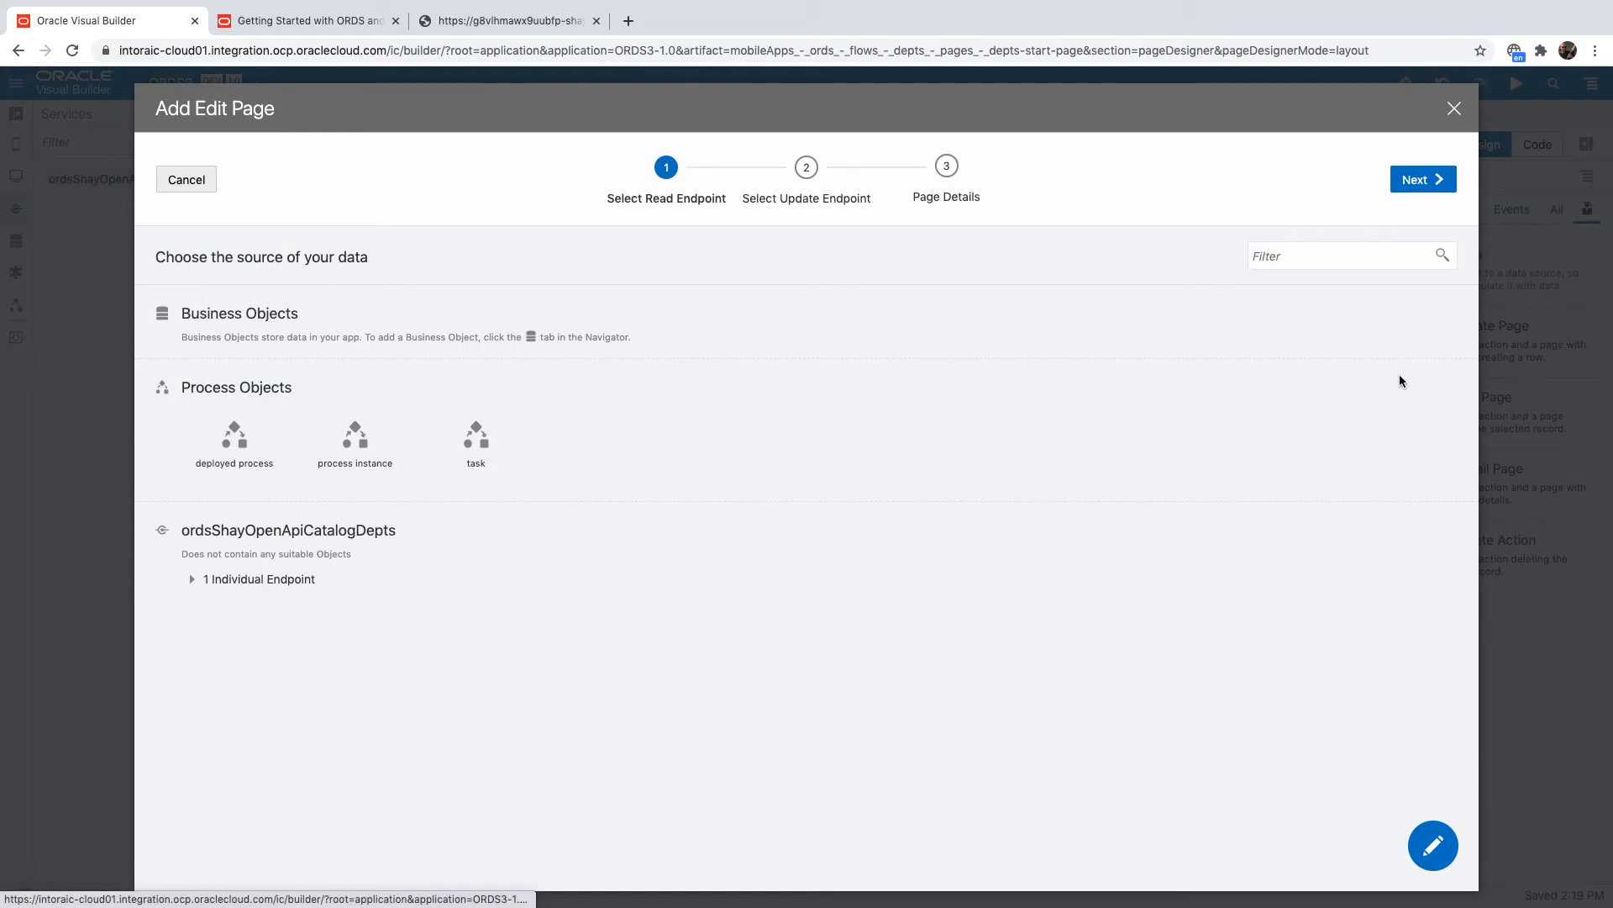
{"action": "left_click", "coordinate": [191, 578]}
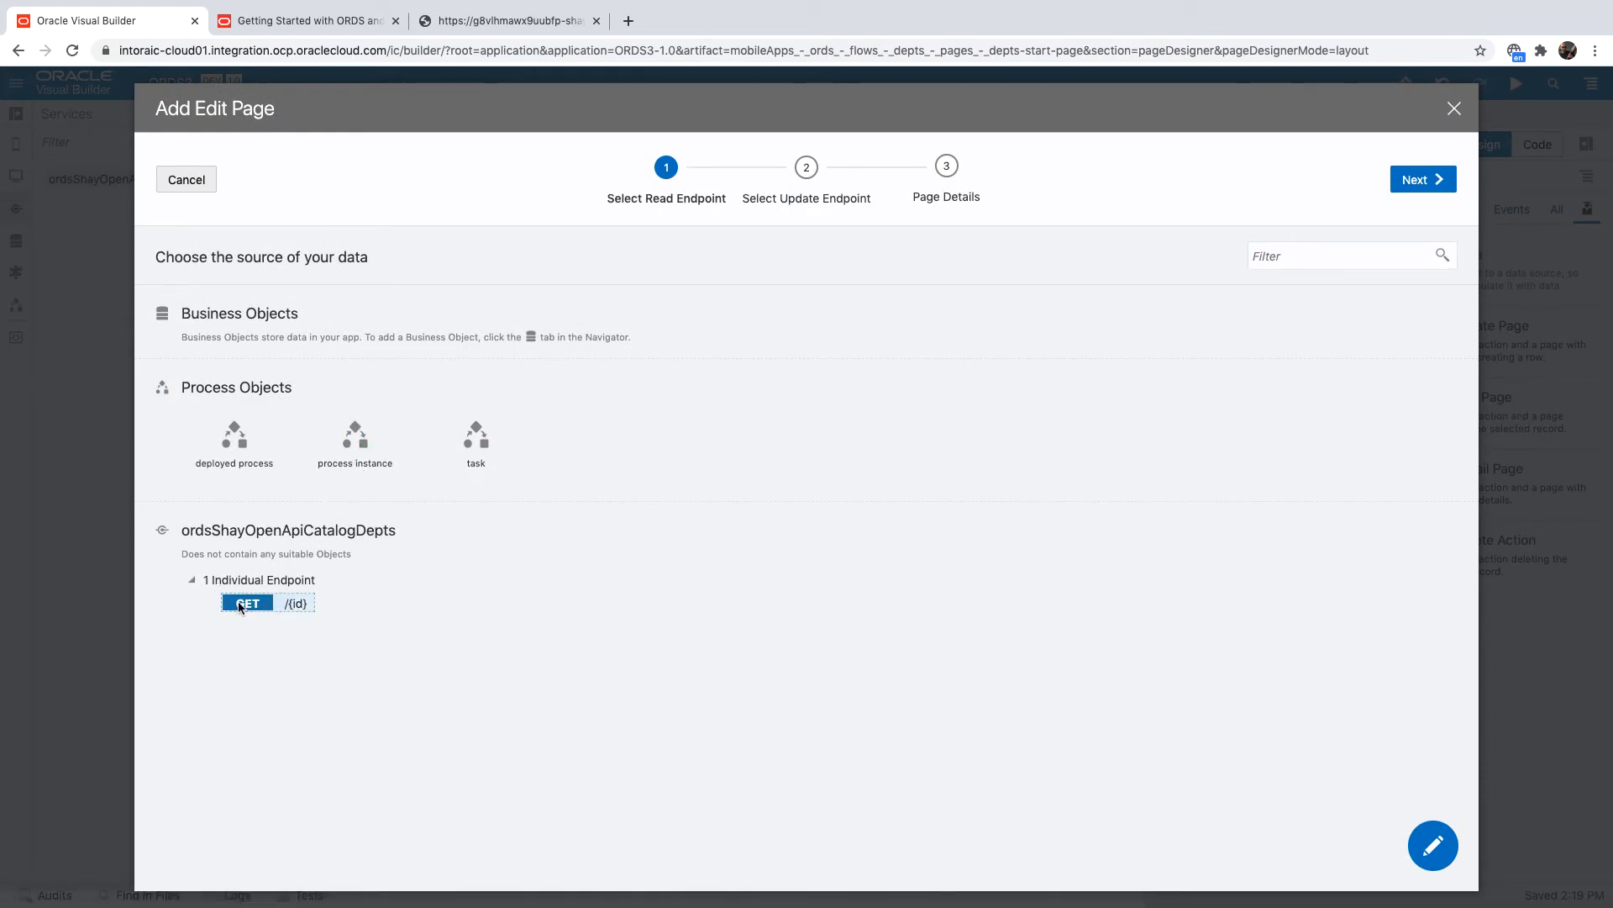
{"action": "left_click", "coordinate": [1421, 179]}
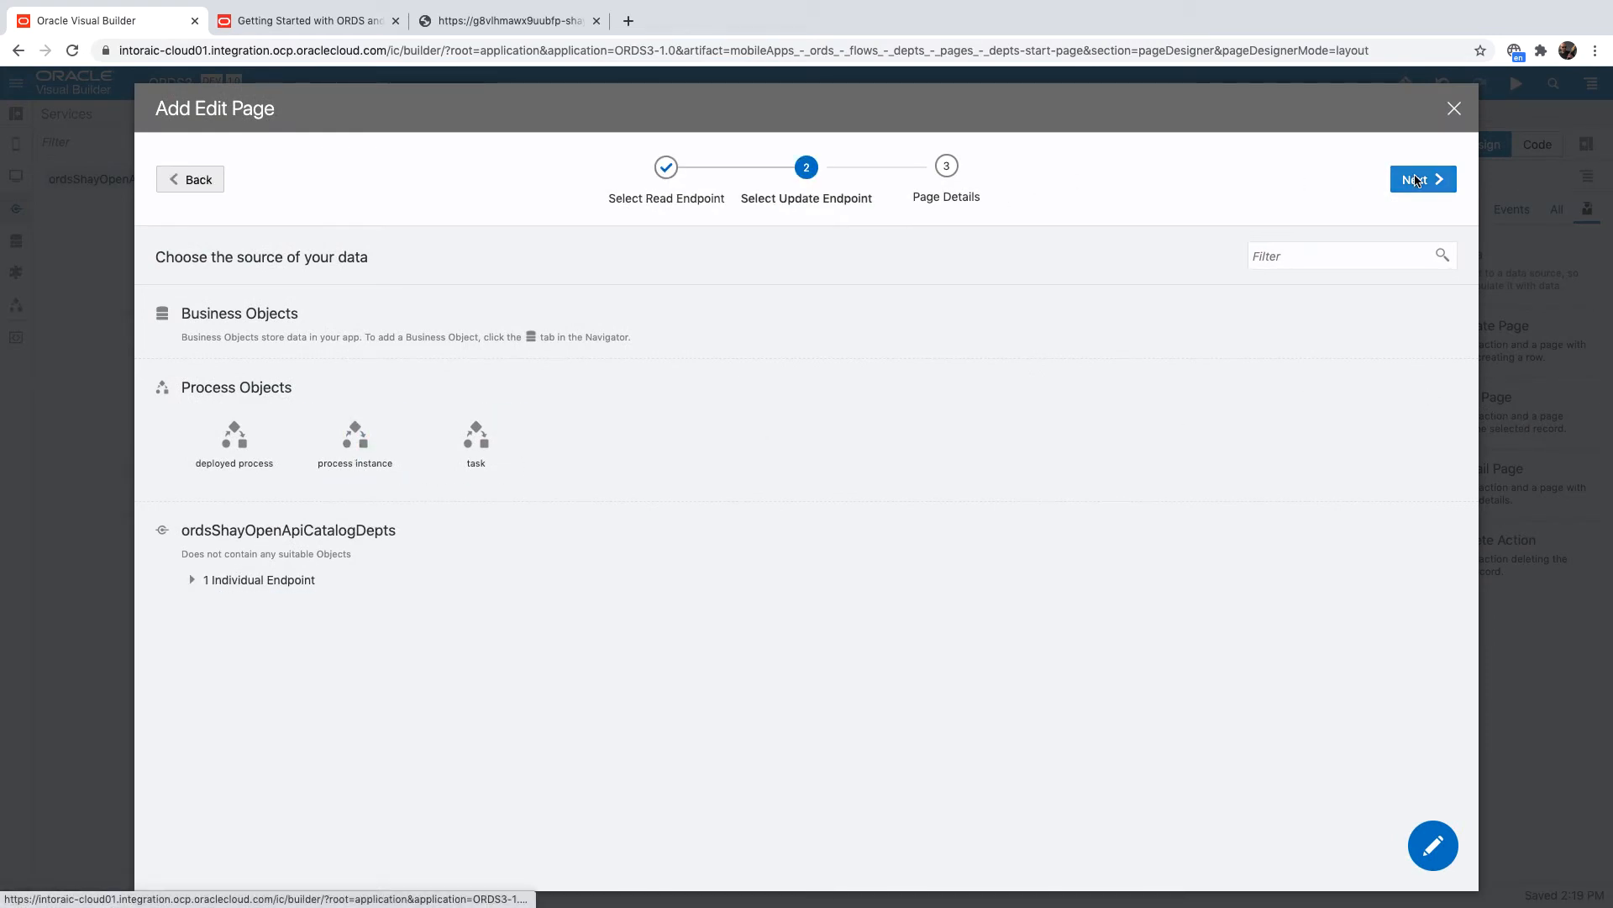
{"action": "left_click", "coordinate": [191, 580]}
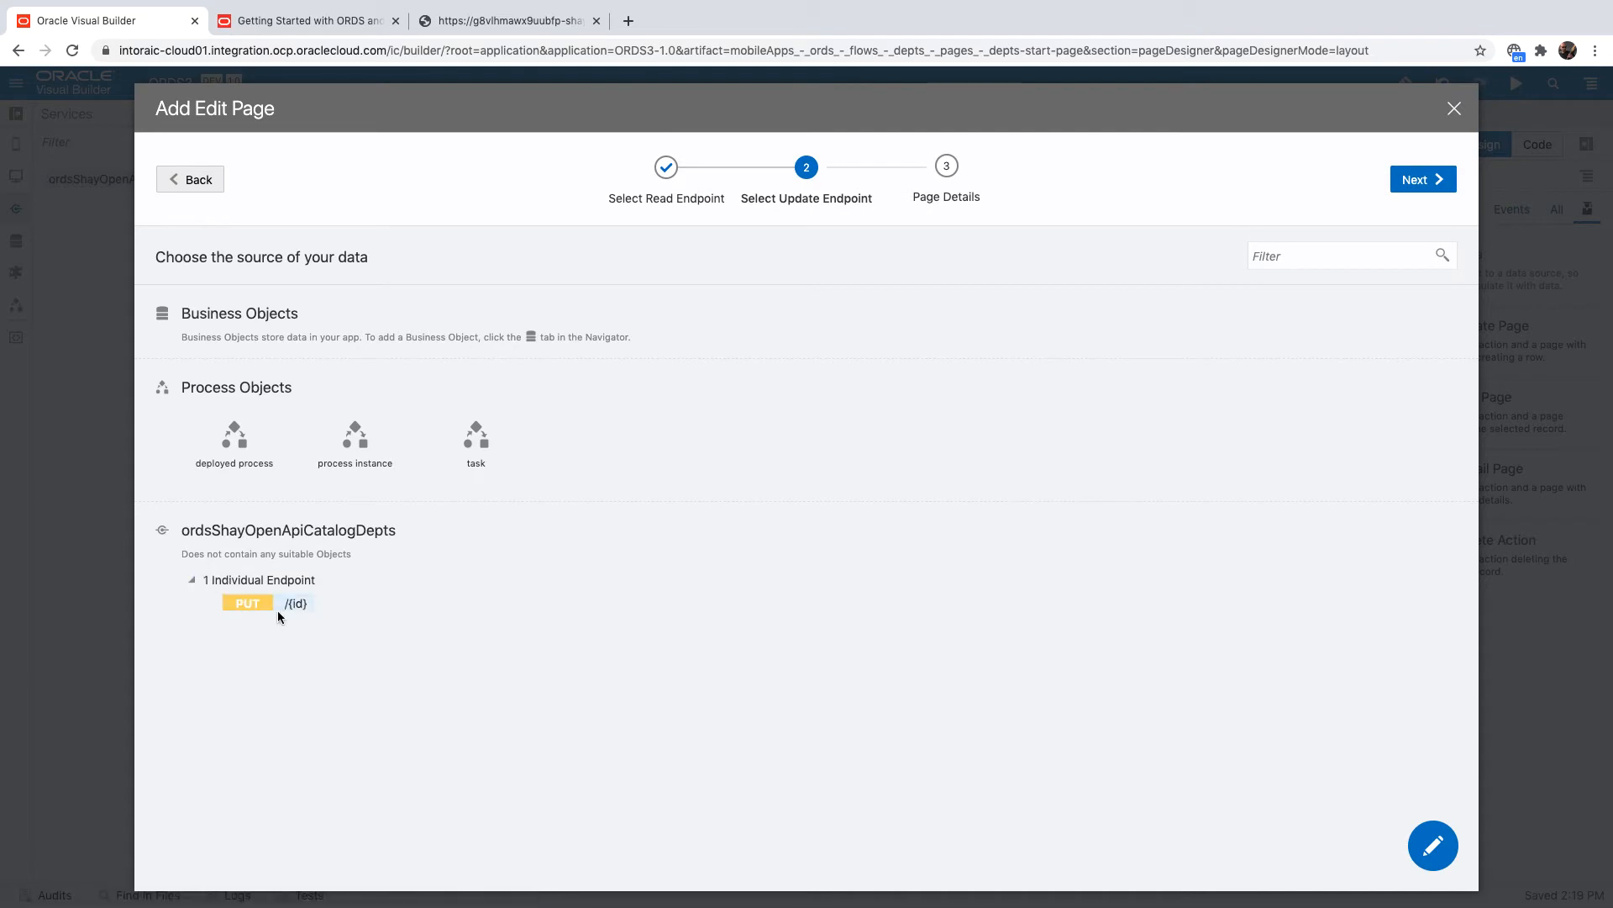
{"action": "left_click", "coordinate": [1424, 178]}
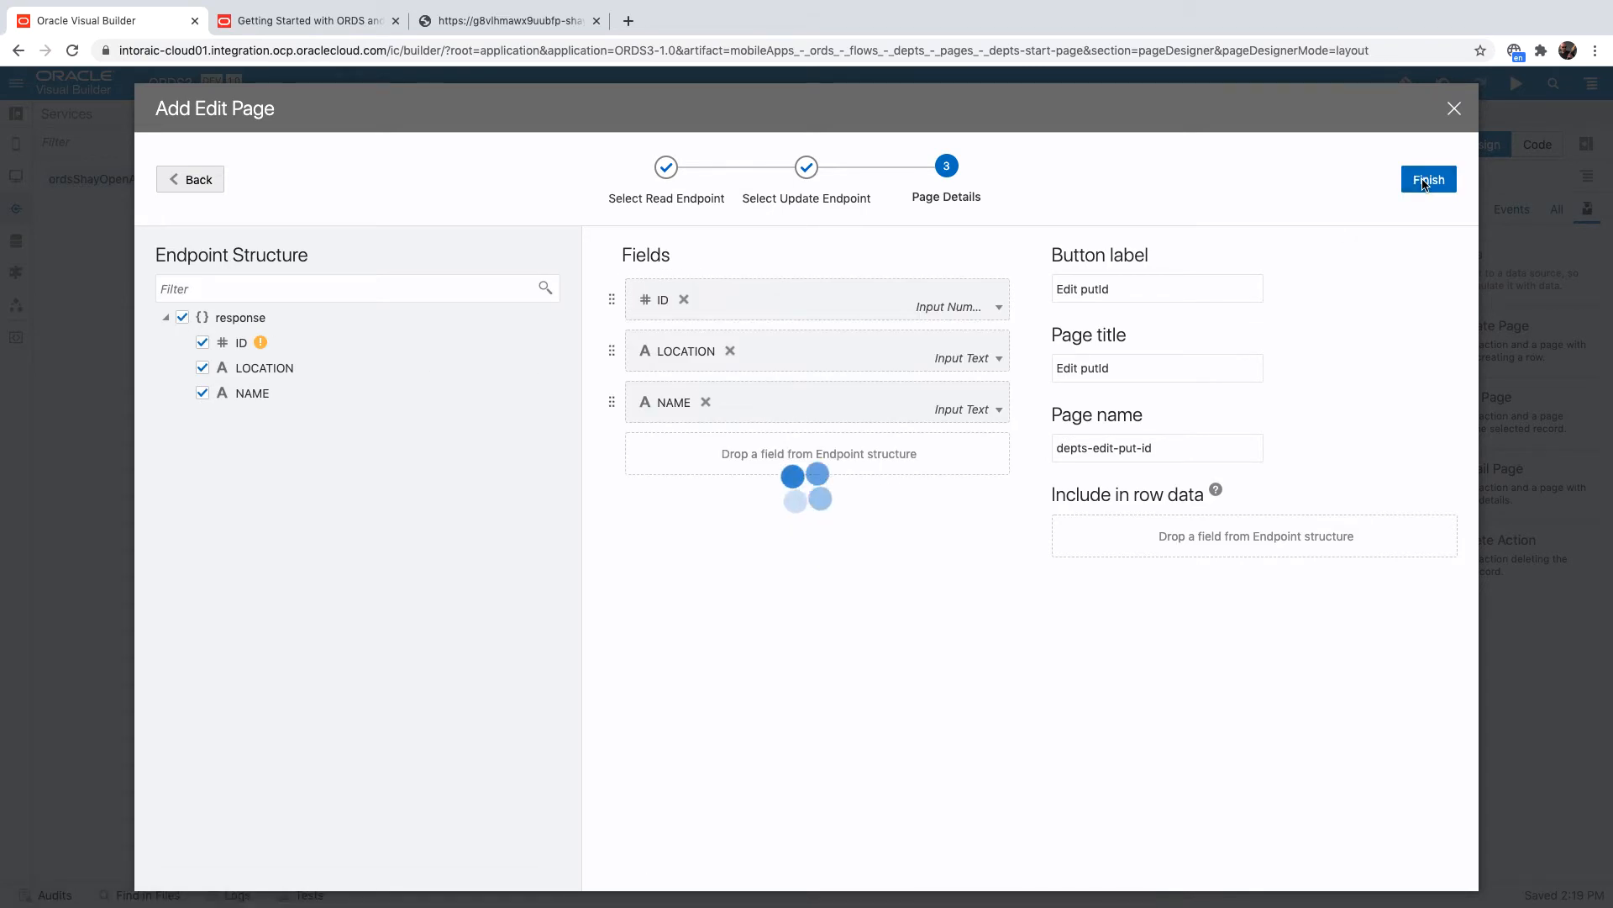
{"action": "left_click", "coordinate": [1428, 178]}
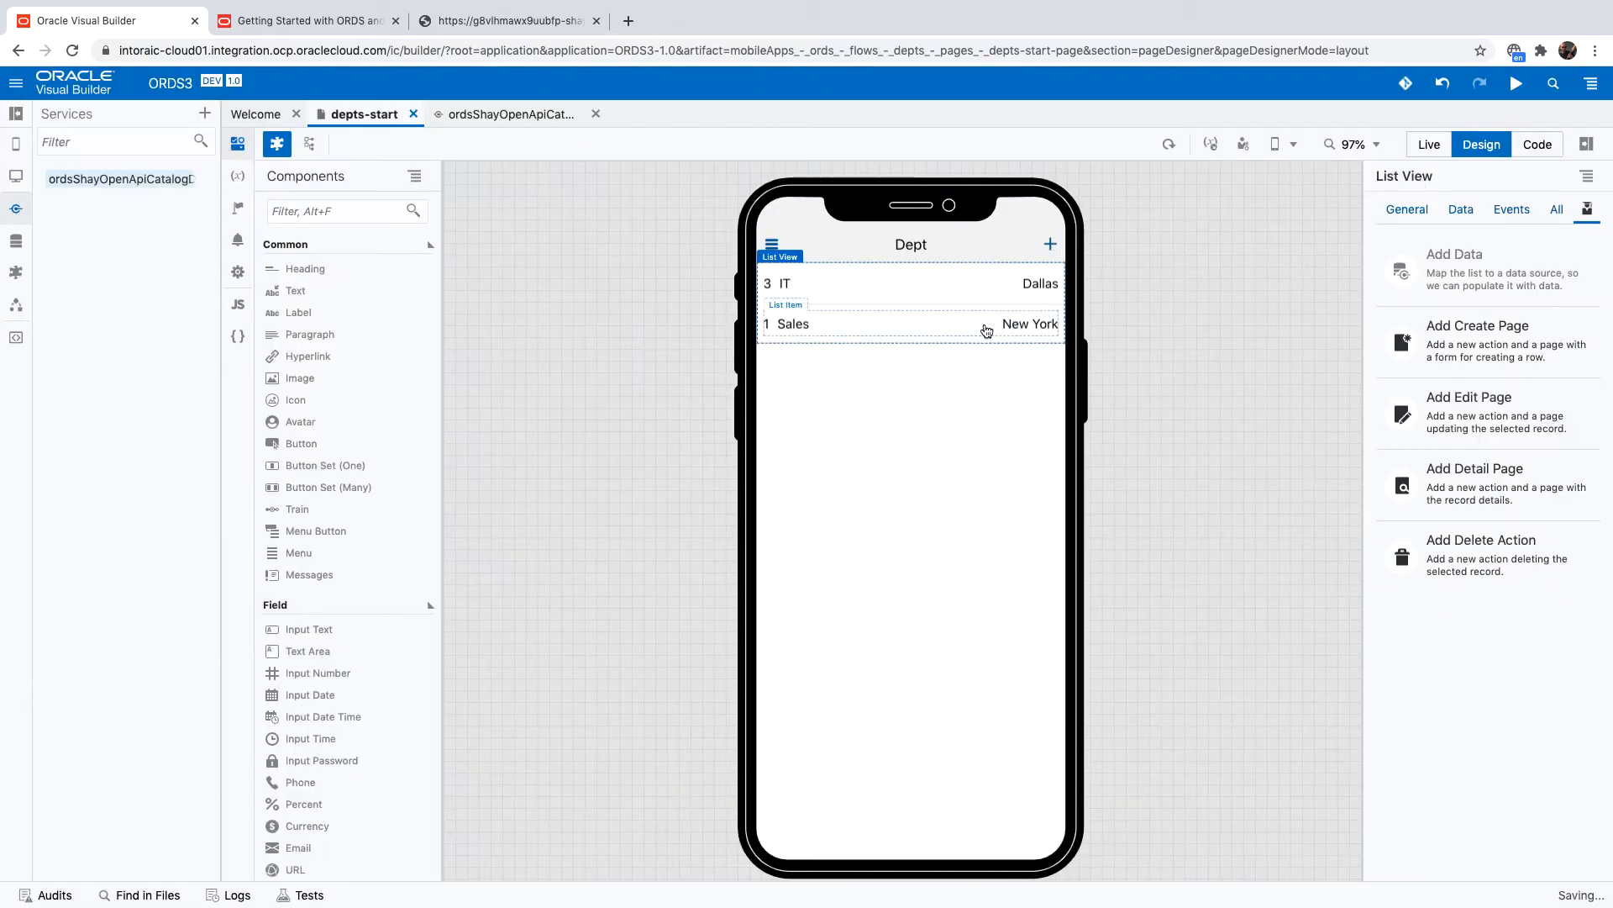
Add a Finance department located in San Francisco through the app's create form and save it.
{"action": "left_click", "coordinate": [1514, 84]}
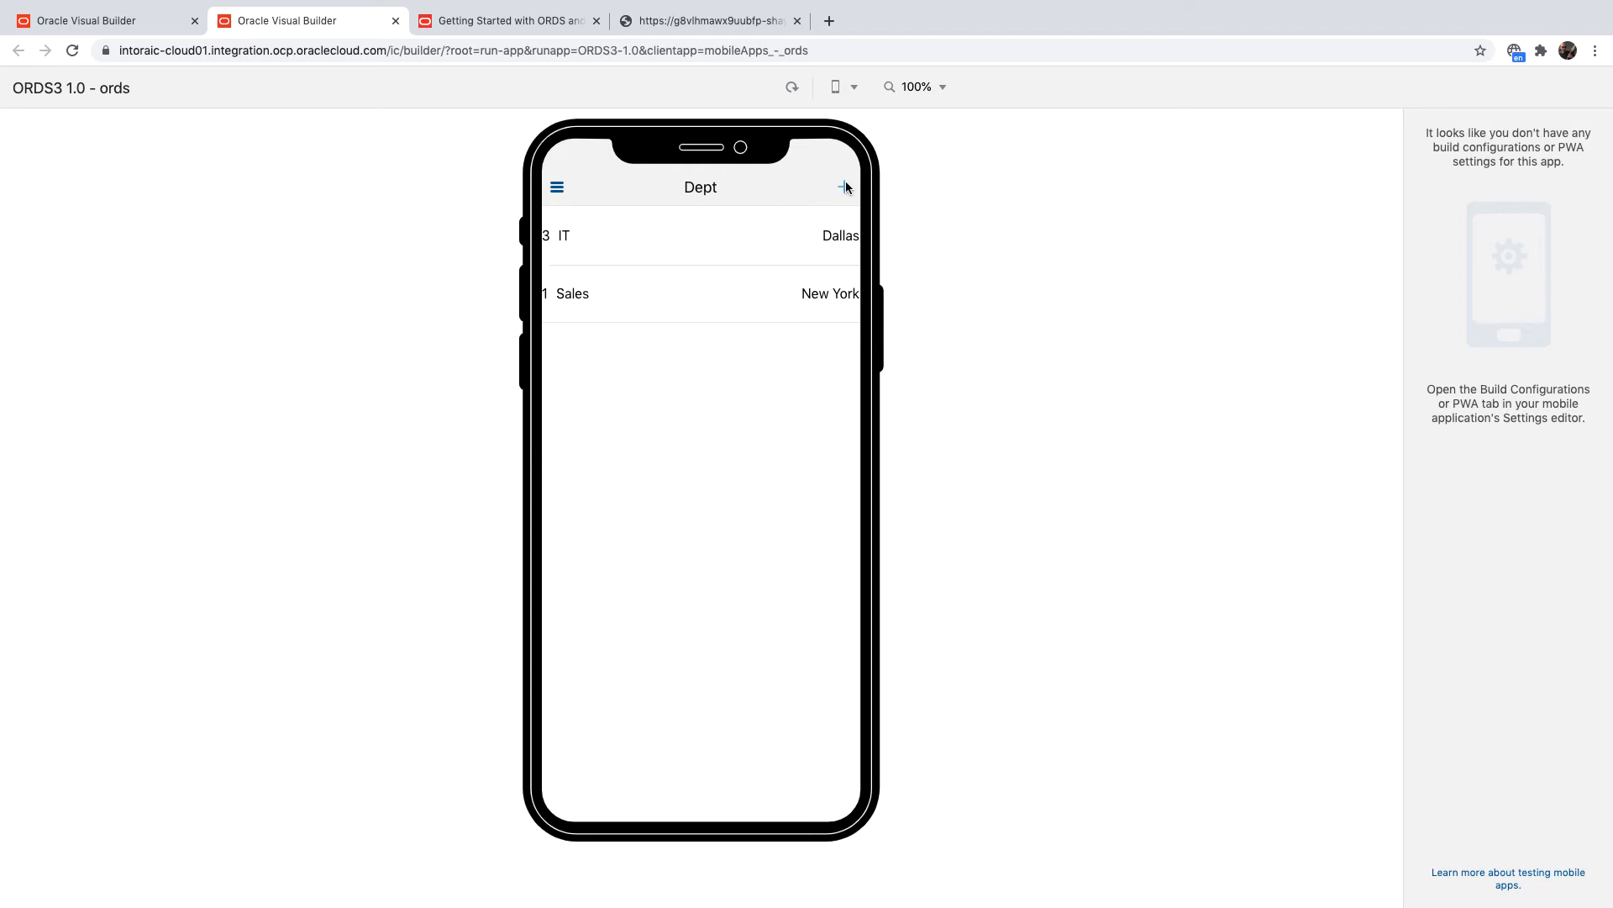
{"action": "left_click", "coordinate": [846, 187]}
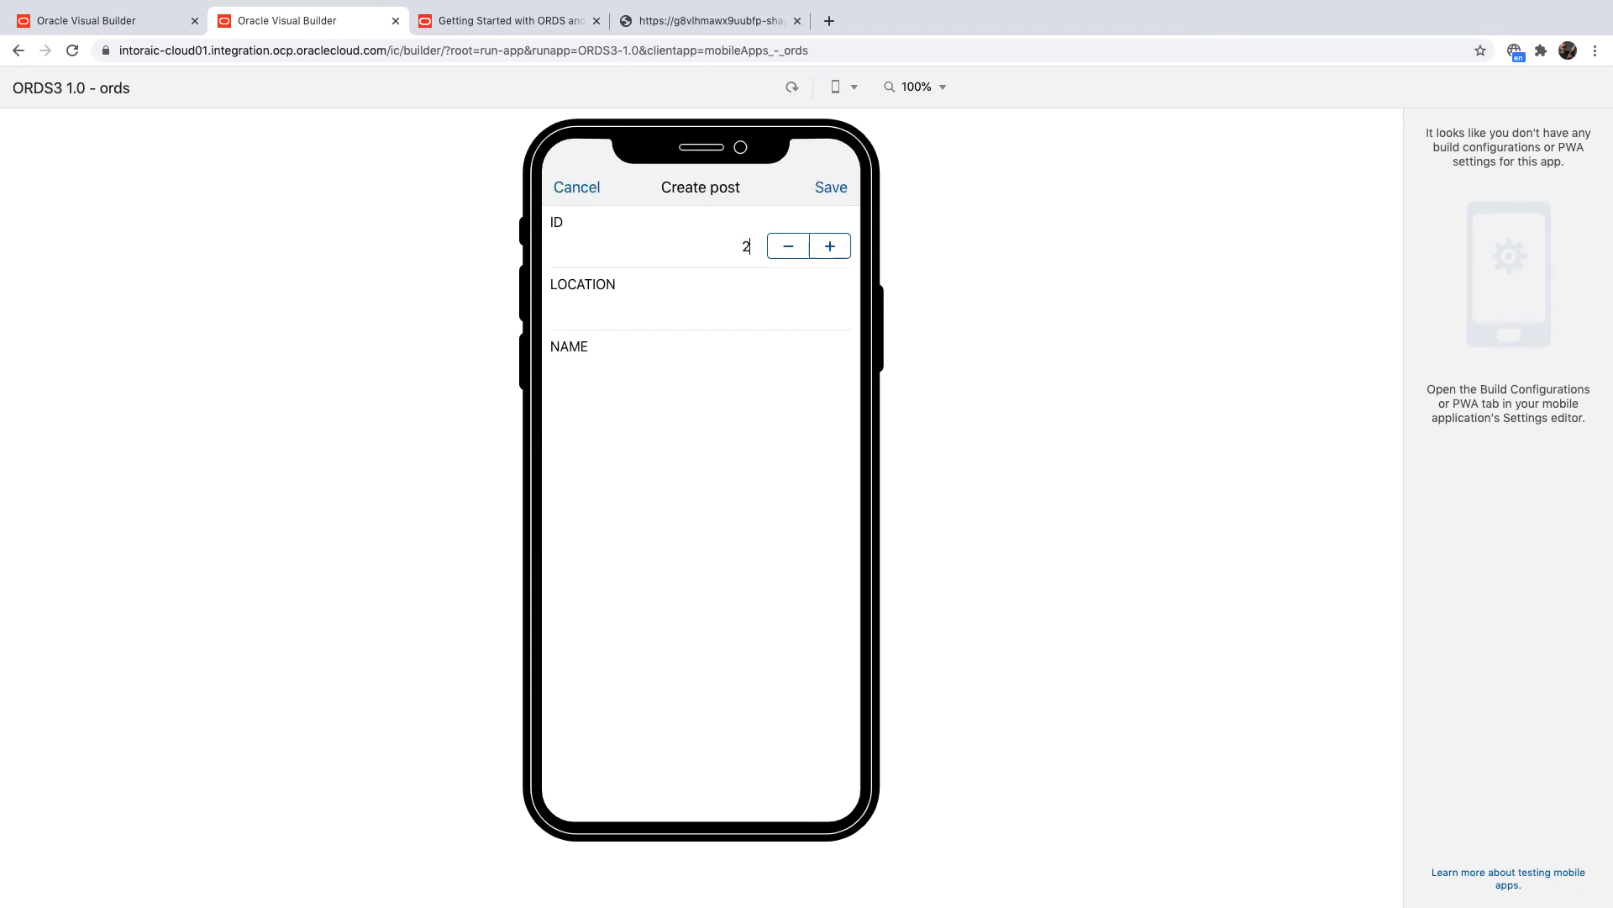
{"action": "left_click", "coordinate": [684, 309]}
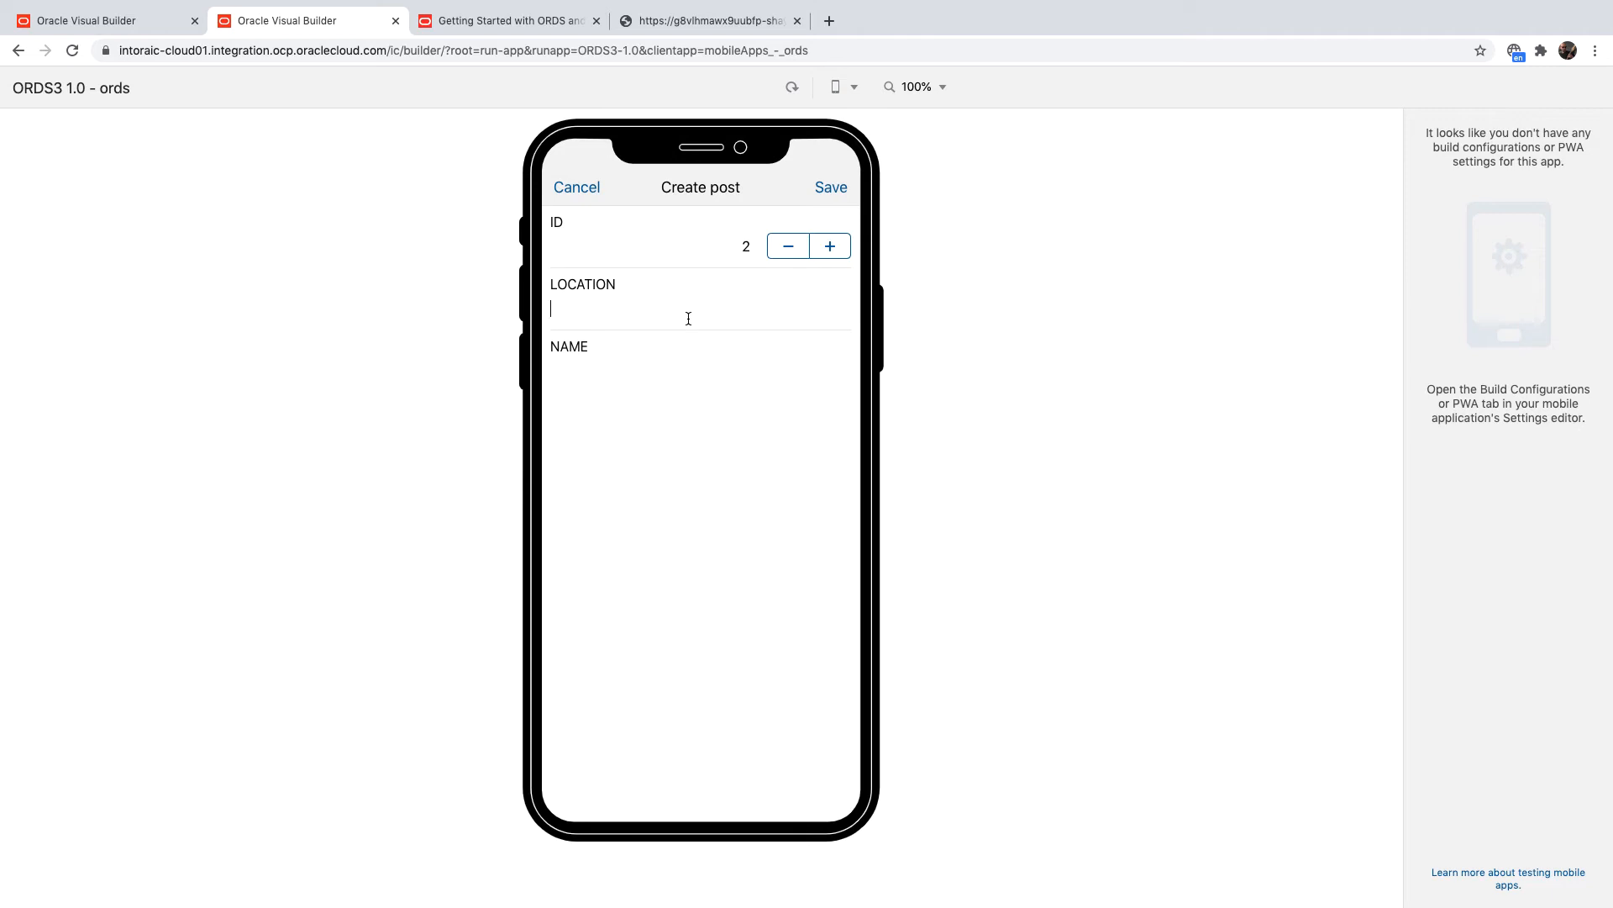
{"action": "type", "text": "San Franc"}
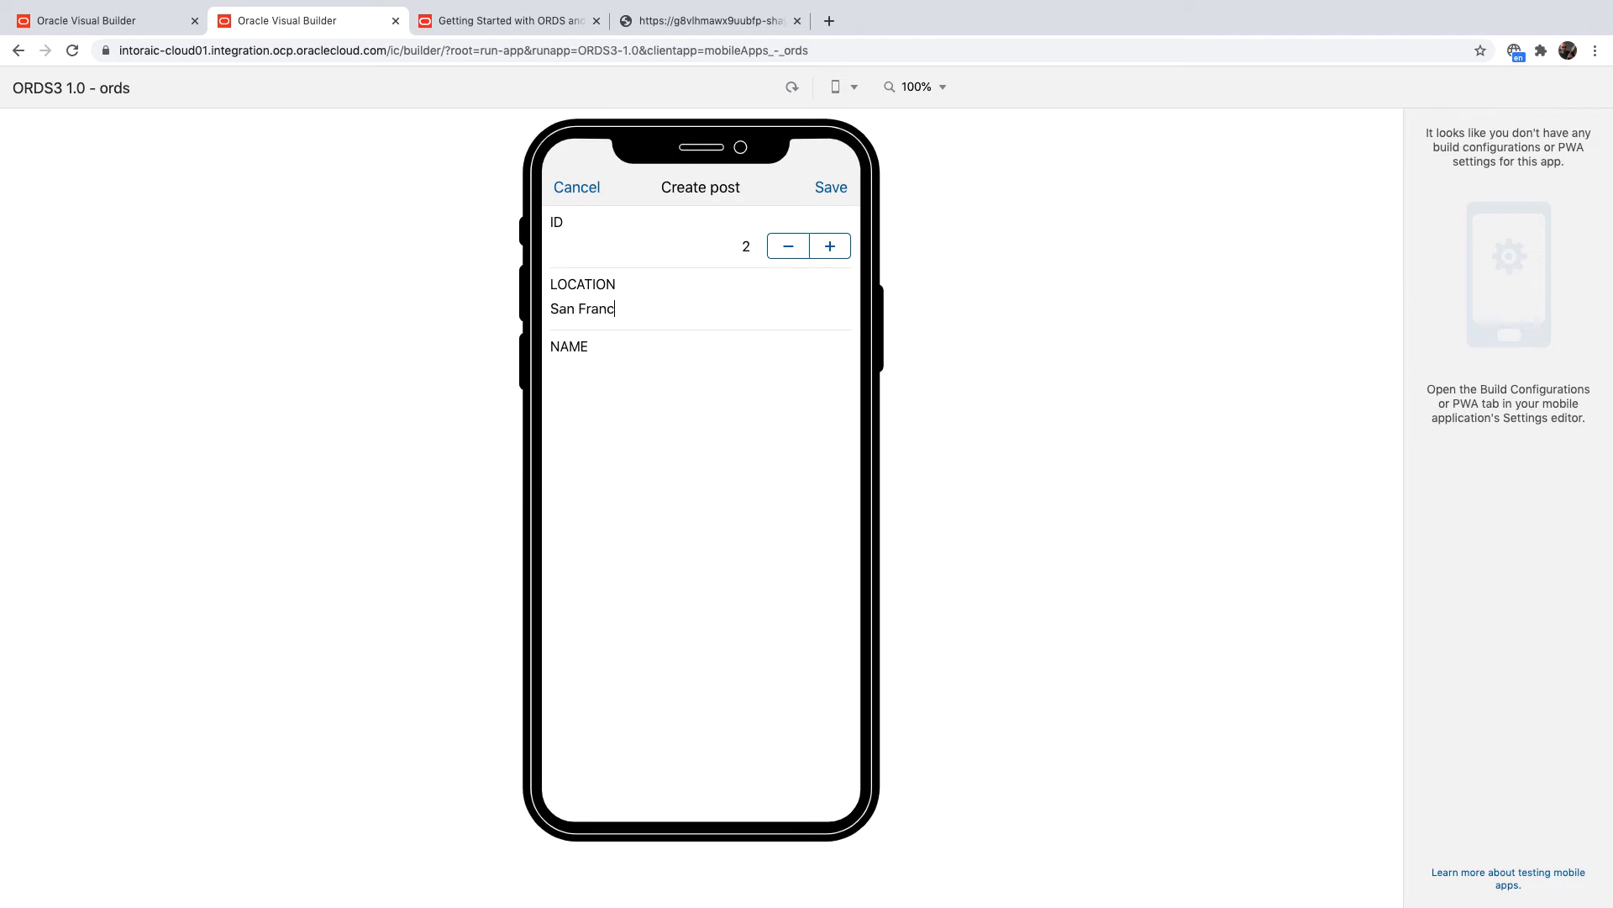
{"action": "type", "text": "si"}
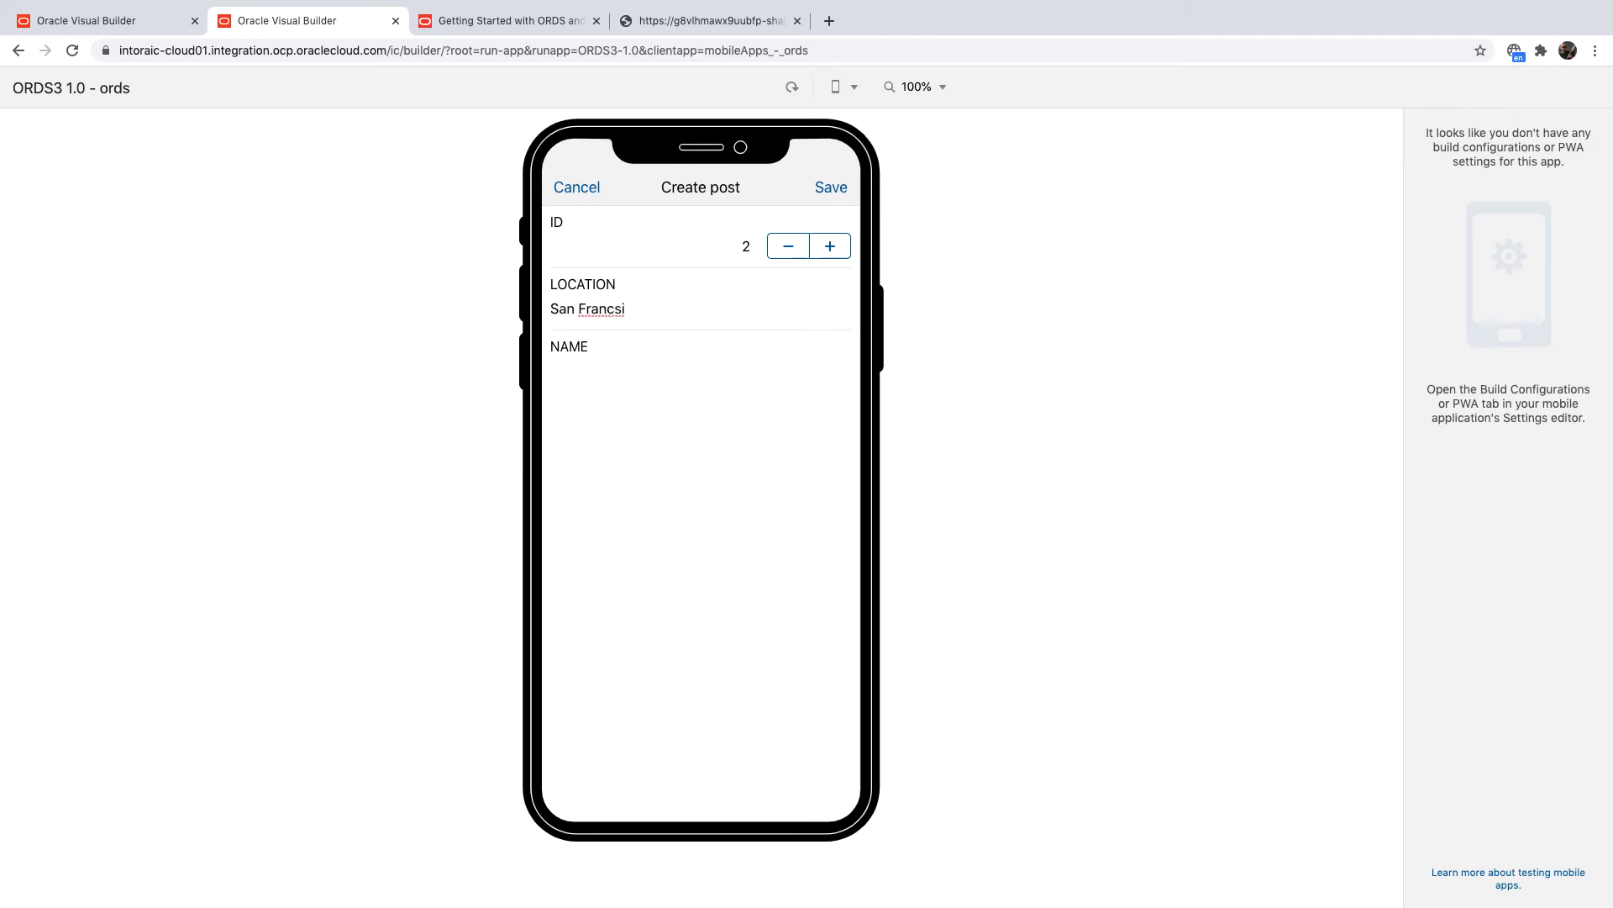
{"action": "type", "text": "F"}
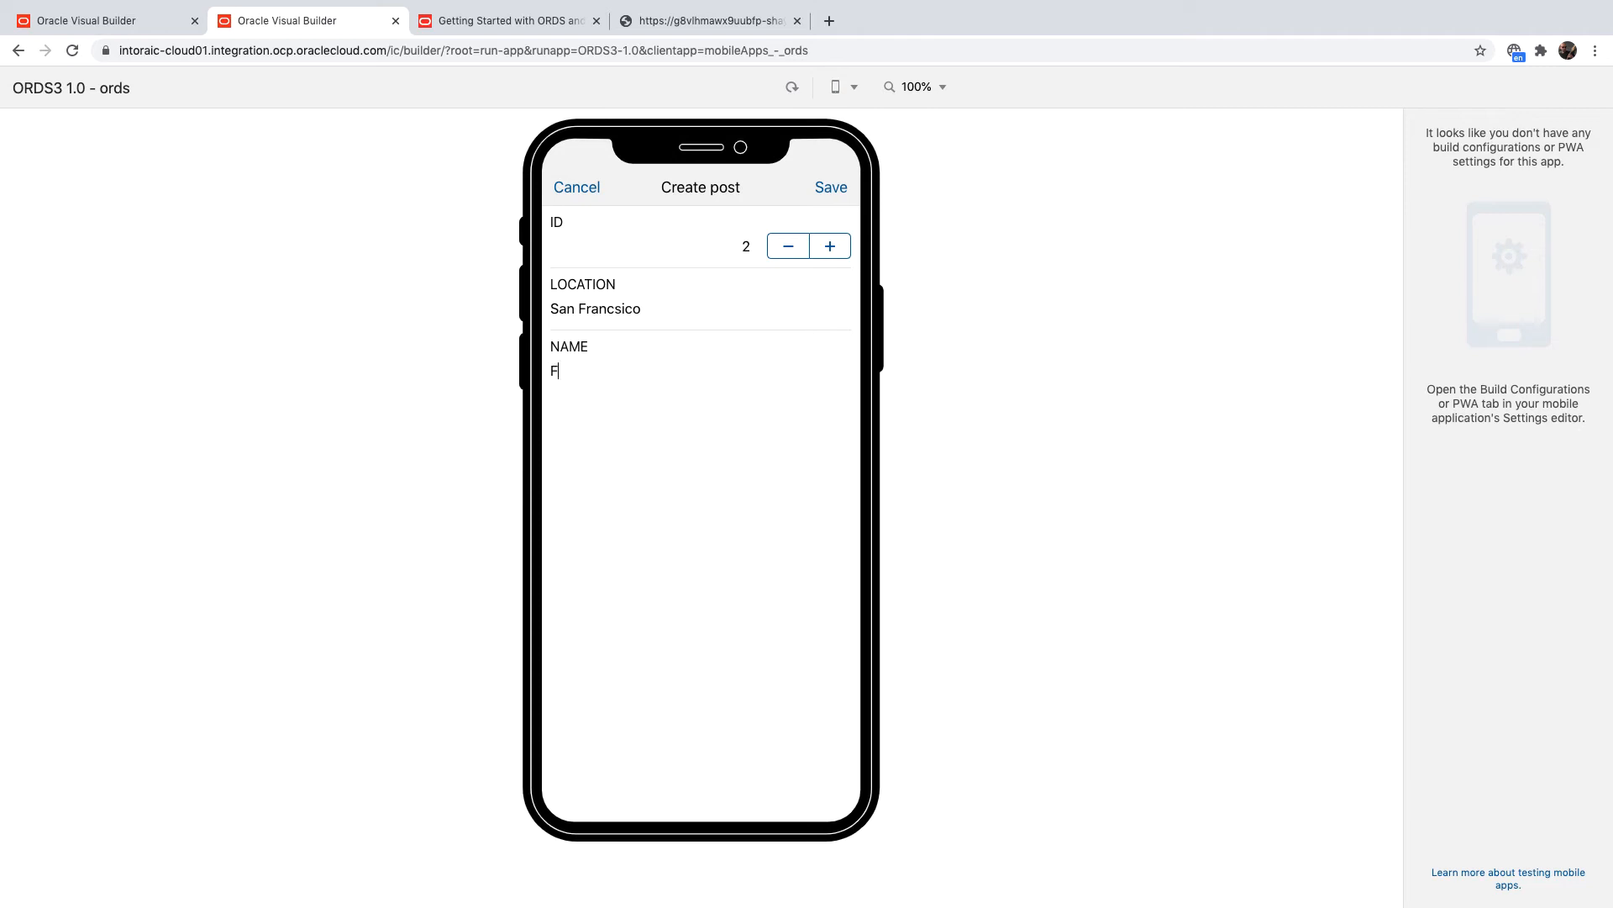
{"action": "type", "text": "inance"}
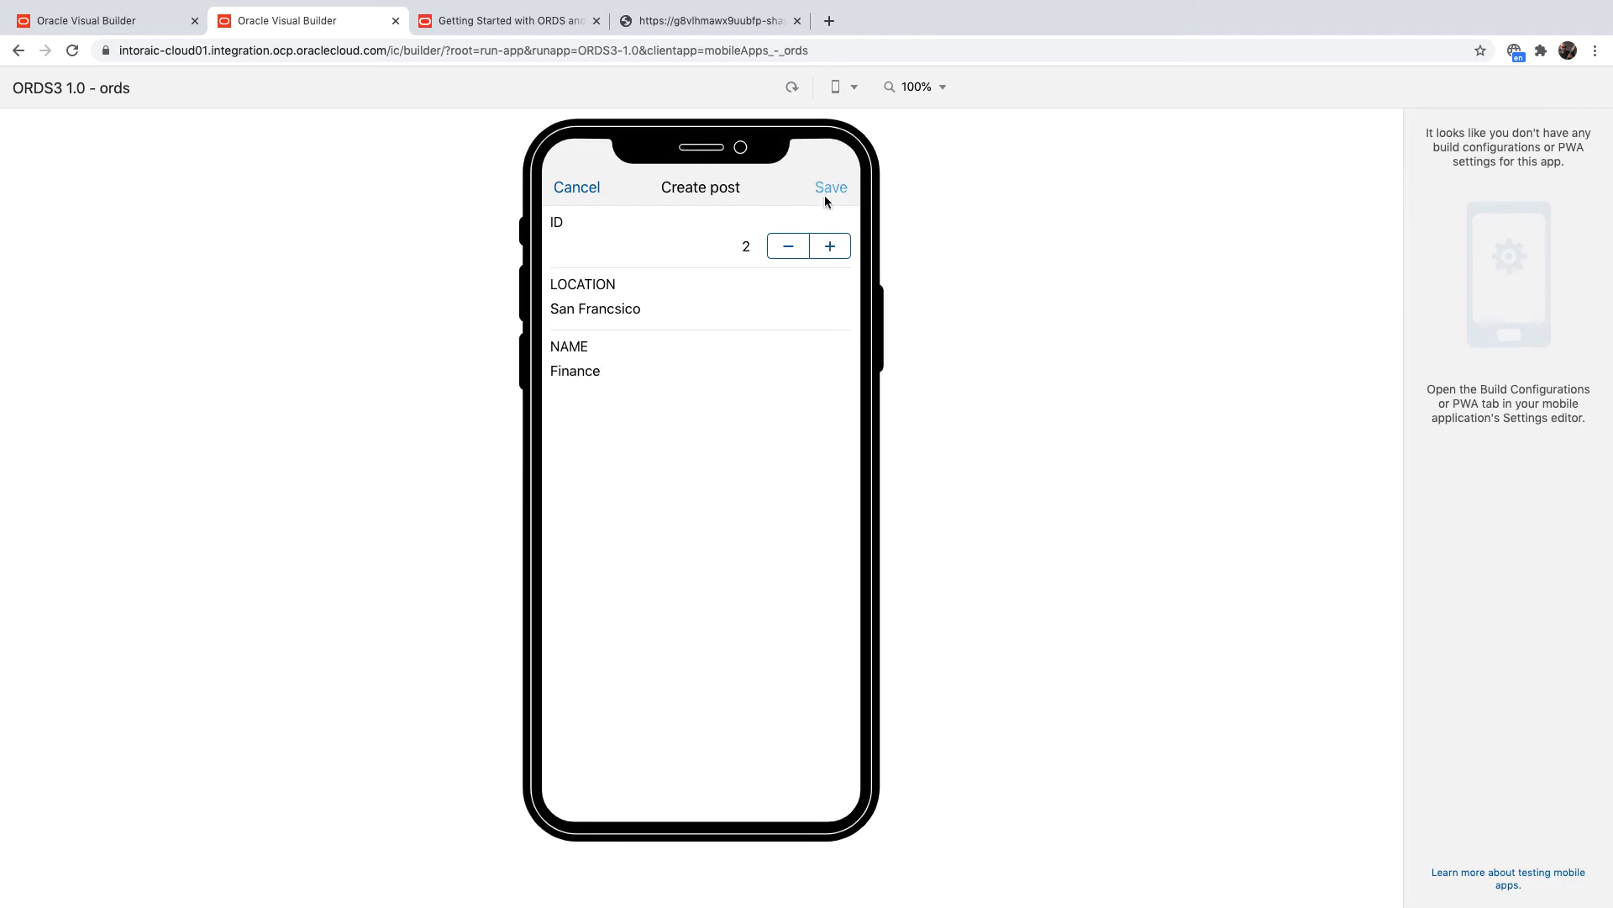
{"action": "left_click", "coordinate": [831, 186]}
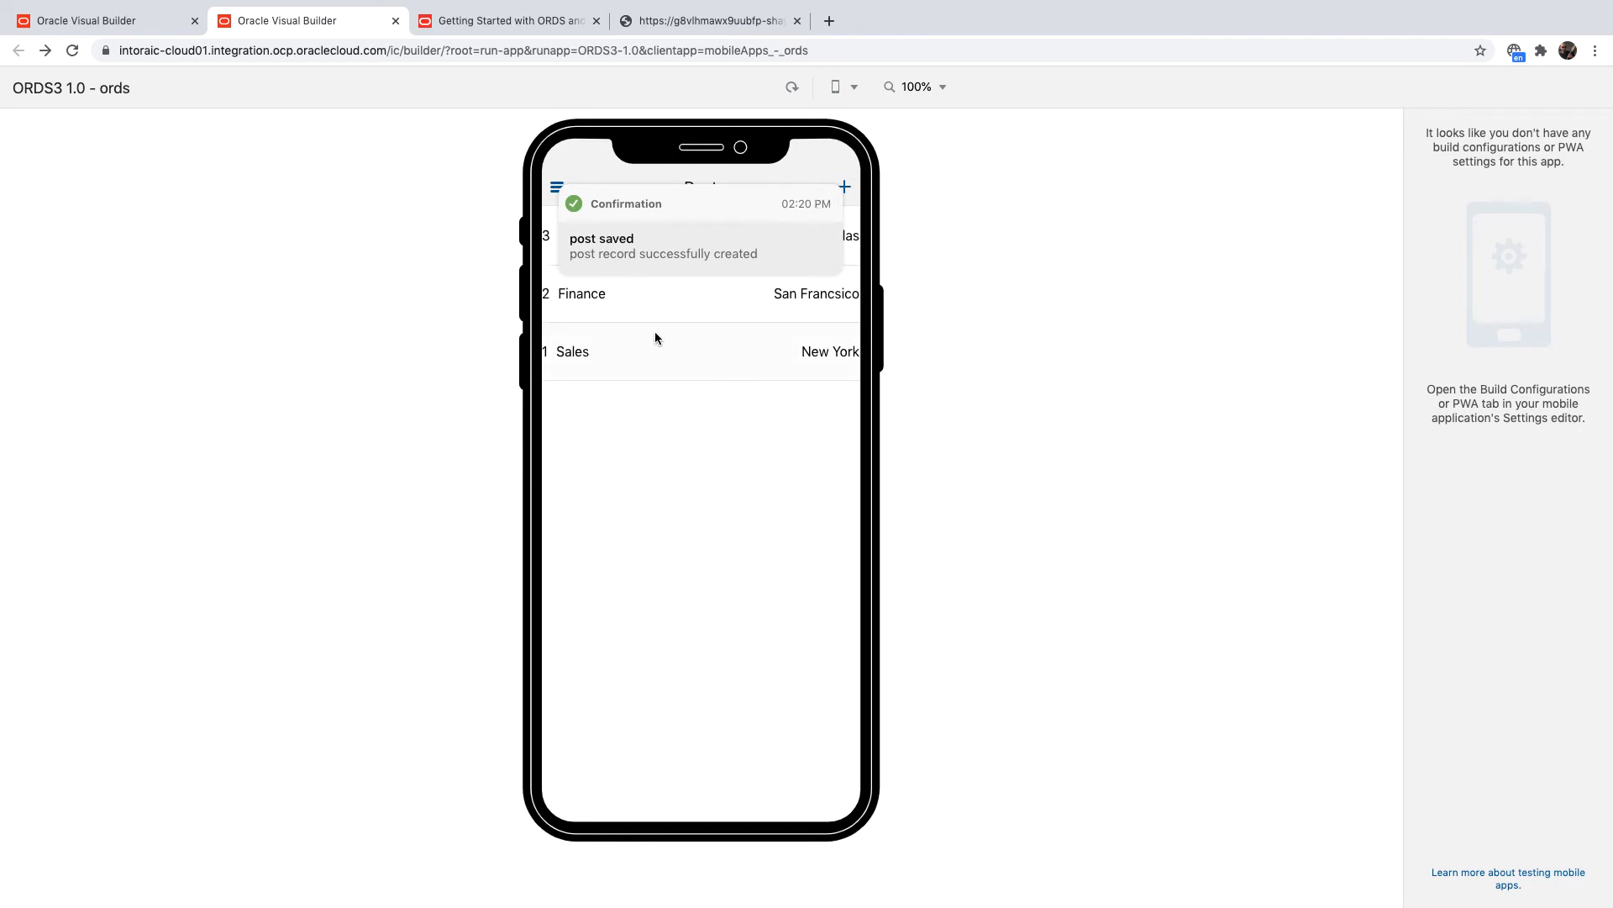
{"action": "mouse_move", "coordinate": [678, 420]}
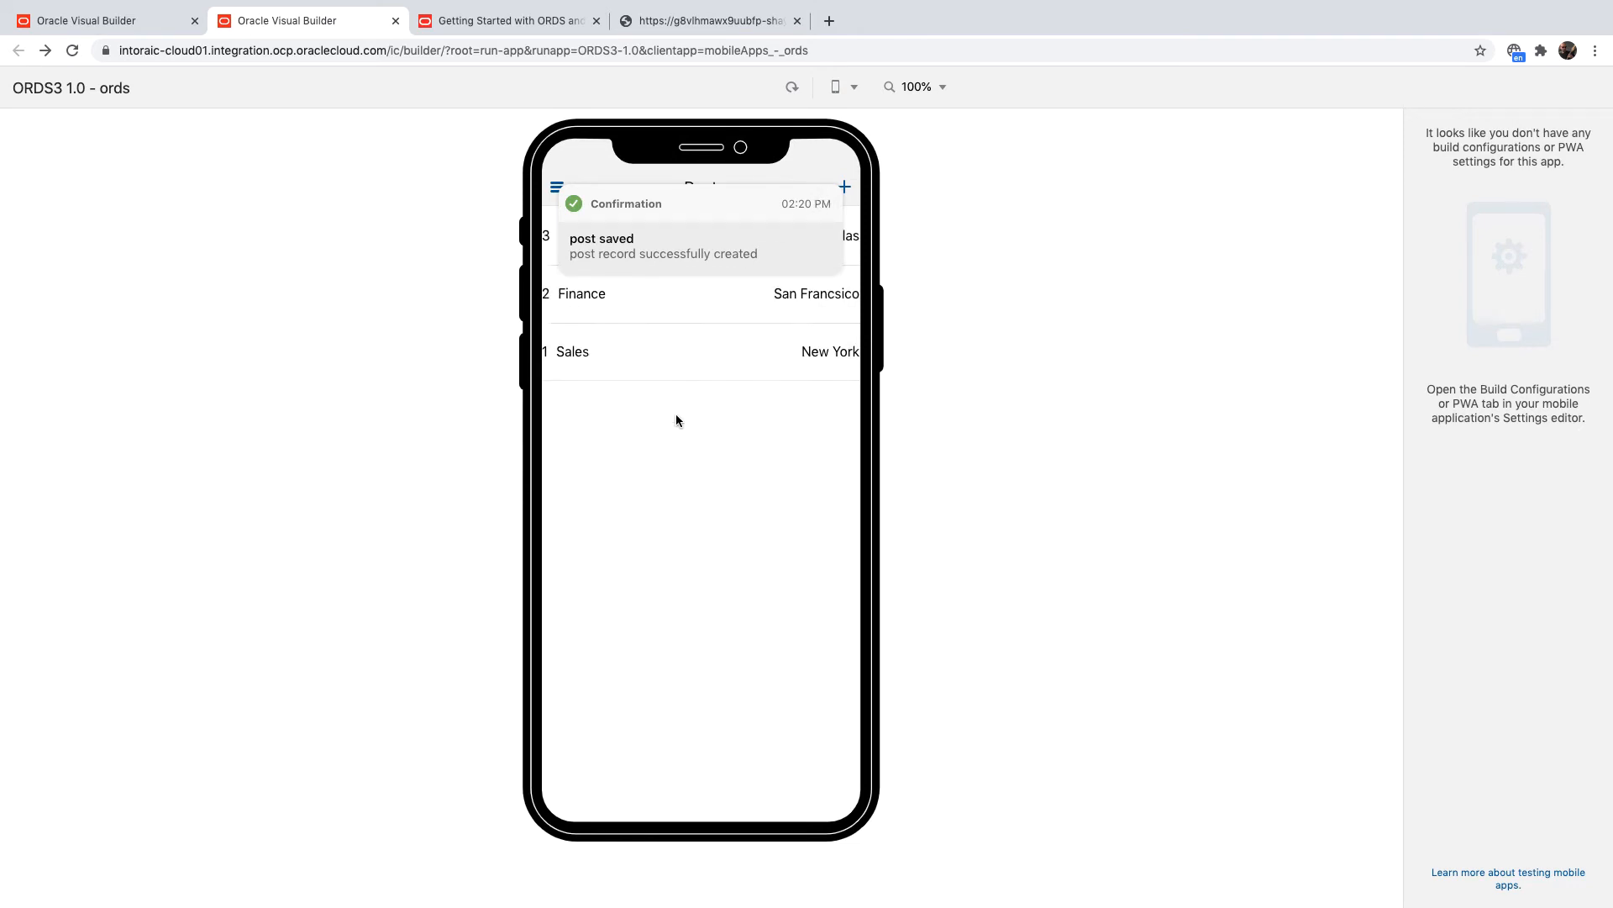
{"action": "mouse_move", "coordinate": [557, 186]}
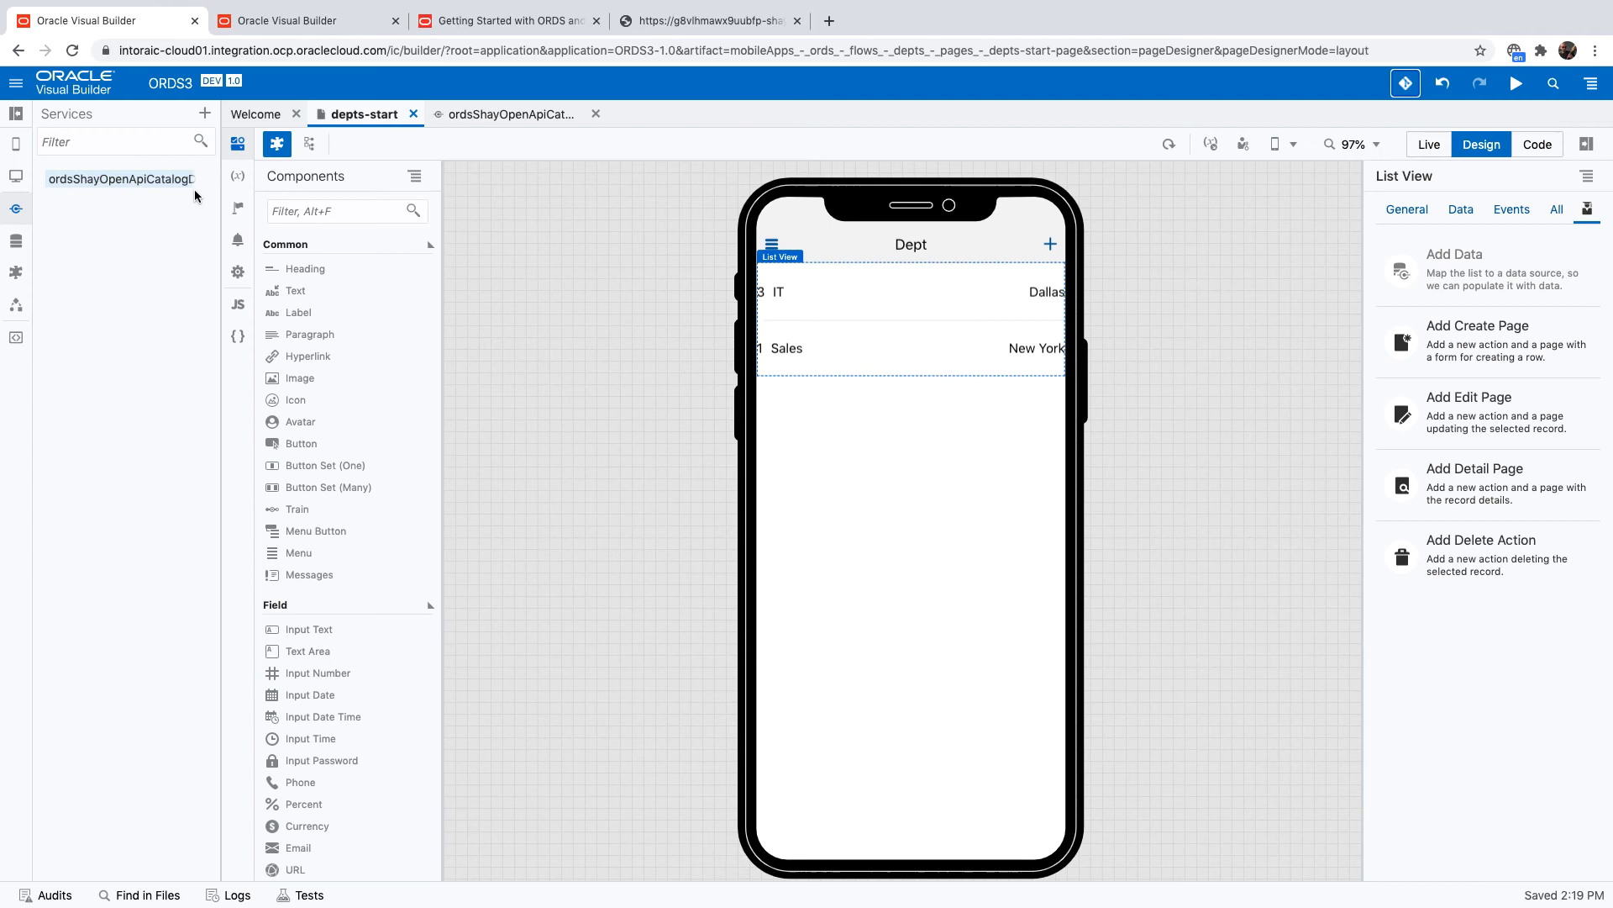
Enable filtering, sorting and pagination transforms on the DEPTS ORDS service's Transforms settings.
{"action": "left_click", "coordinate": [506, 114]}
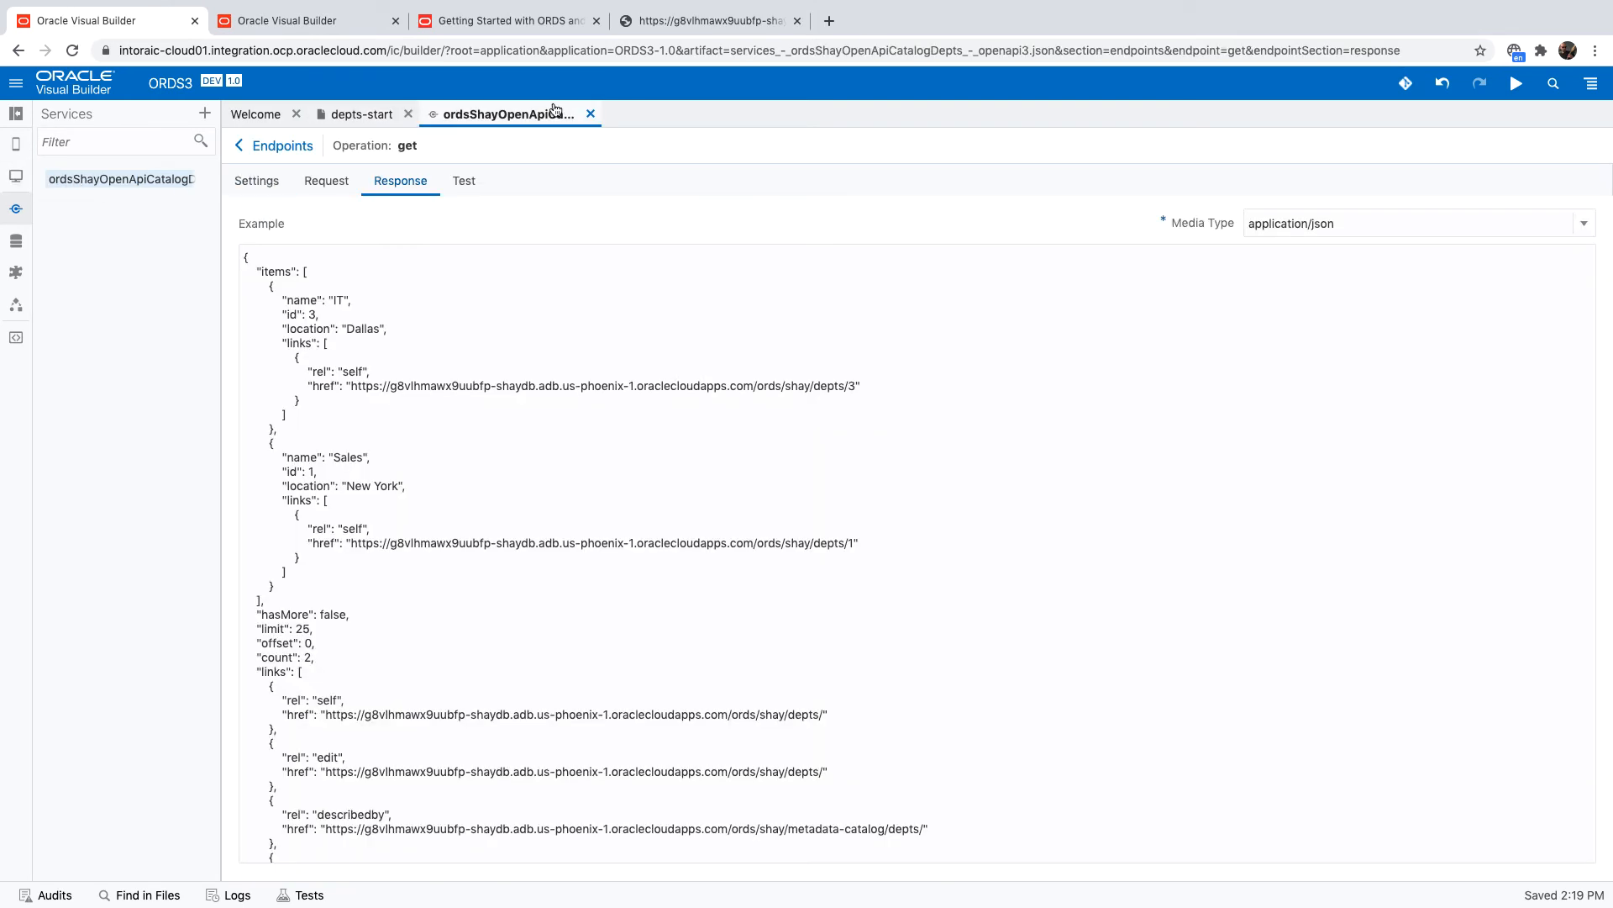
{"action": "left_click", "coordinate": [281, 145]}
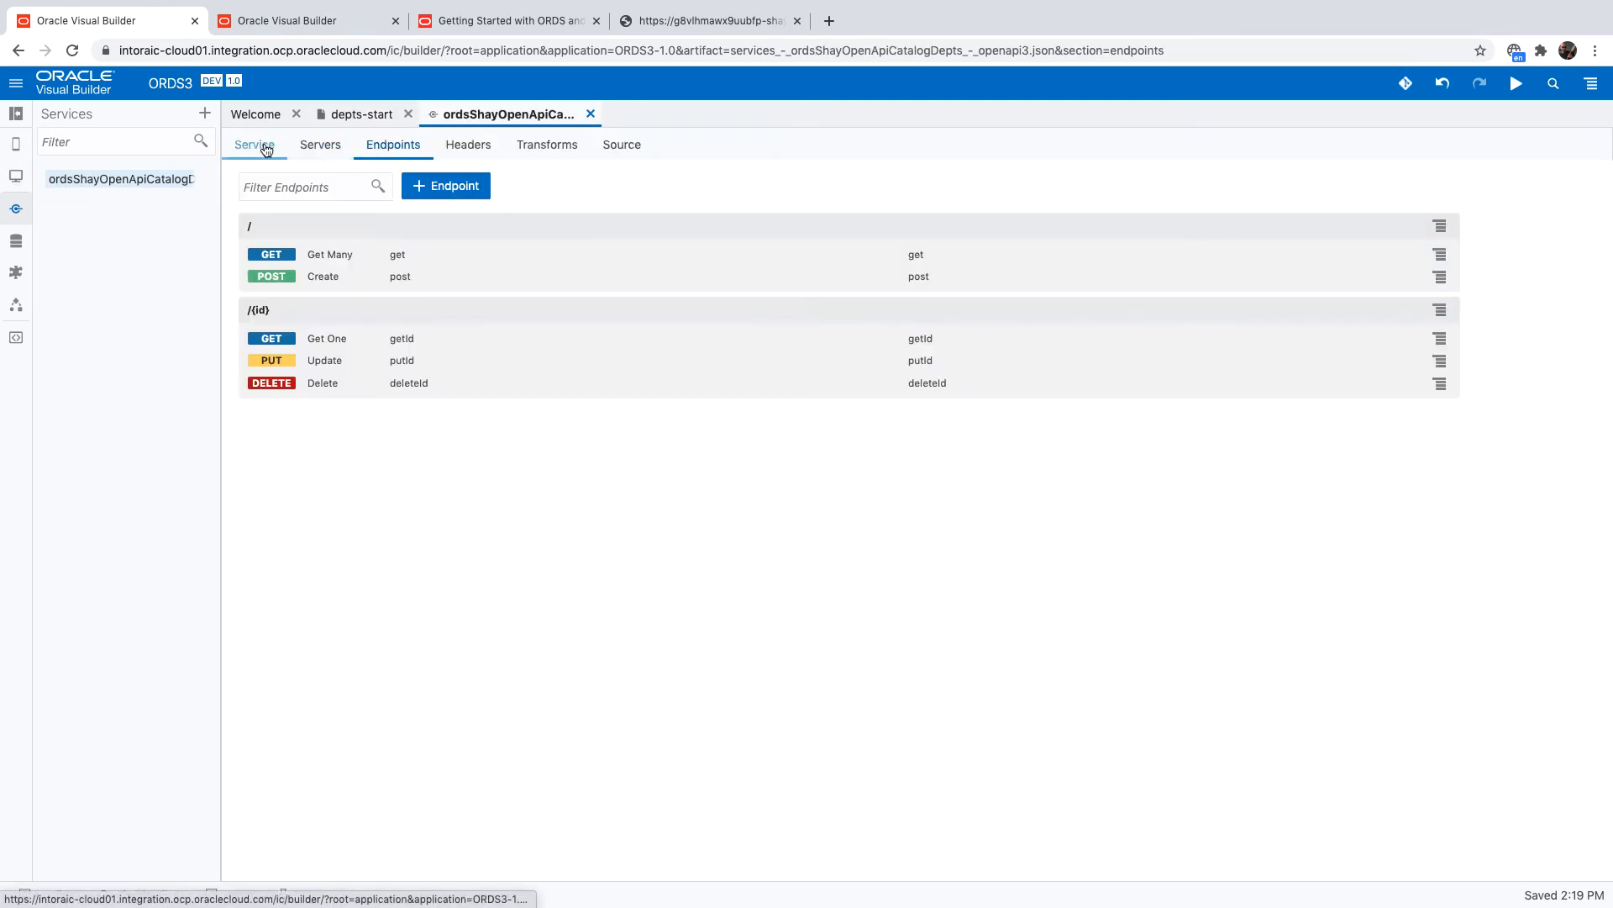
{"action": "left_click", "coordinate": [254, 144]}
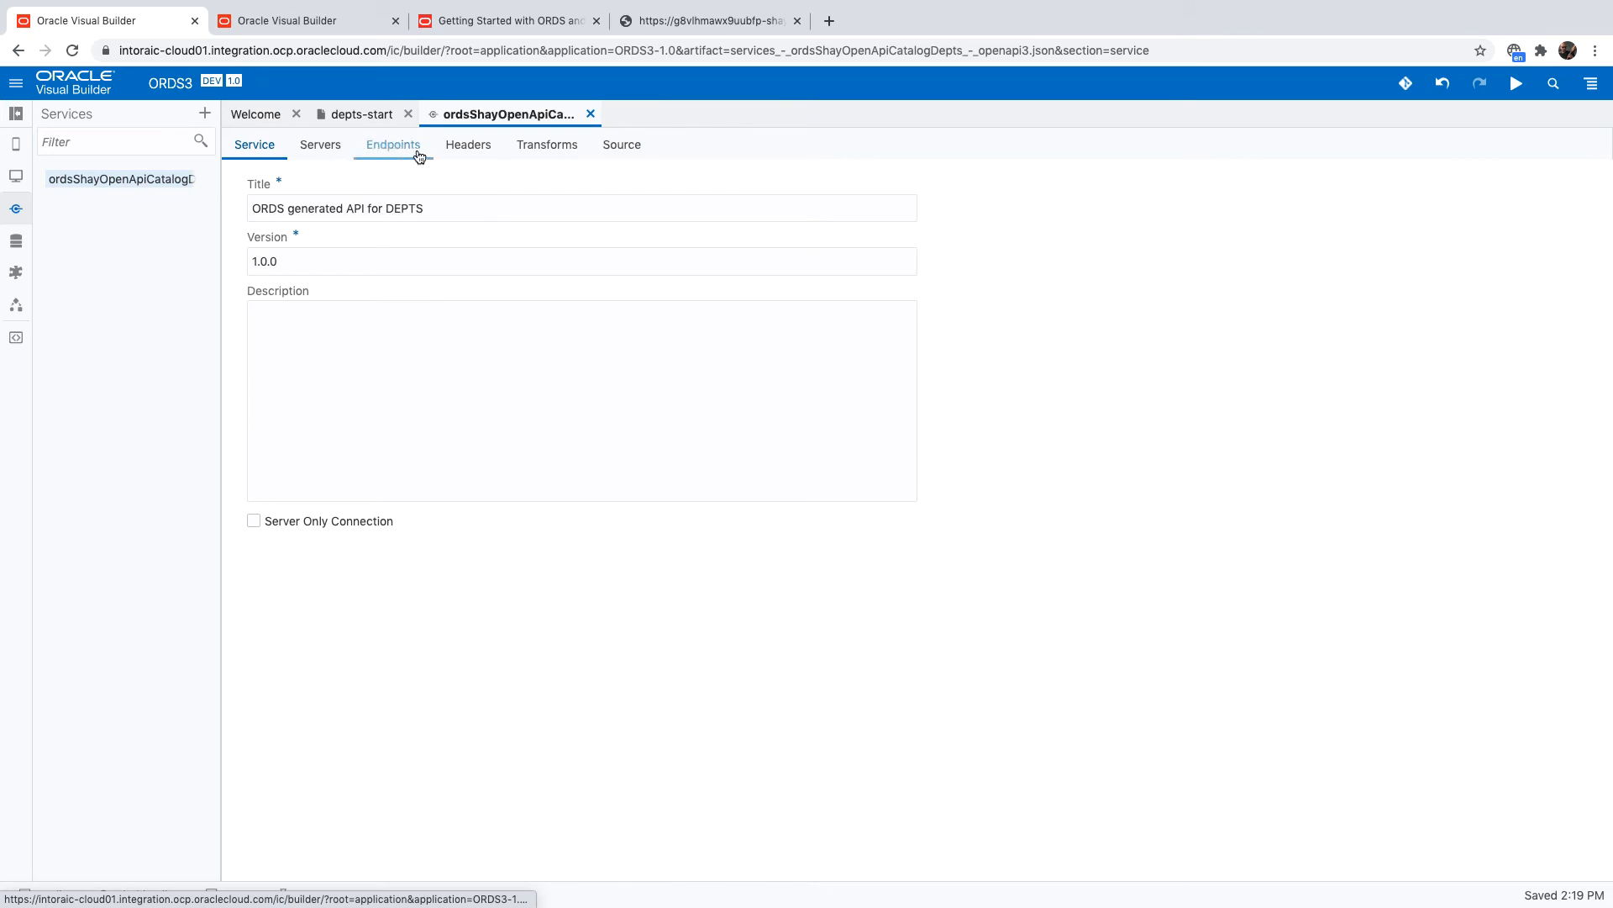
{"action": "left_click", "coordinate": [393, 145]}
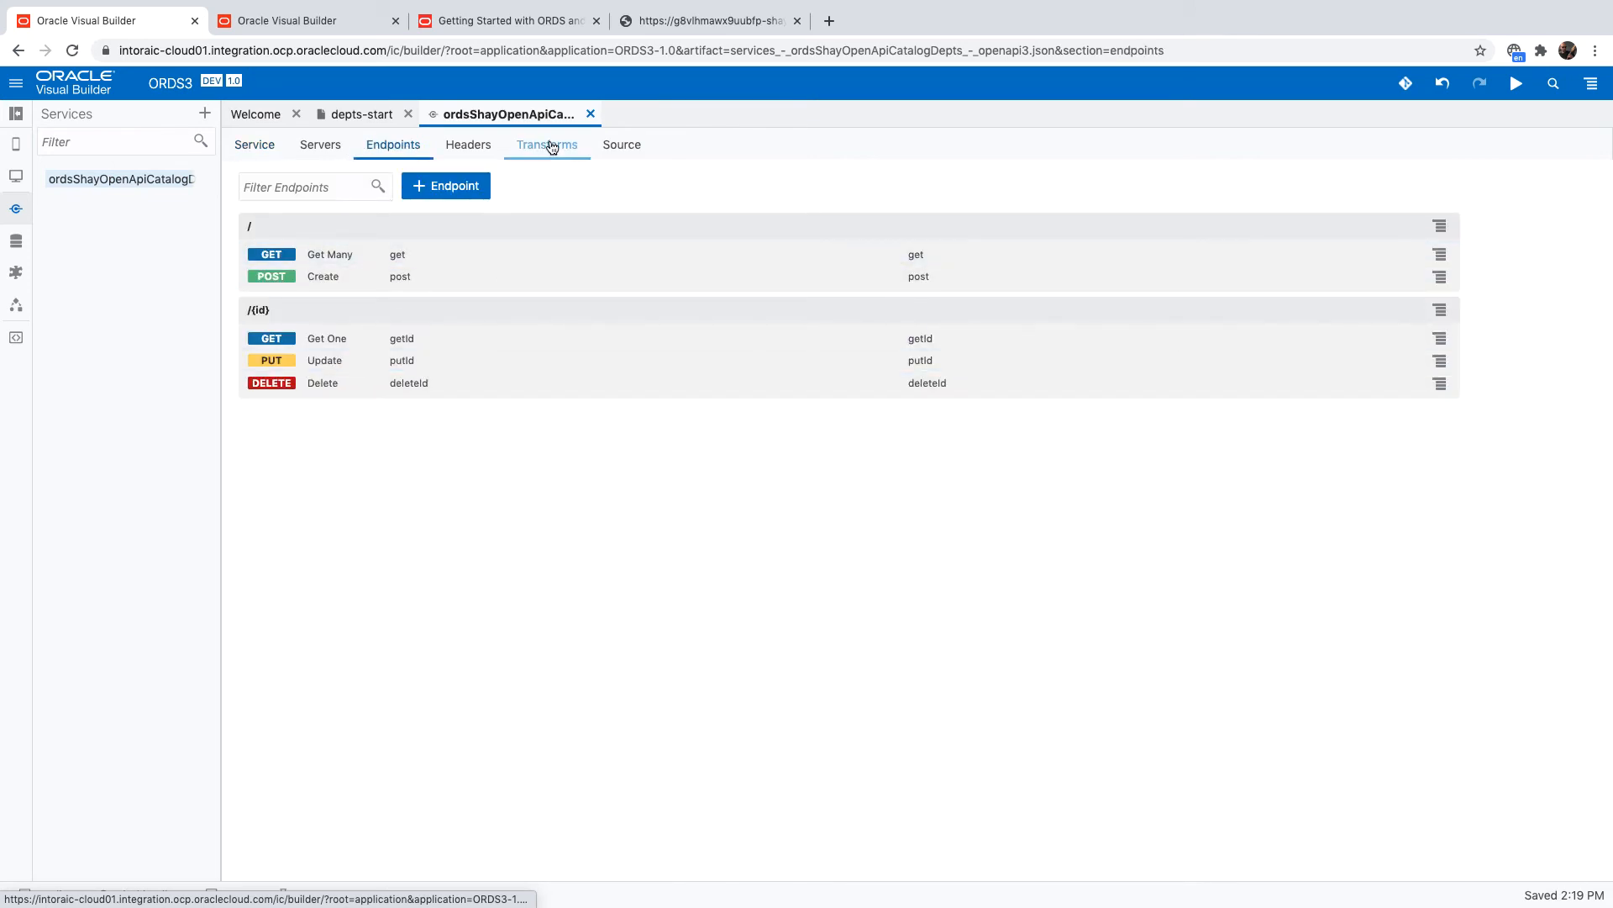
{"action": "left_click", "coordinate": [546, 144]}
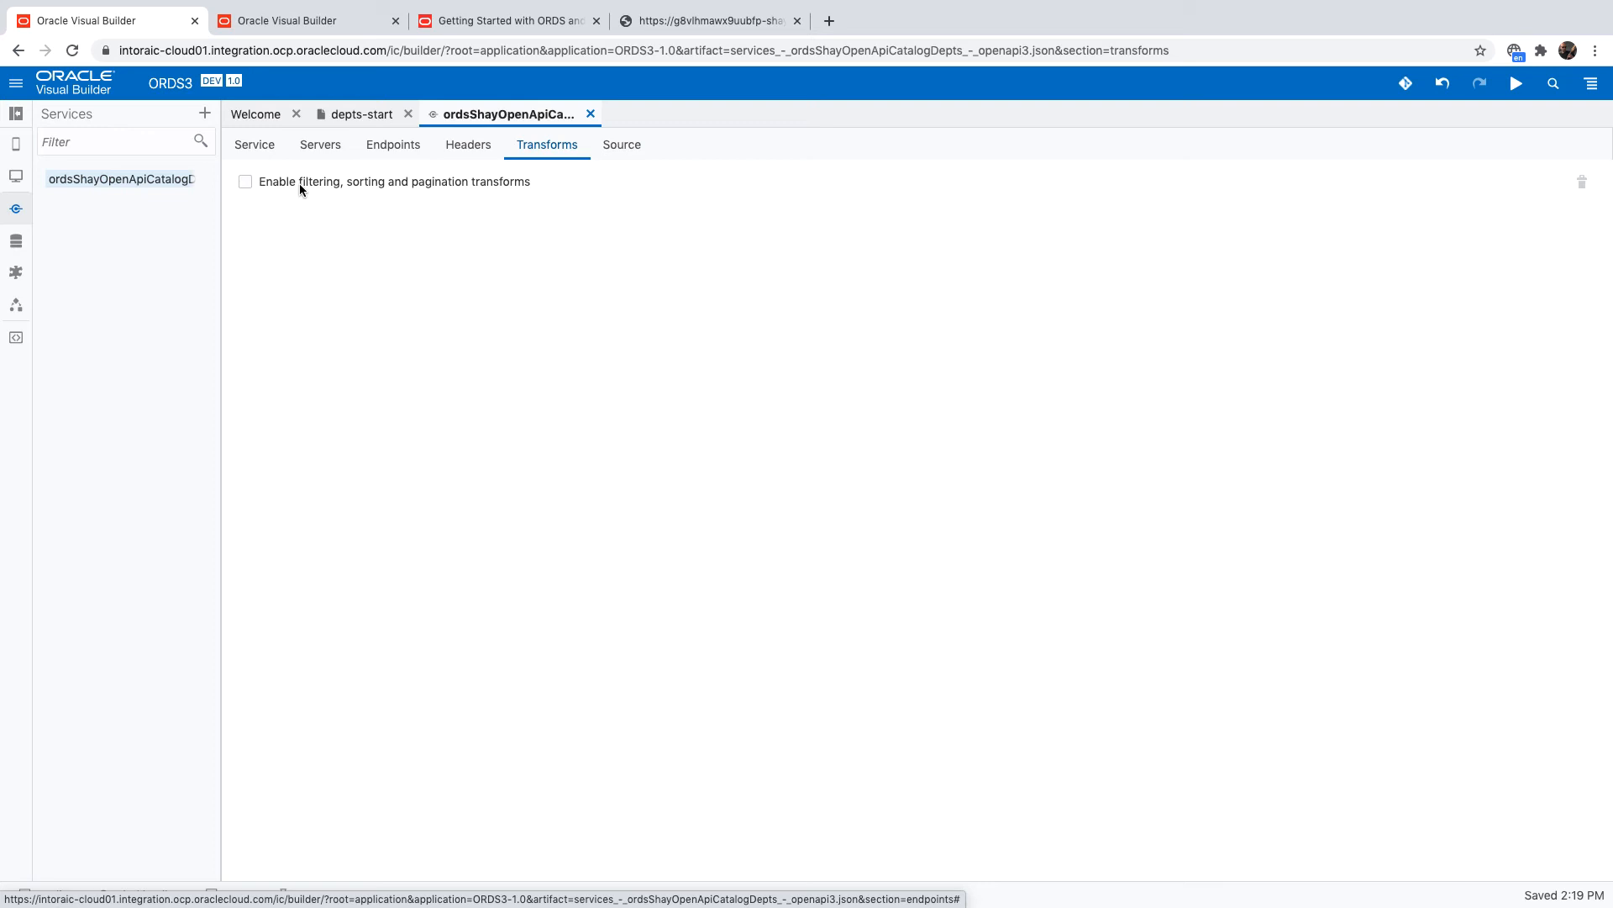
{"action": "mouse_move", "coordinate": [304, 190]}
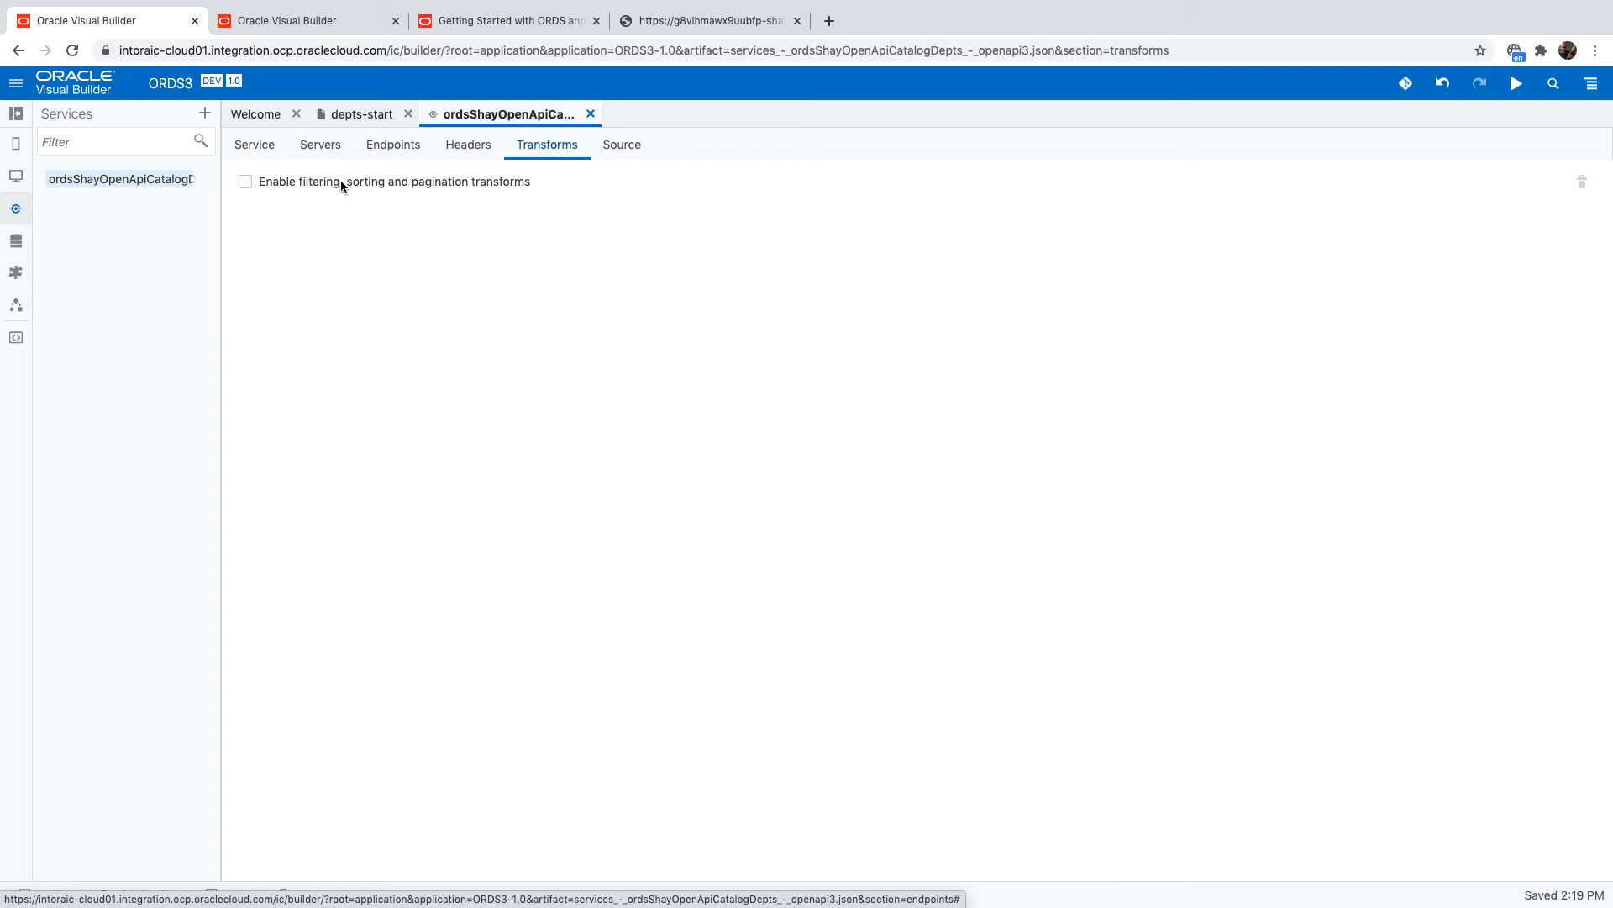
{"action": "left_click", "coordinate": [245, 181]}
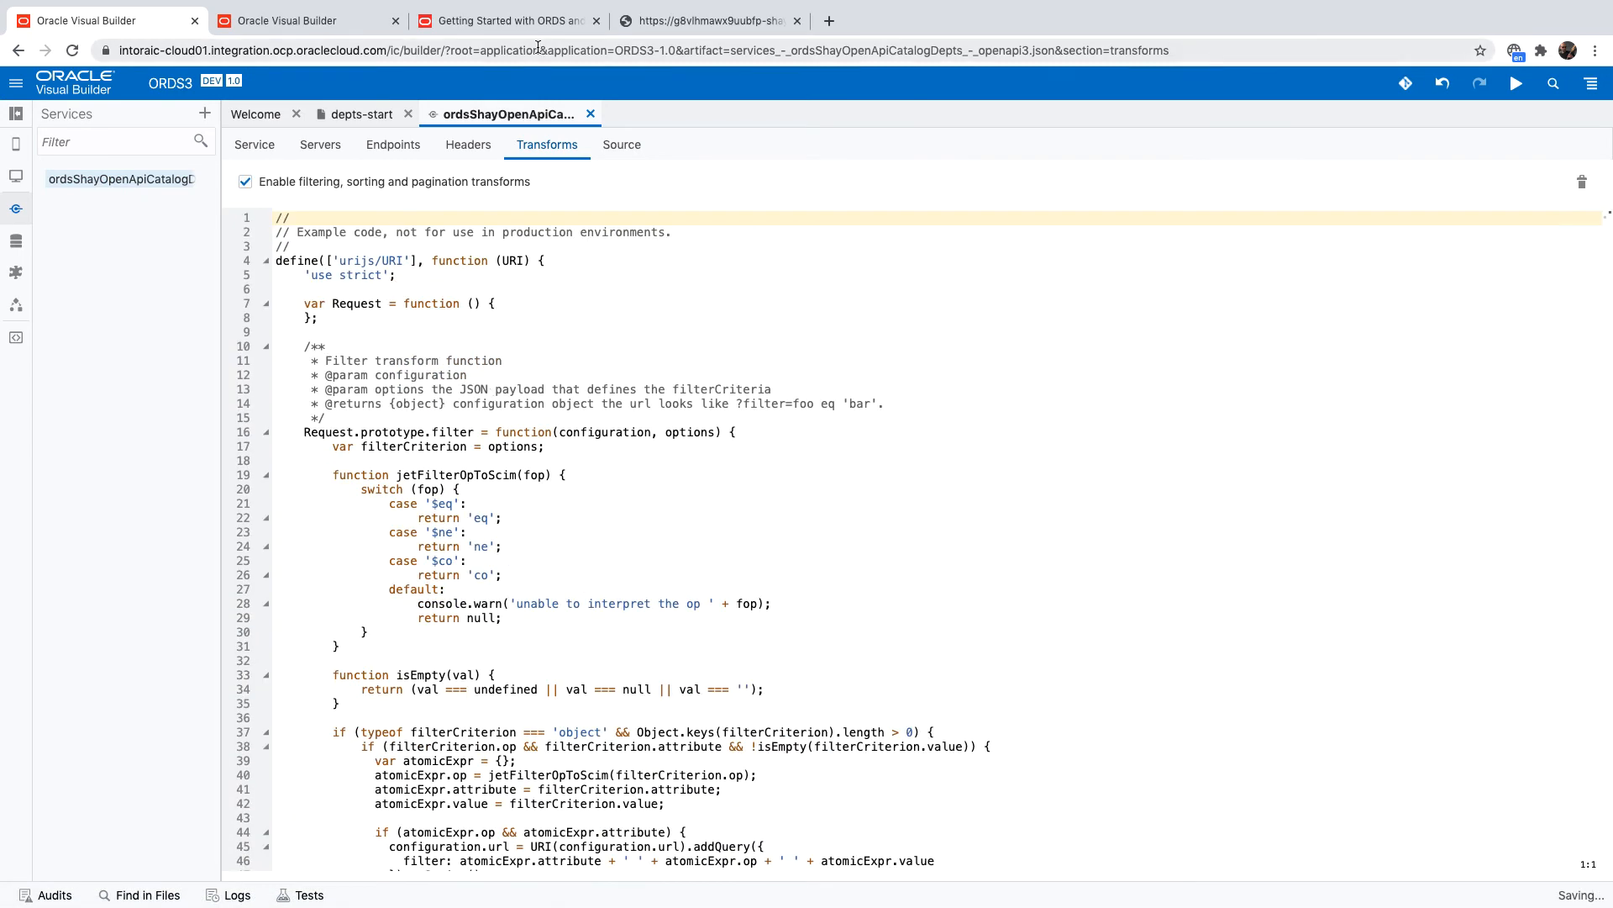
Browse the ORDS blog post in Chrome to find the filter transform code.
{"action": "left_click", "coordinate": [504, 20]}
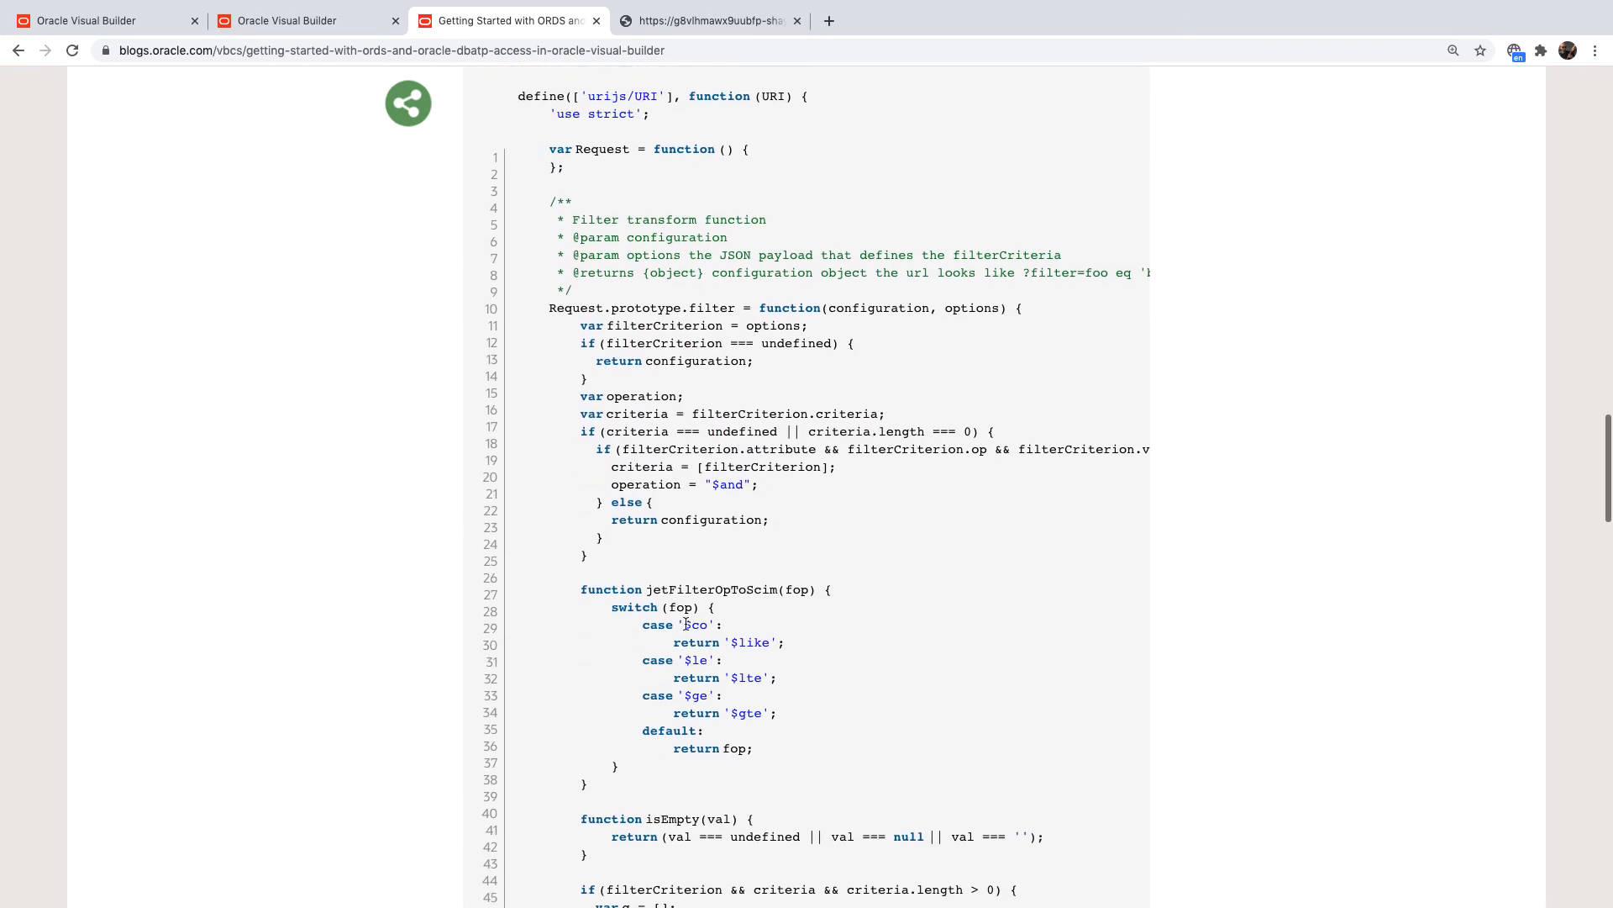
{"action": "scroll", "scroll_direction": "down", "scroll_amount": 3}
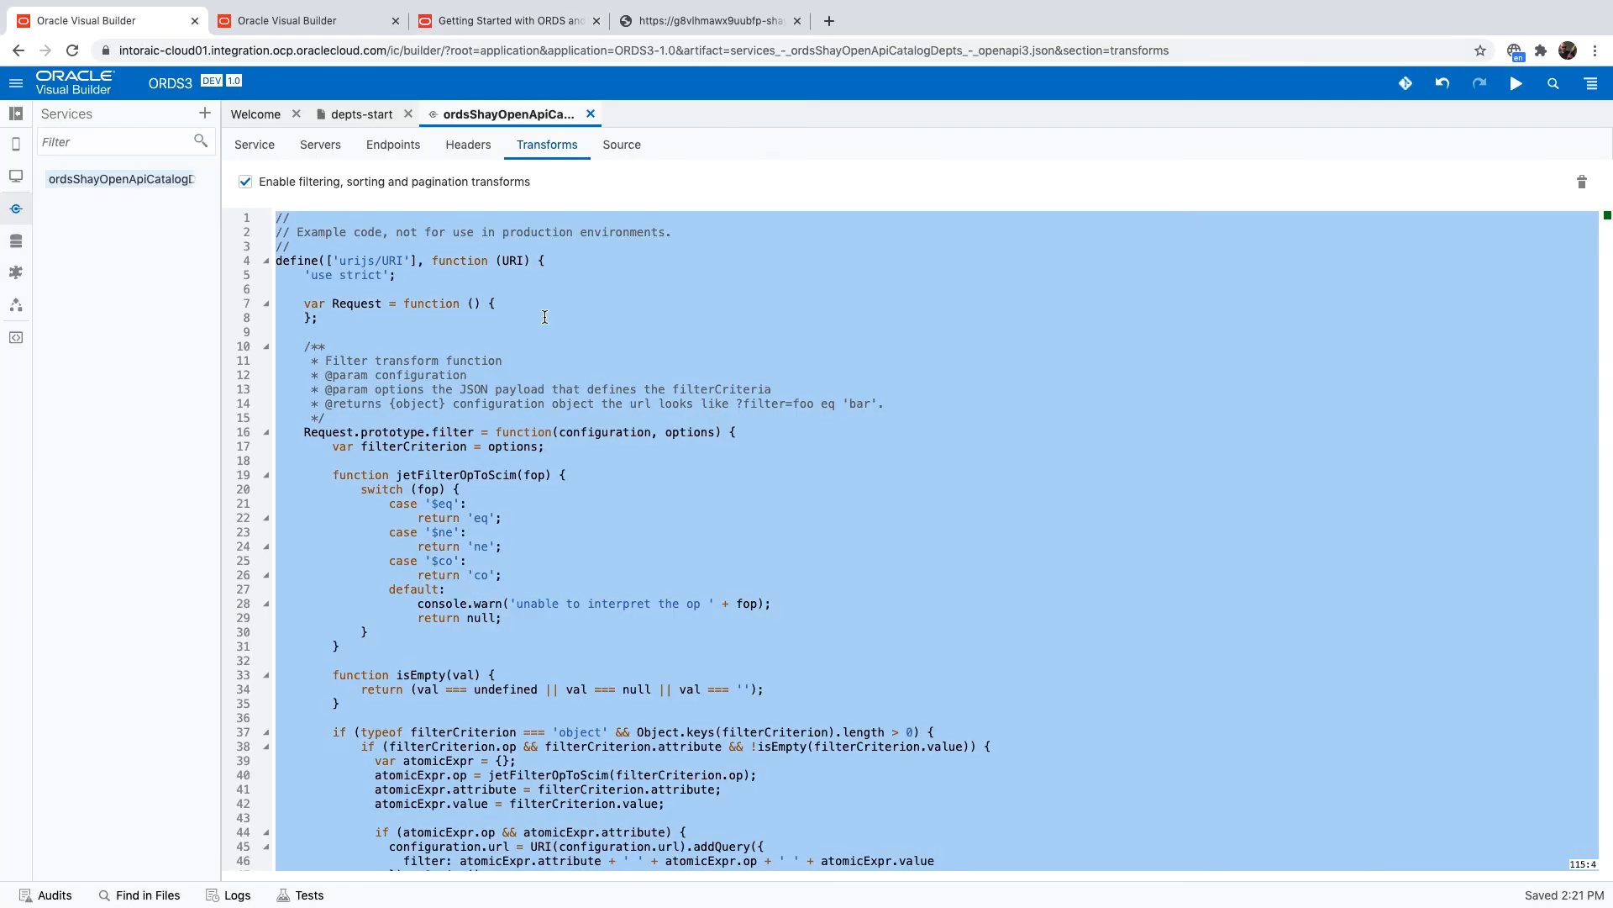
{"action": "scroll", "scroll_direction": "down", "scroll_amount": 3}
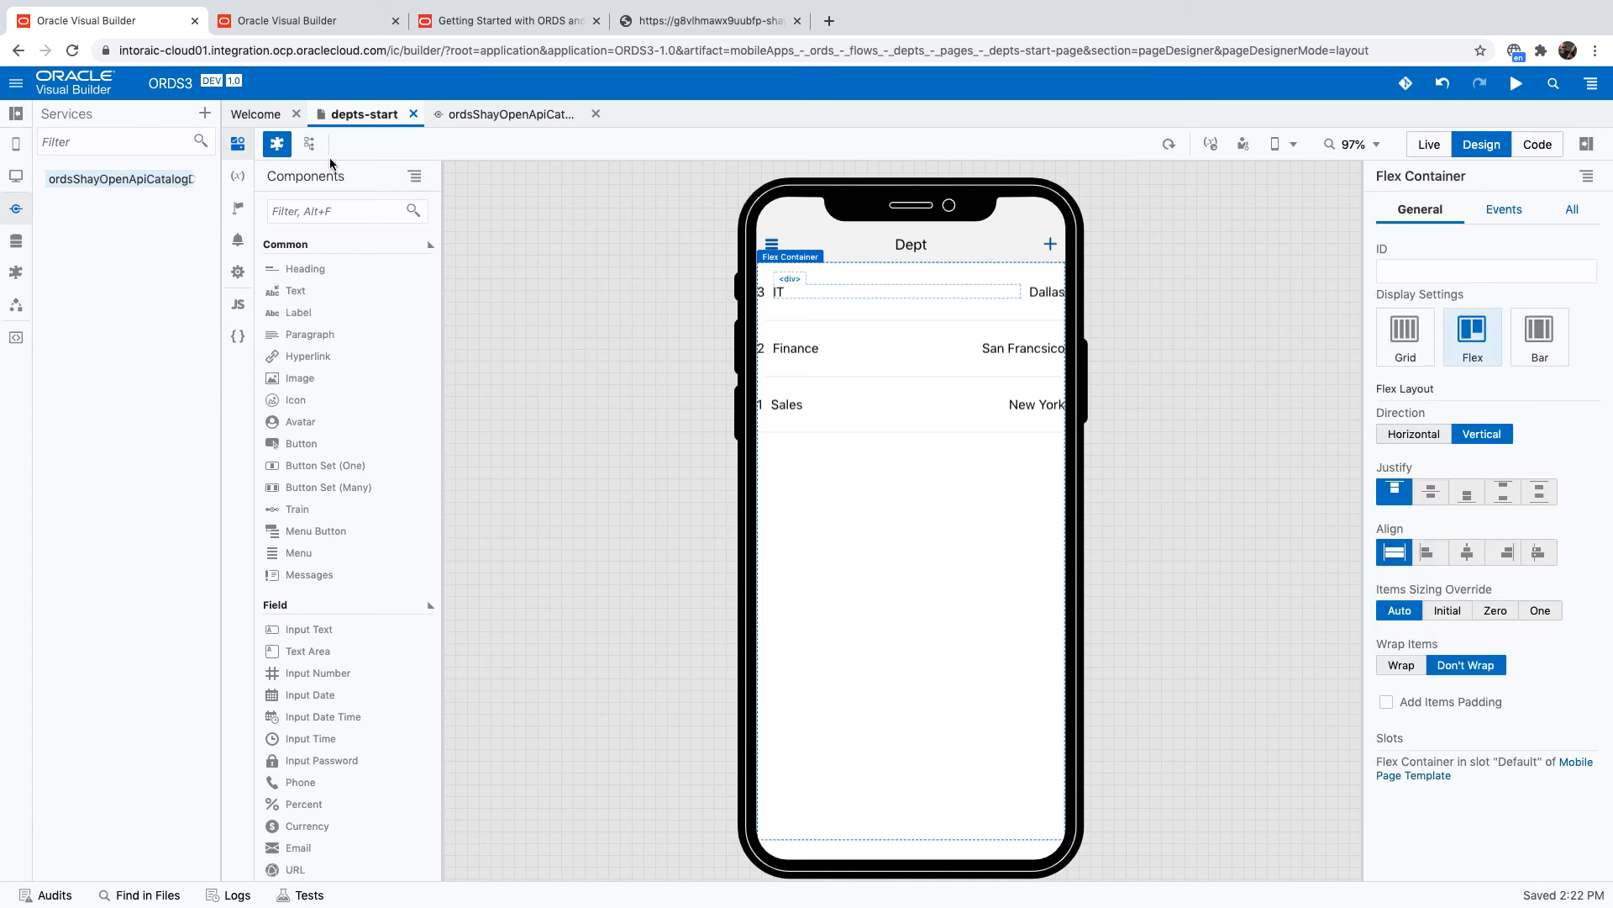
Place an Input Text above the Dept list's Flex Container via Page Structure.
{"action": "left_click", "coordinate": [309, 145]}
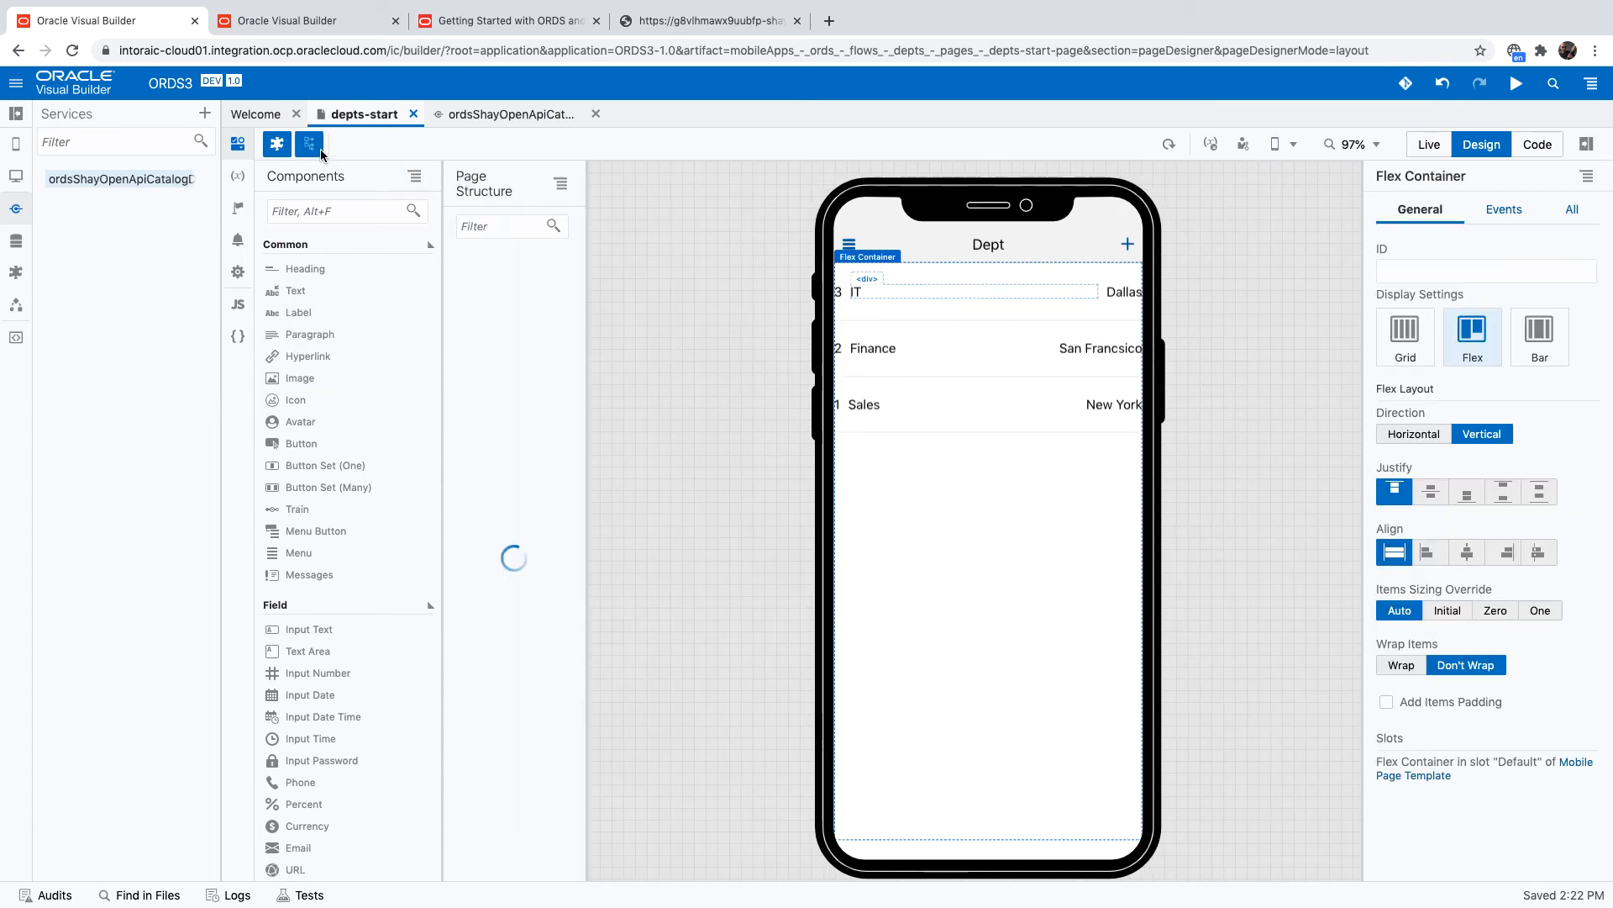
{"action": "left_click", "coordinate": [310, 143]}
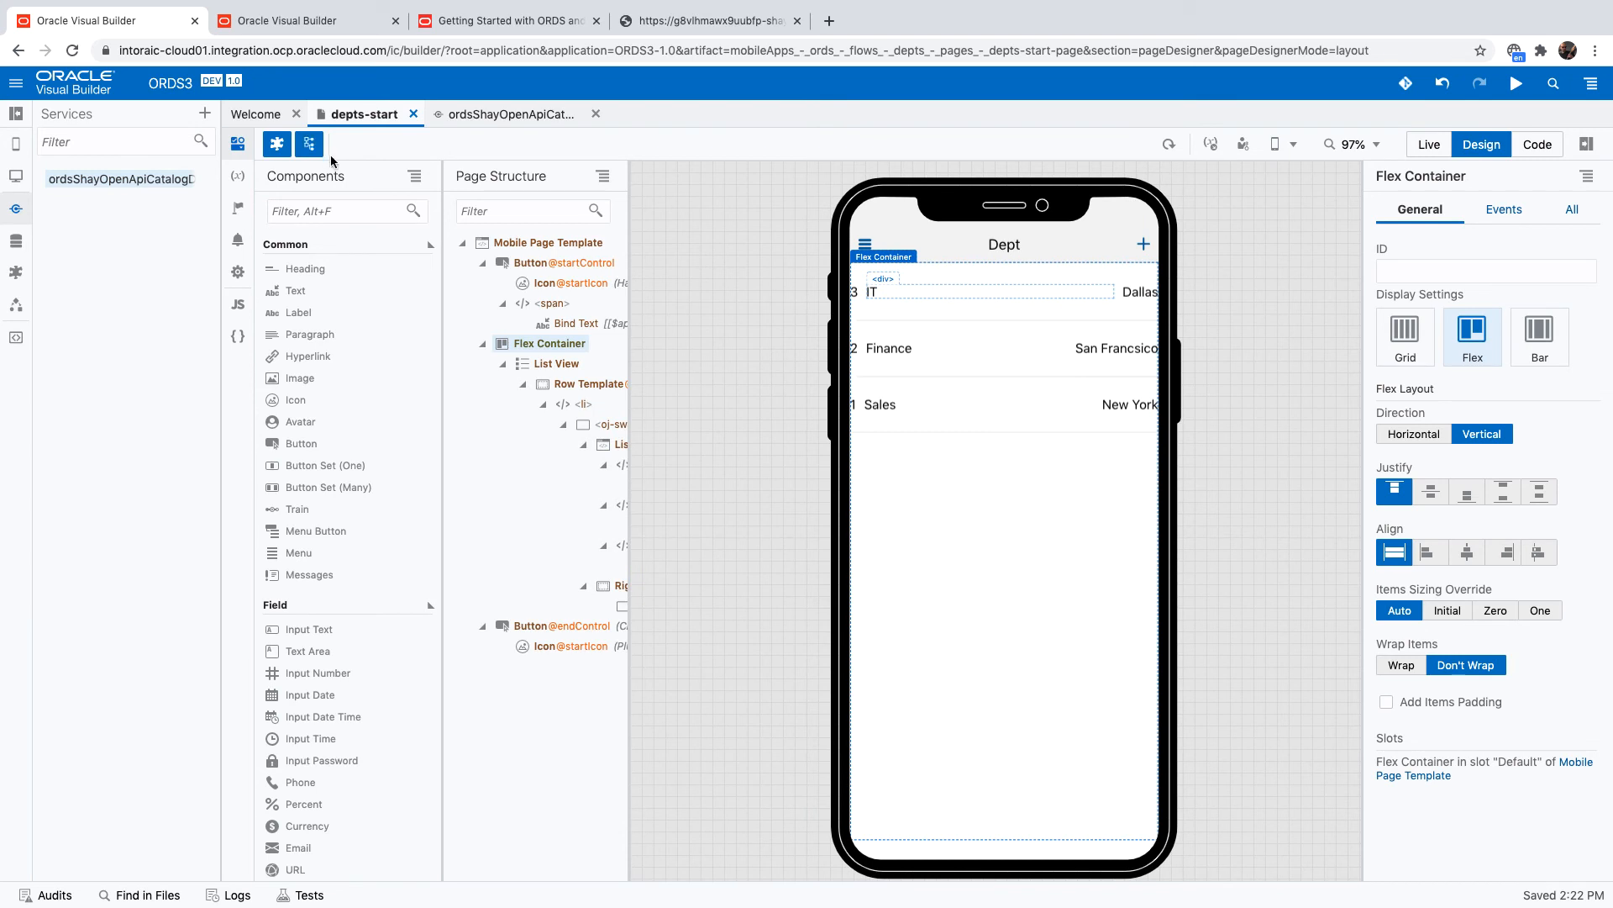
{"action": "mouse_move", "coordinate": [540, 302]}
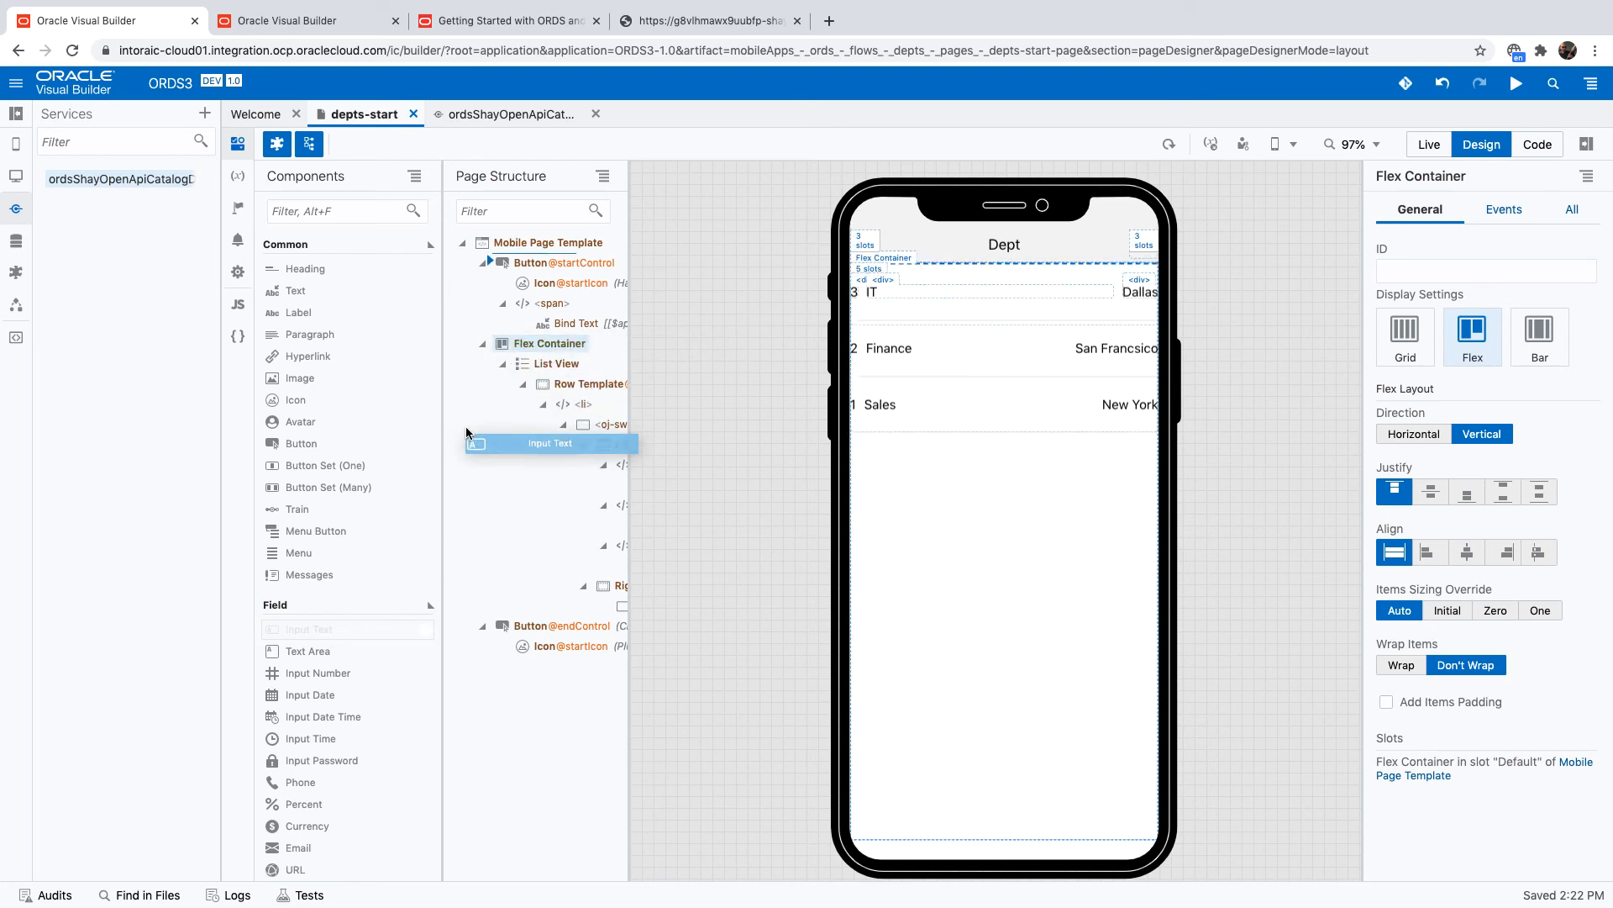
{"action": "left_click", "coordinate": [536, 343]}
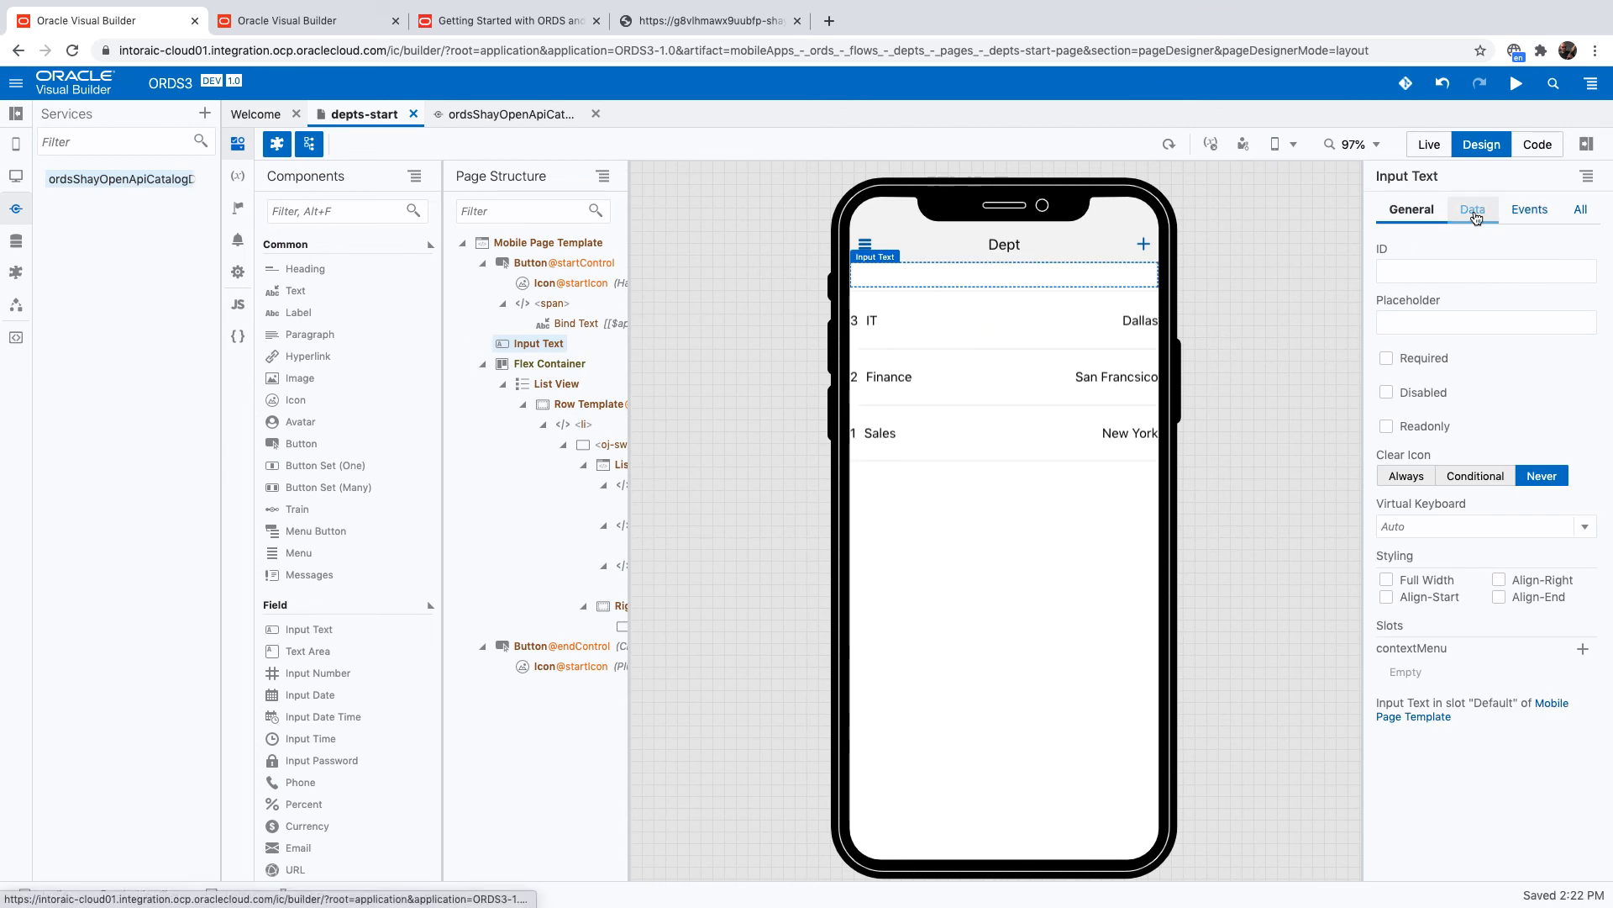
Bind the input's Value to a new String page variable named Search.
{"action": "left_click", "coordinate": [1473, 210]}
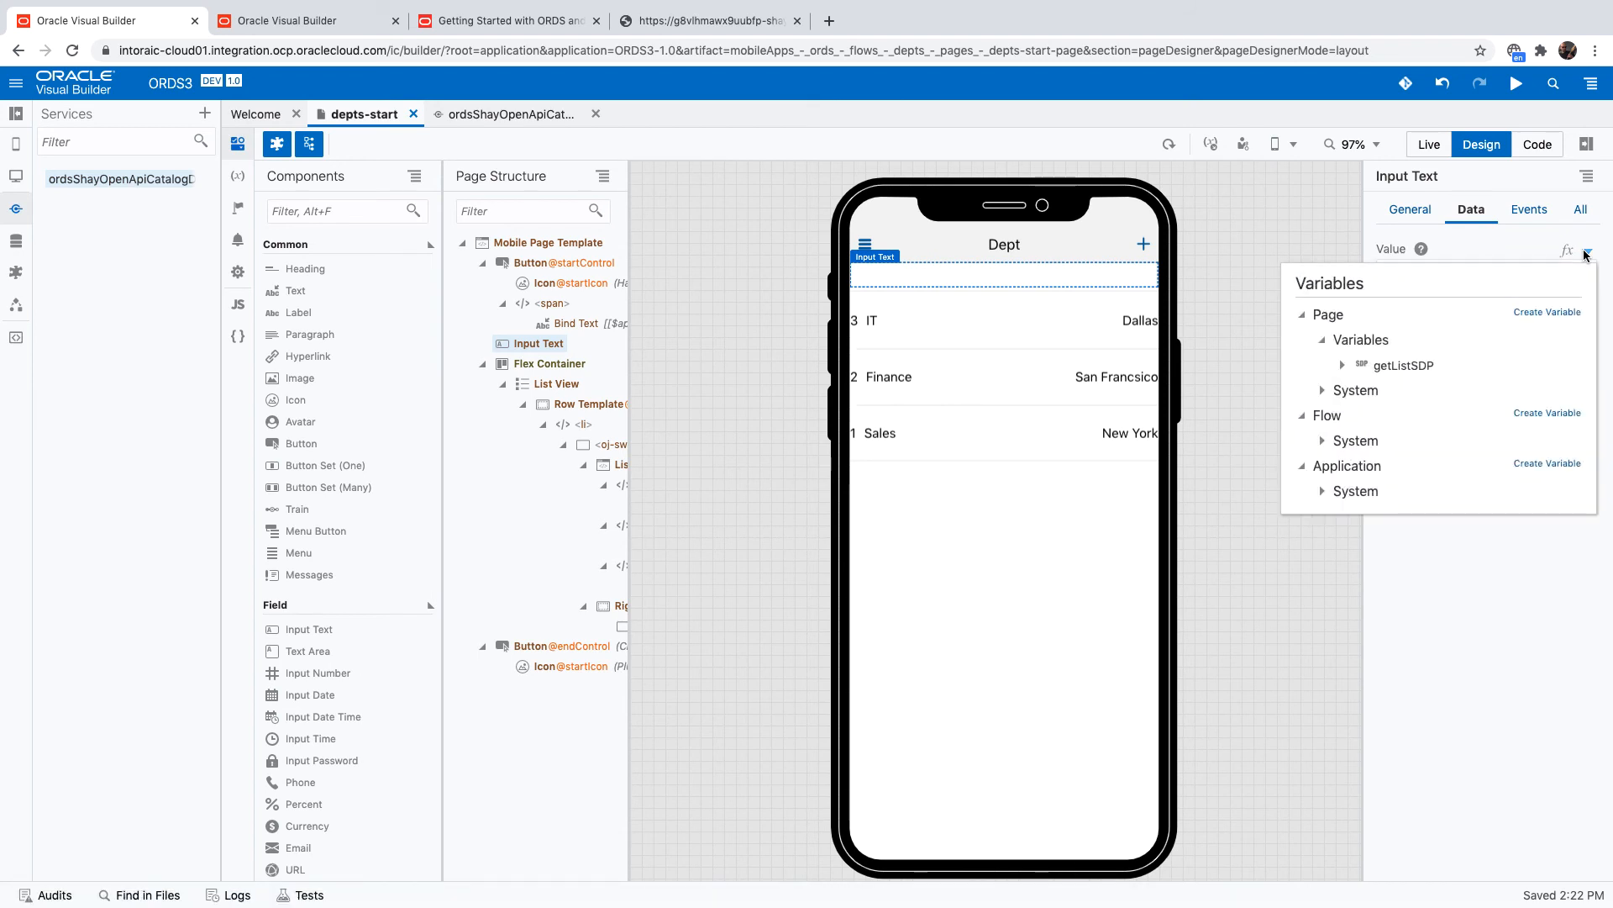
{"action": "left_click", "coordinate": [1546, 313]}
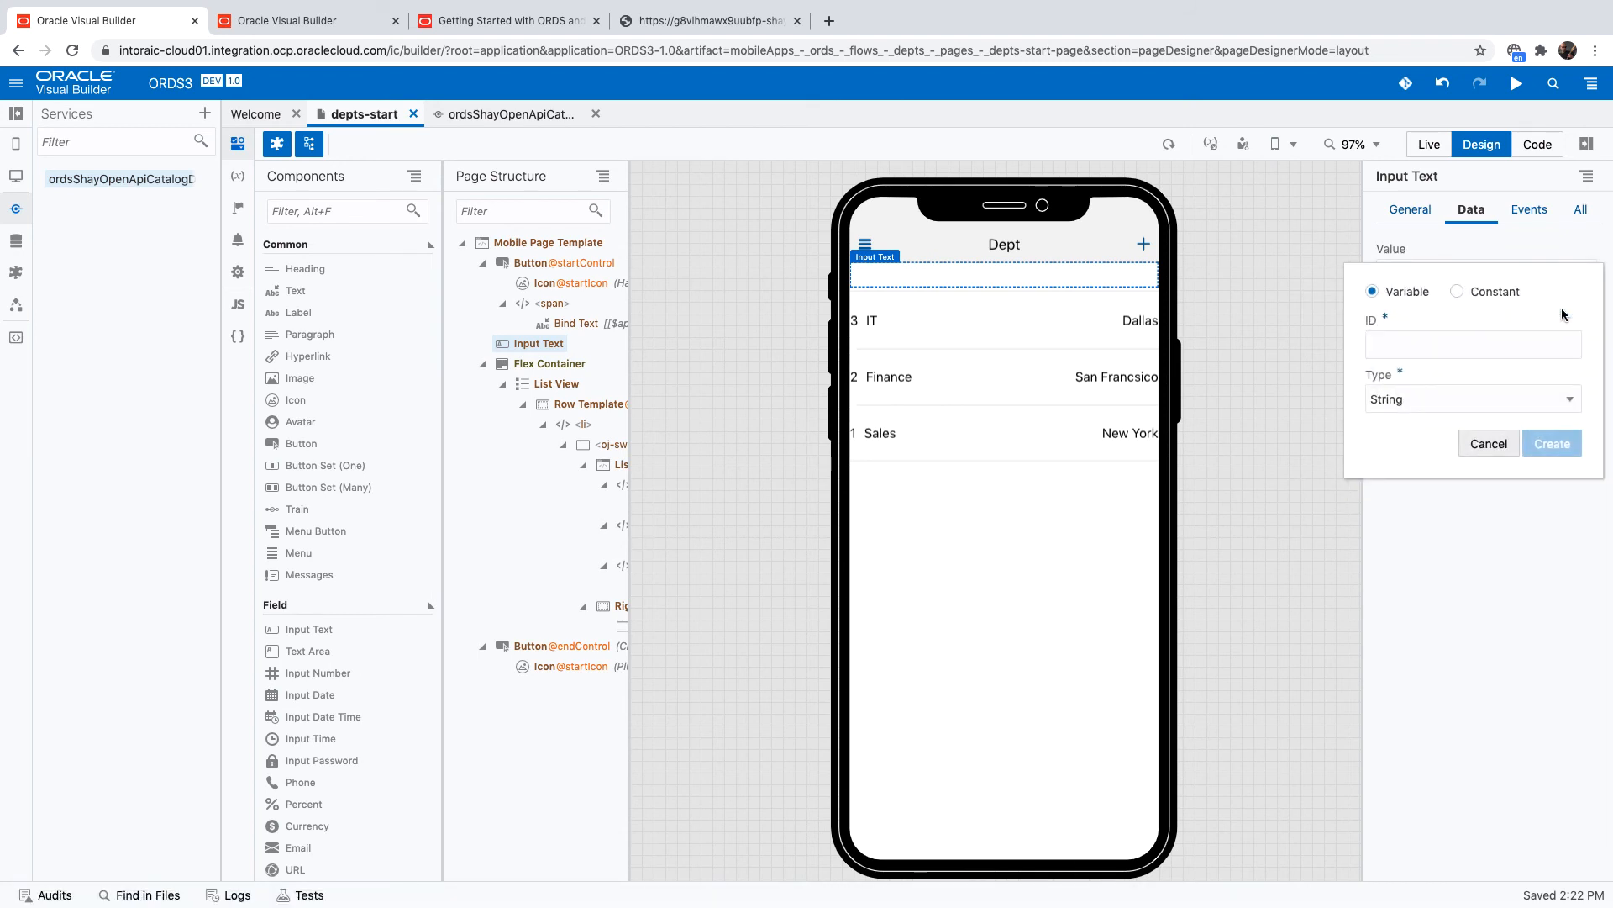
{"action": "type", "text": "Search"}
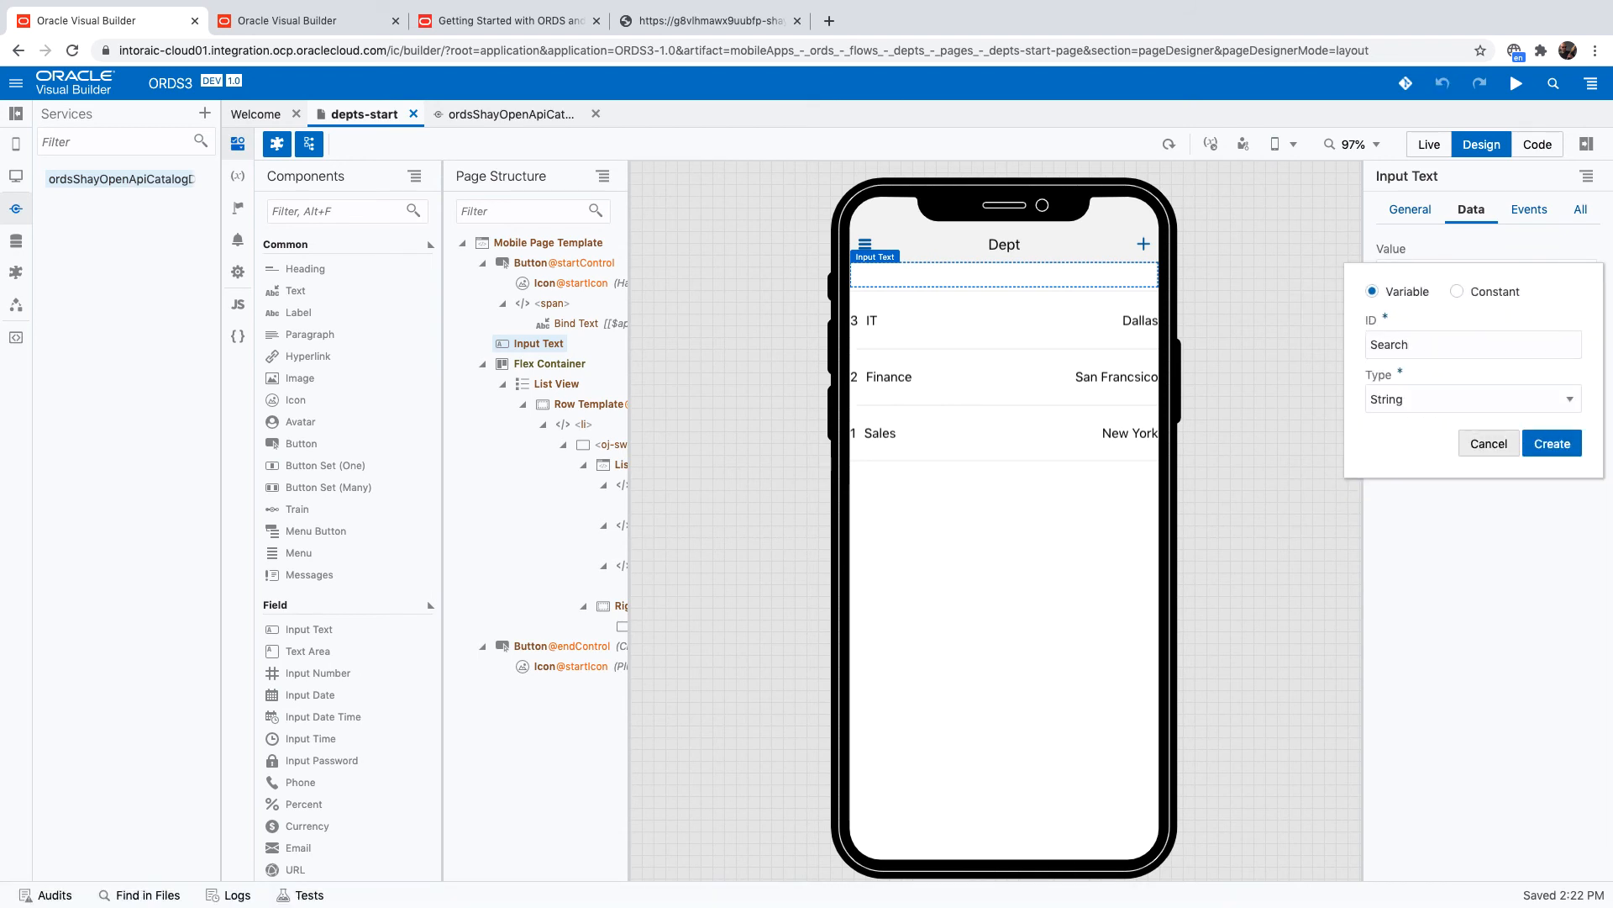
{"action": "left_click", "coordinate": [1551, 442]}
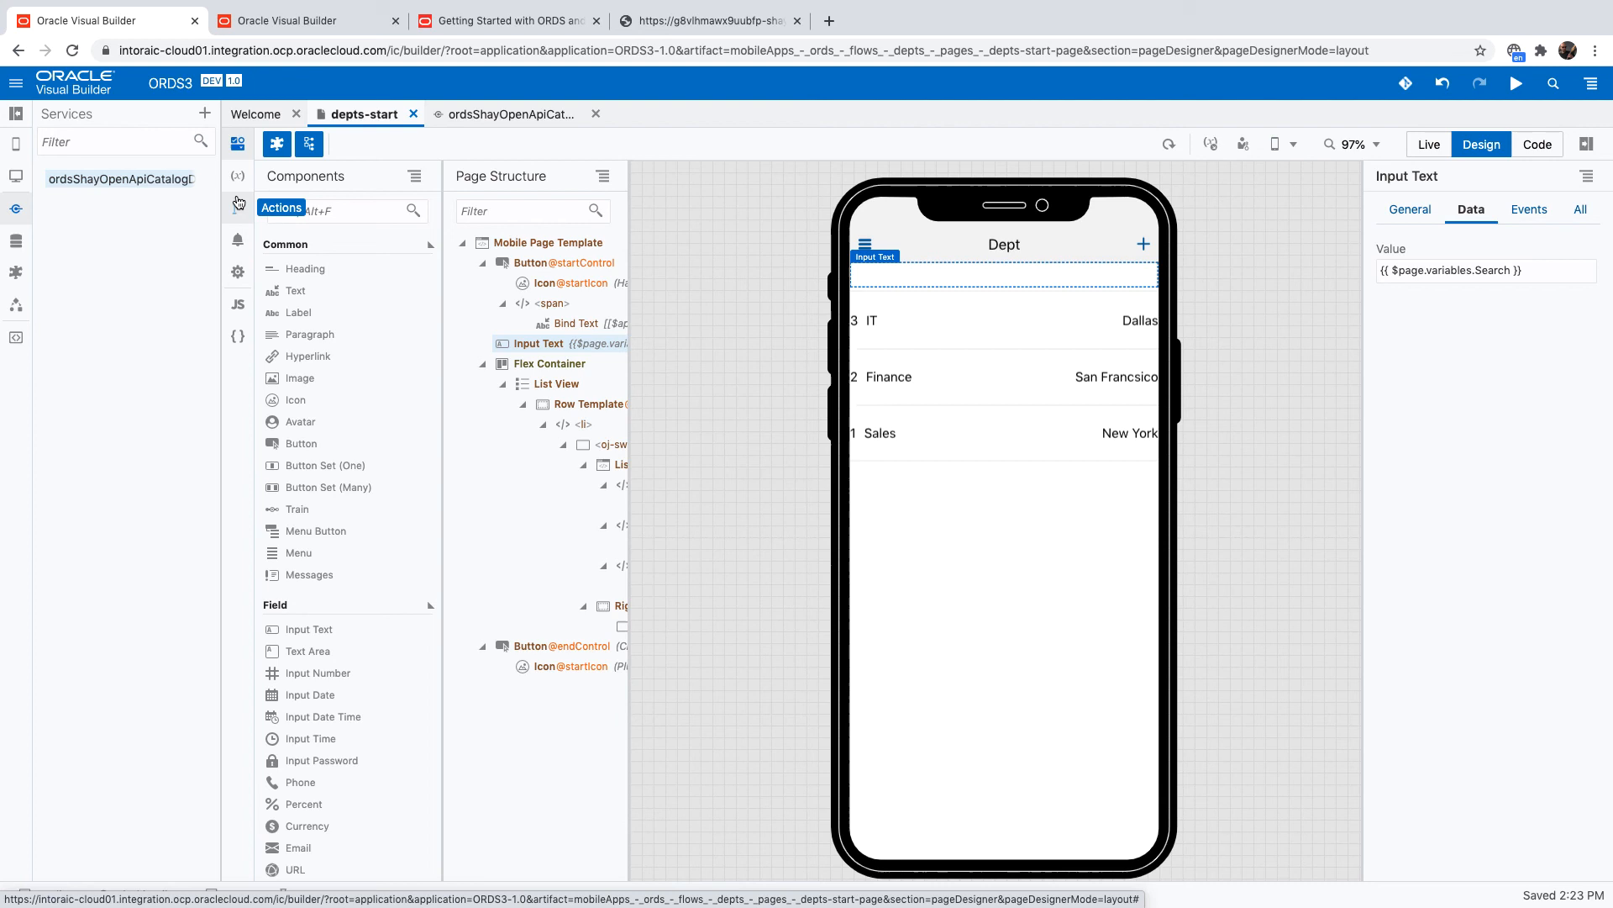
{"action": "left_click", "coordinate": [237, 177]}
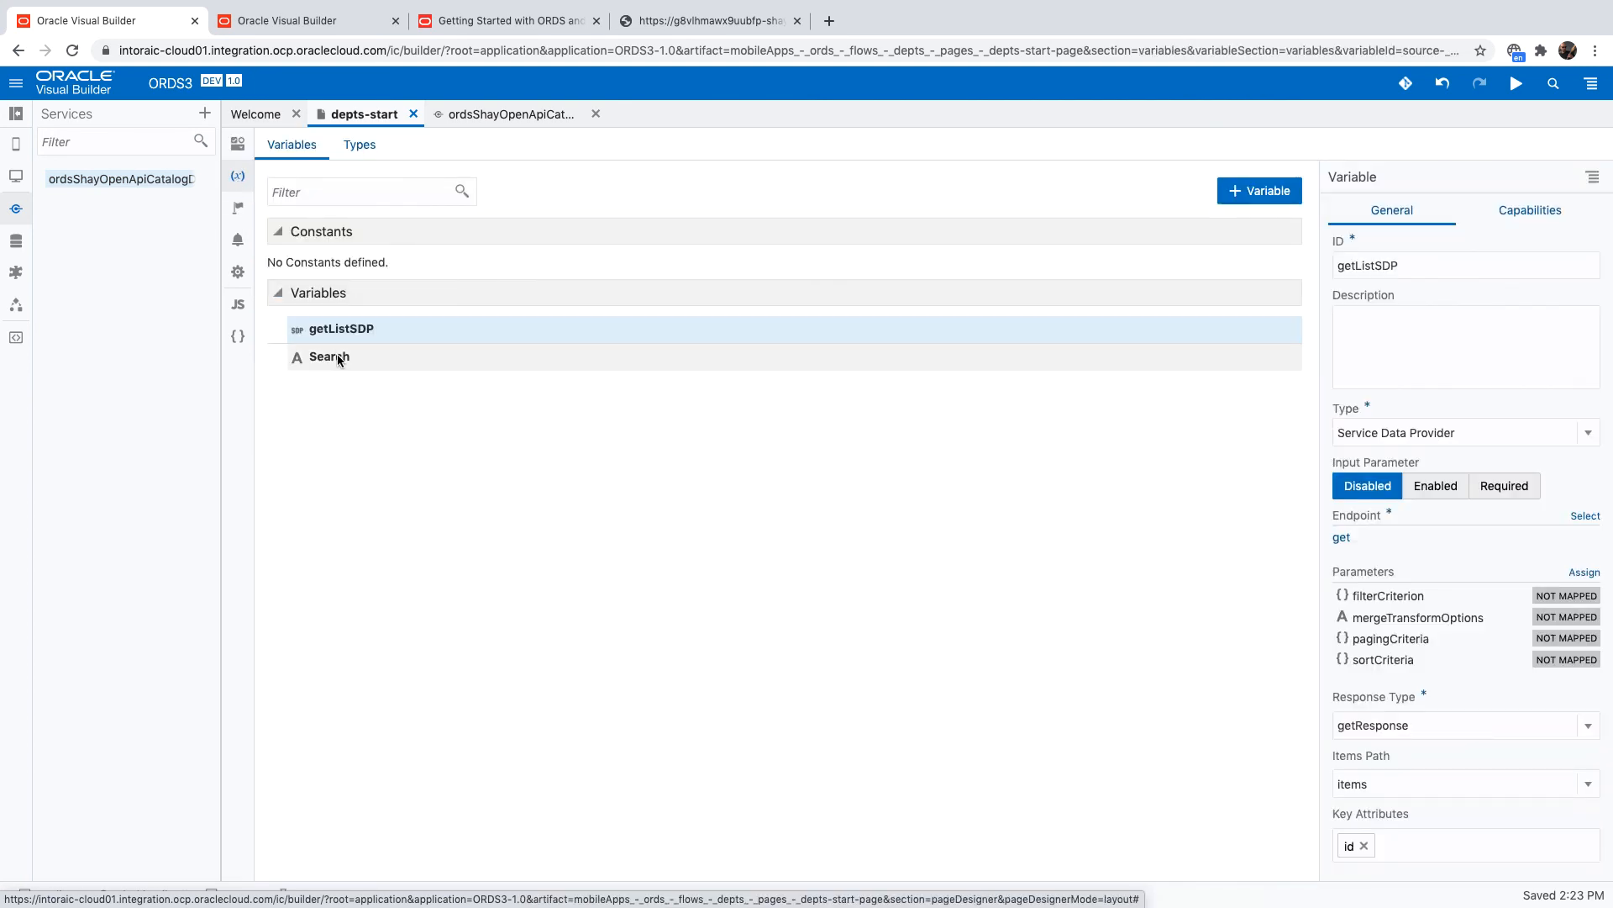
Map getListSDP filterCriterion to location or name contains $variables.Search with Match Any, and save.
{"action": "left_click", "coordinate": [1585, 573]}
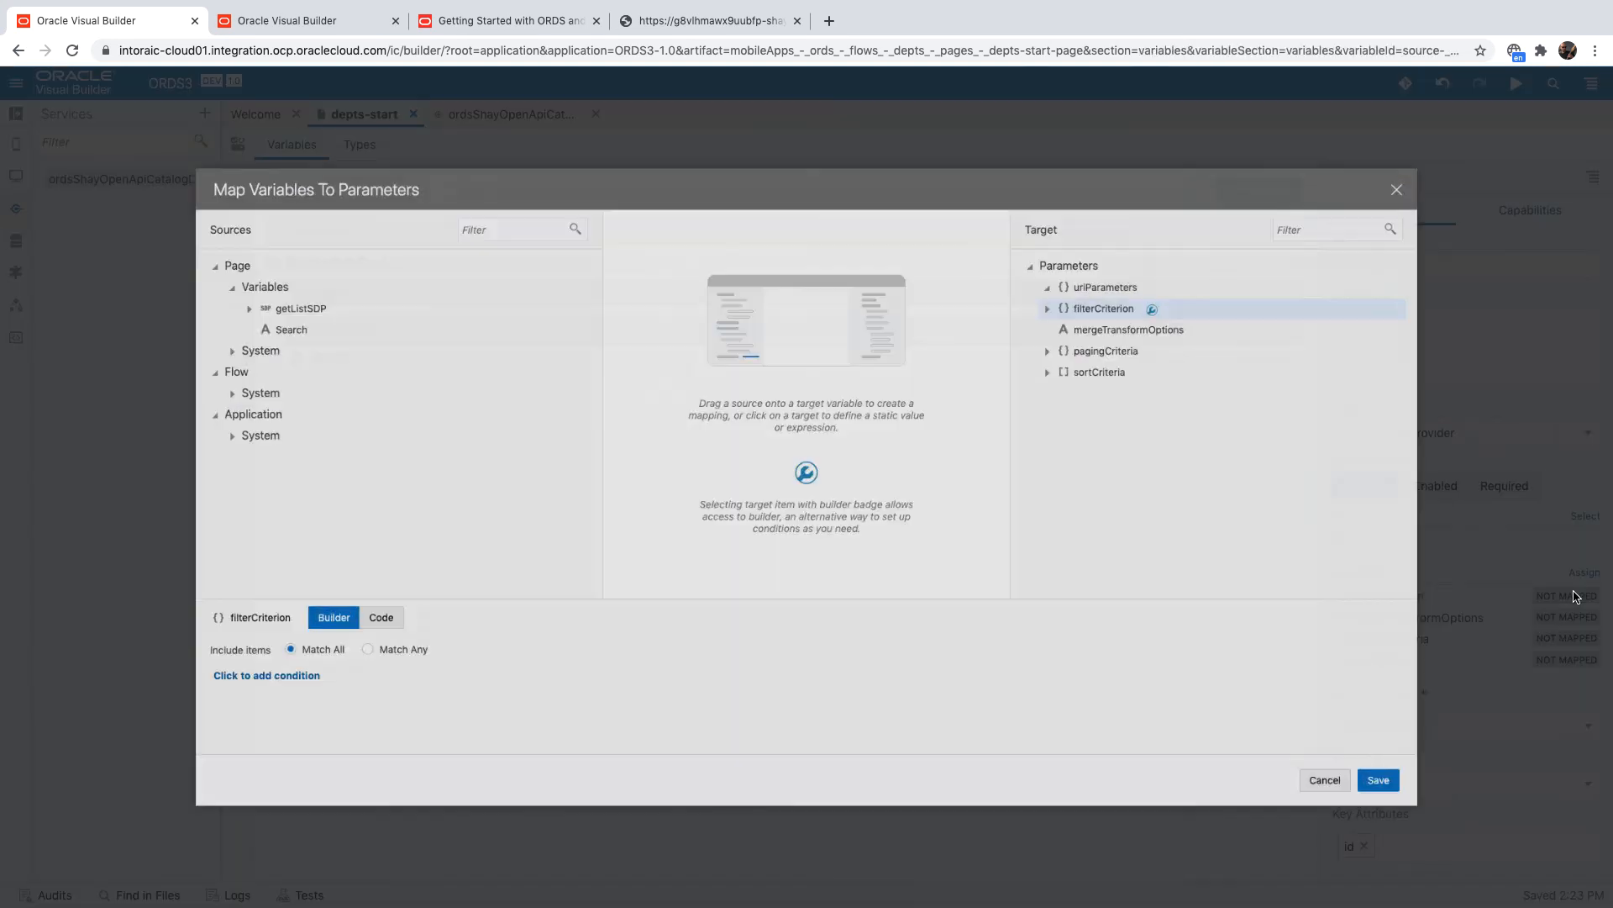
{"action": "left_click", "coordinate": [267, 675]}
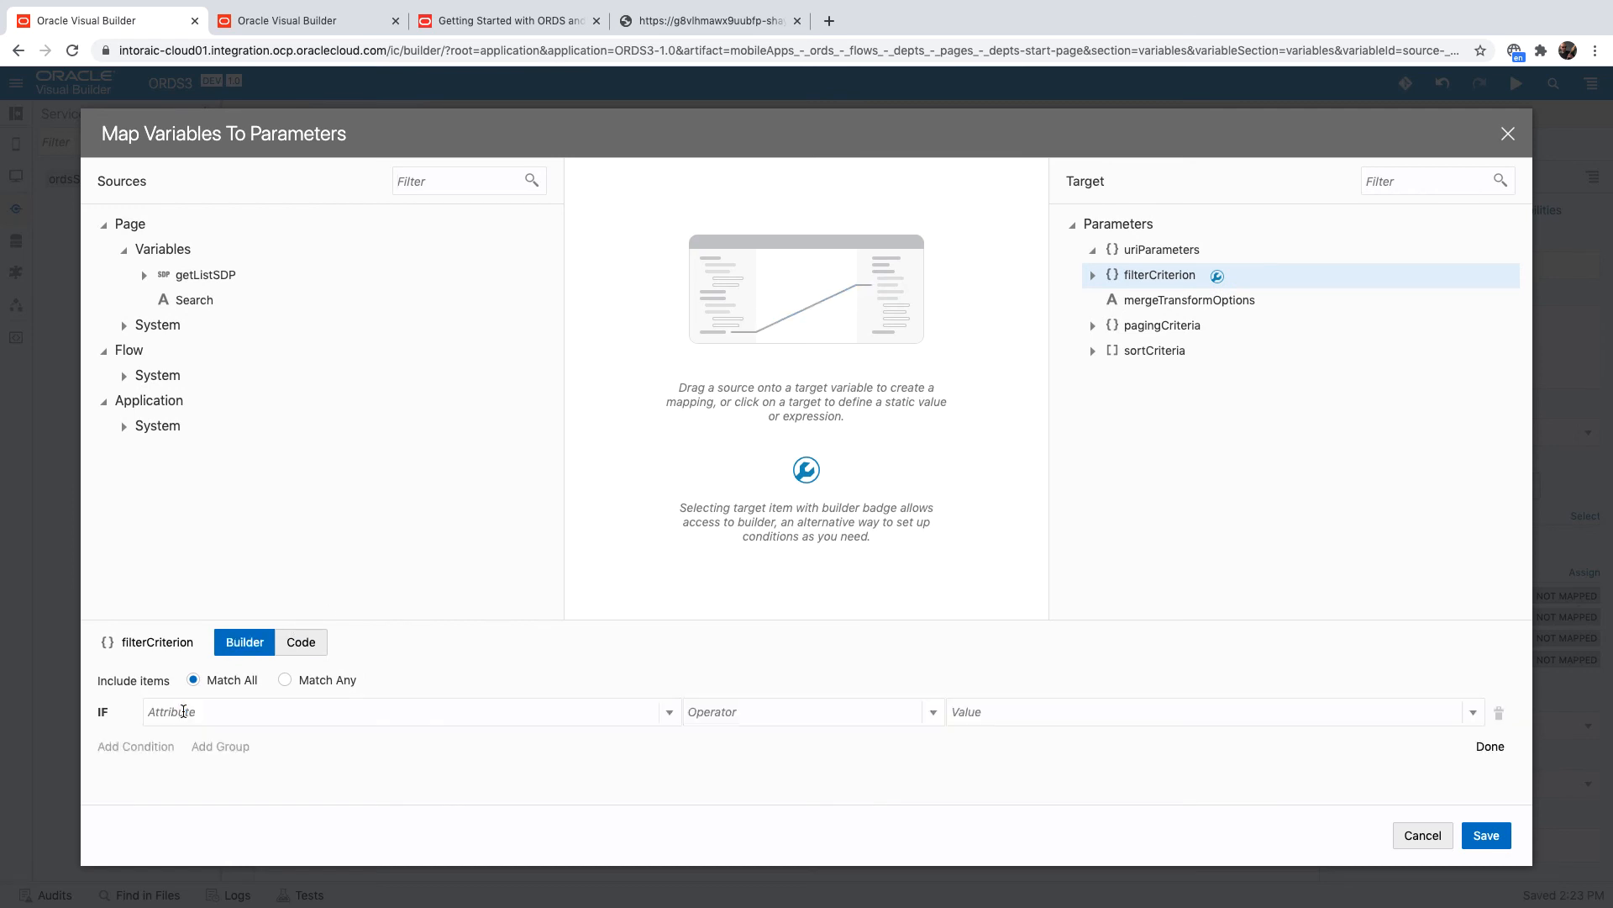
{"action": "left_click", "coordinate": [406, 711]}
{"action": "type", "text": "location"}
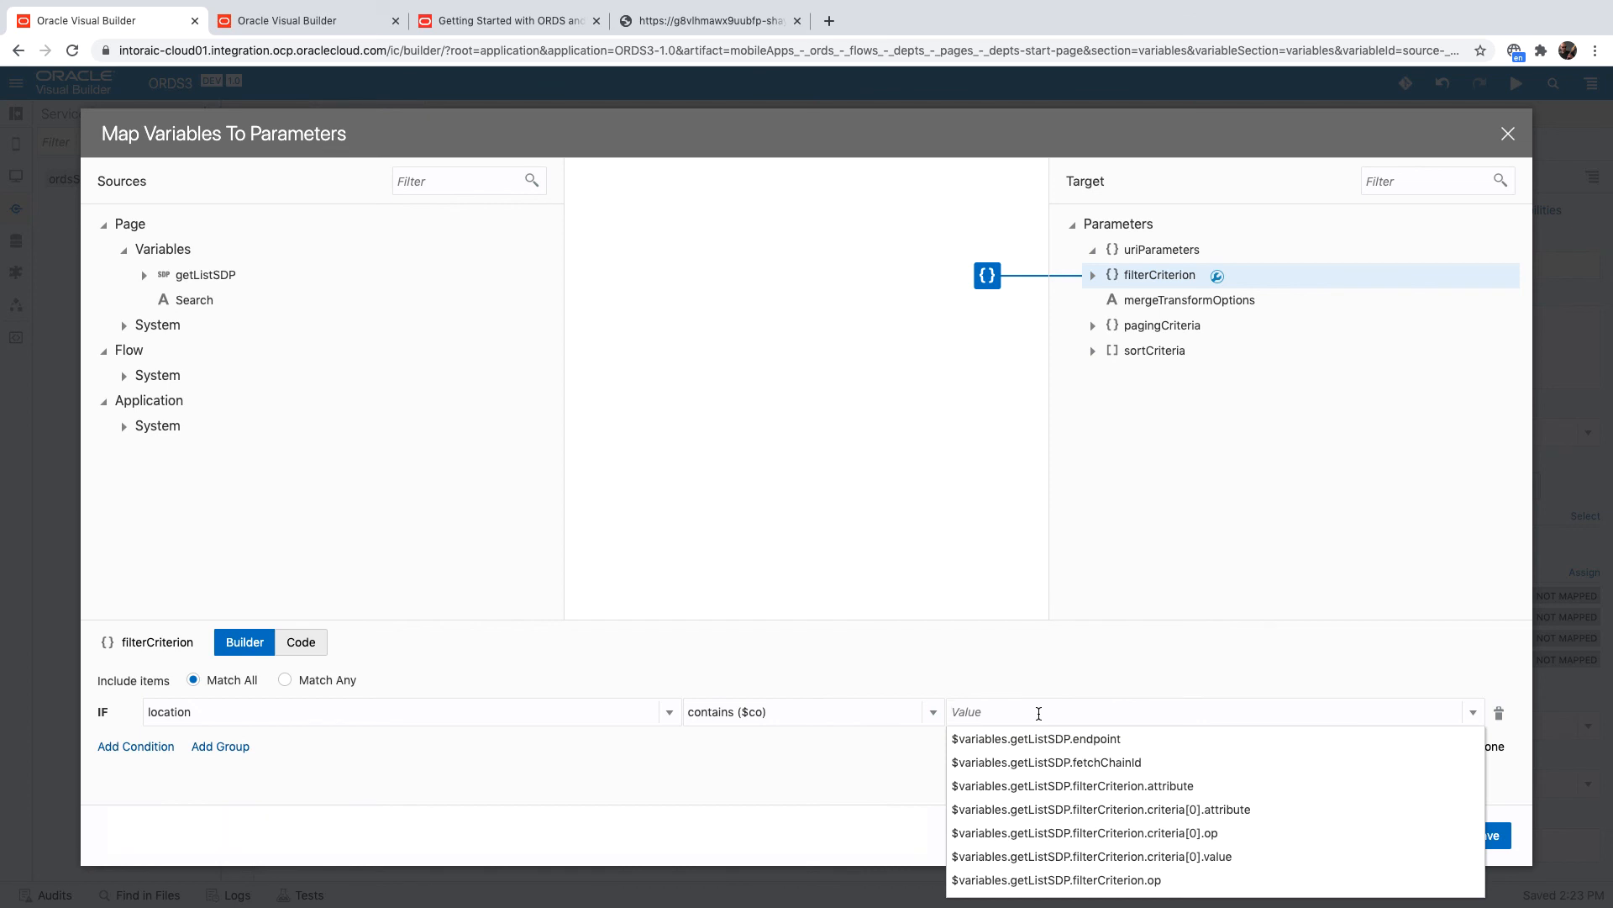
{"action": "type", "text": "sea"}
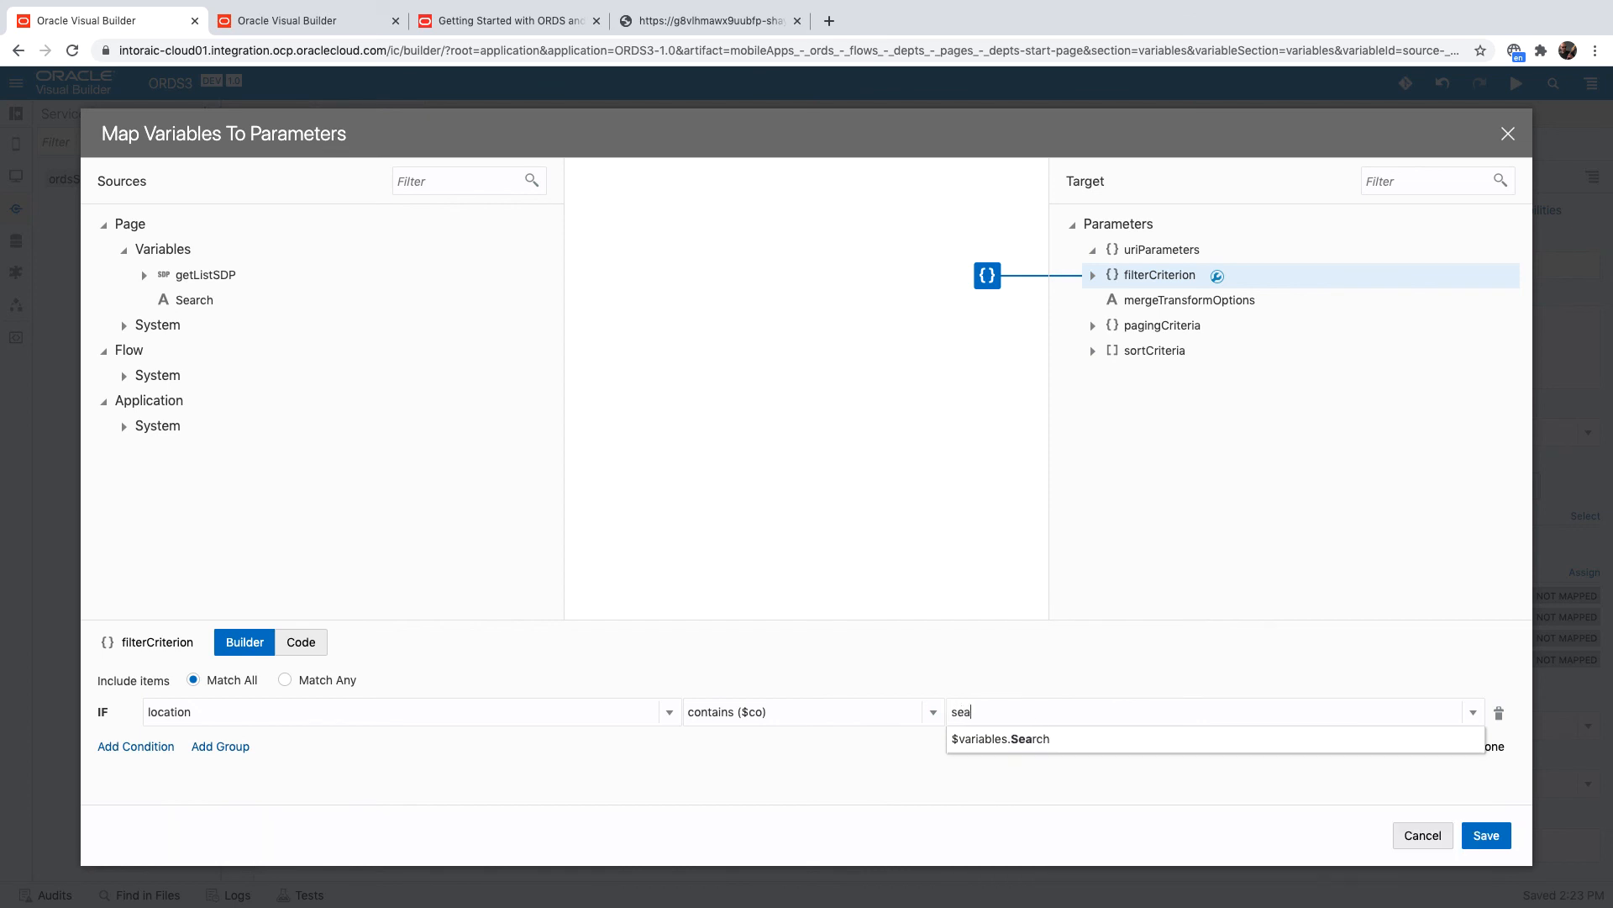
{"action": "left_click", "coordinate": [1000, 739]}
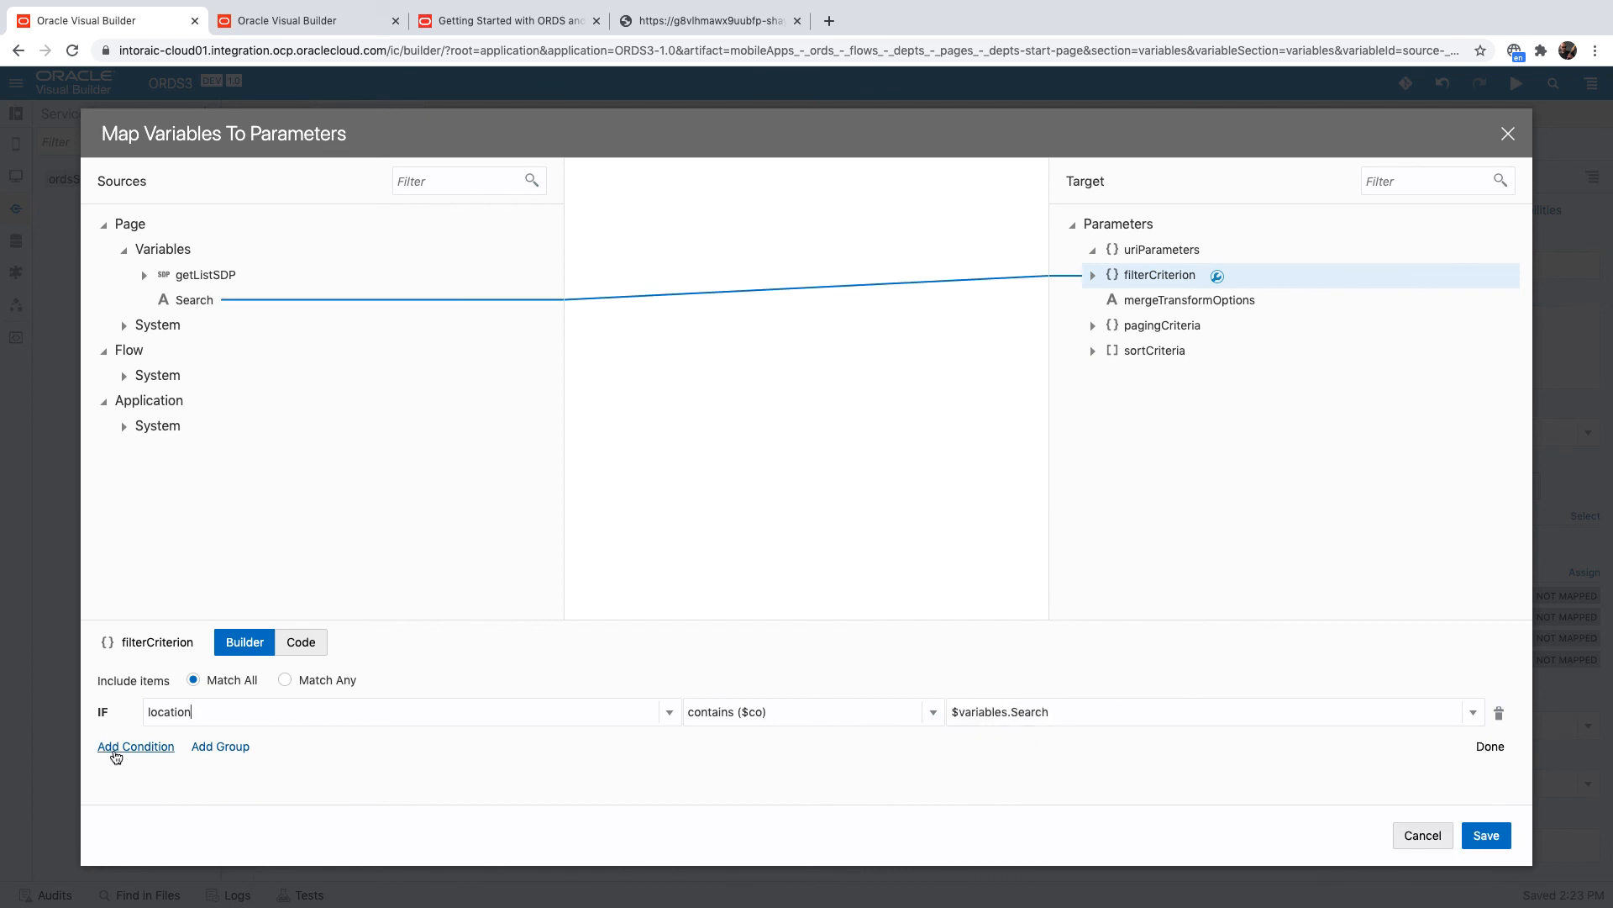
{"action": "left_click", "coordinate": [136, 746]}
{"action": "type", "text": "$variables.Search"}
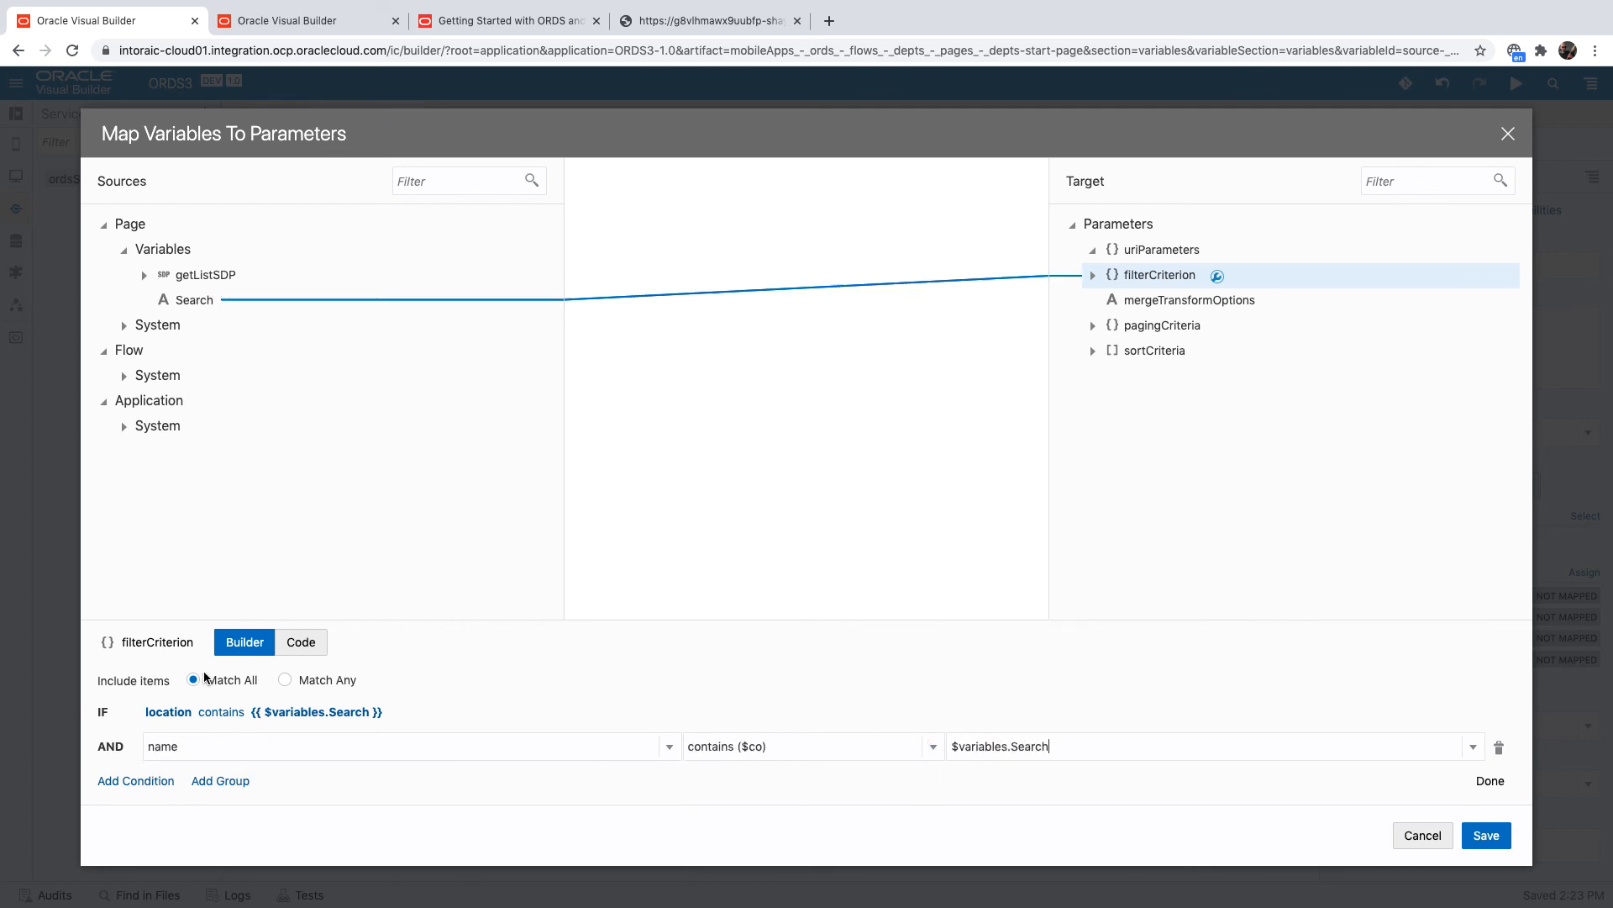
{"action": "left_click", "coordinate": [284, 679]}
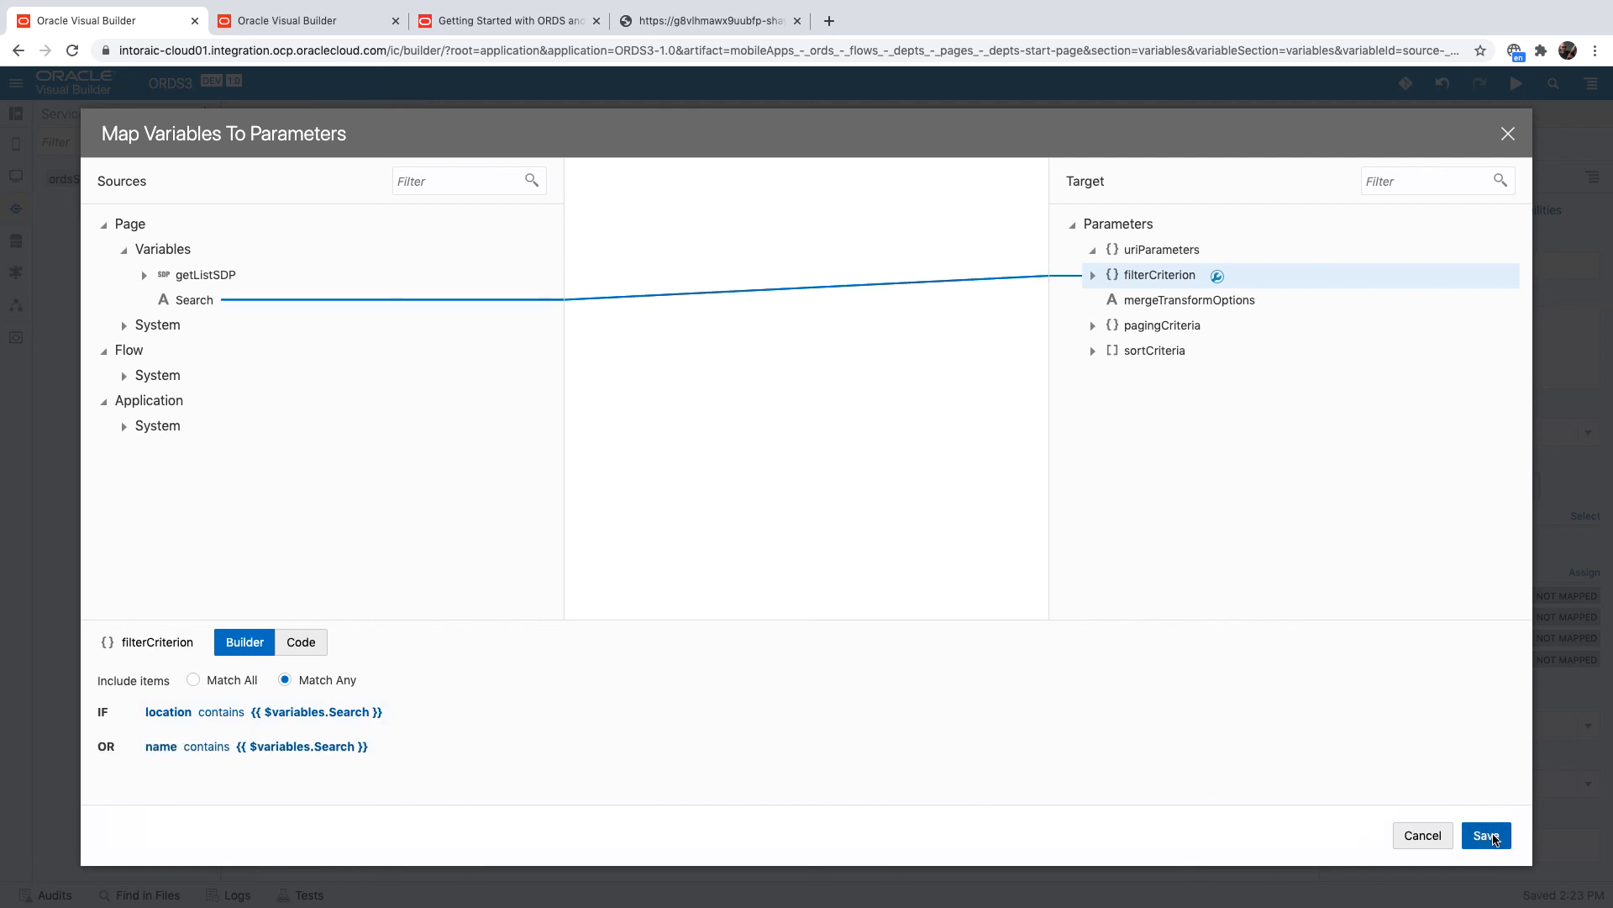
{"action": "left_click", "coordinate": [1484, 835]}
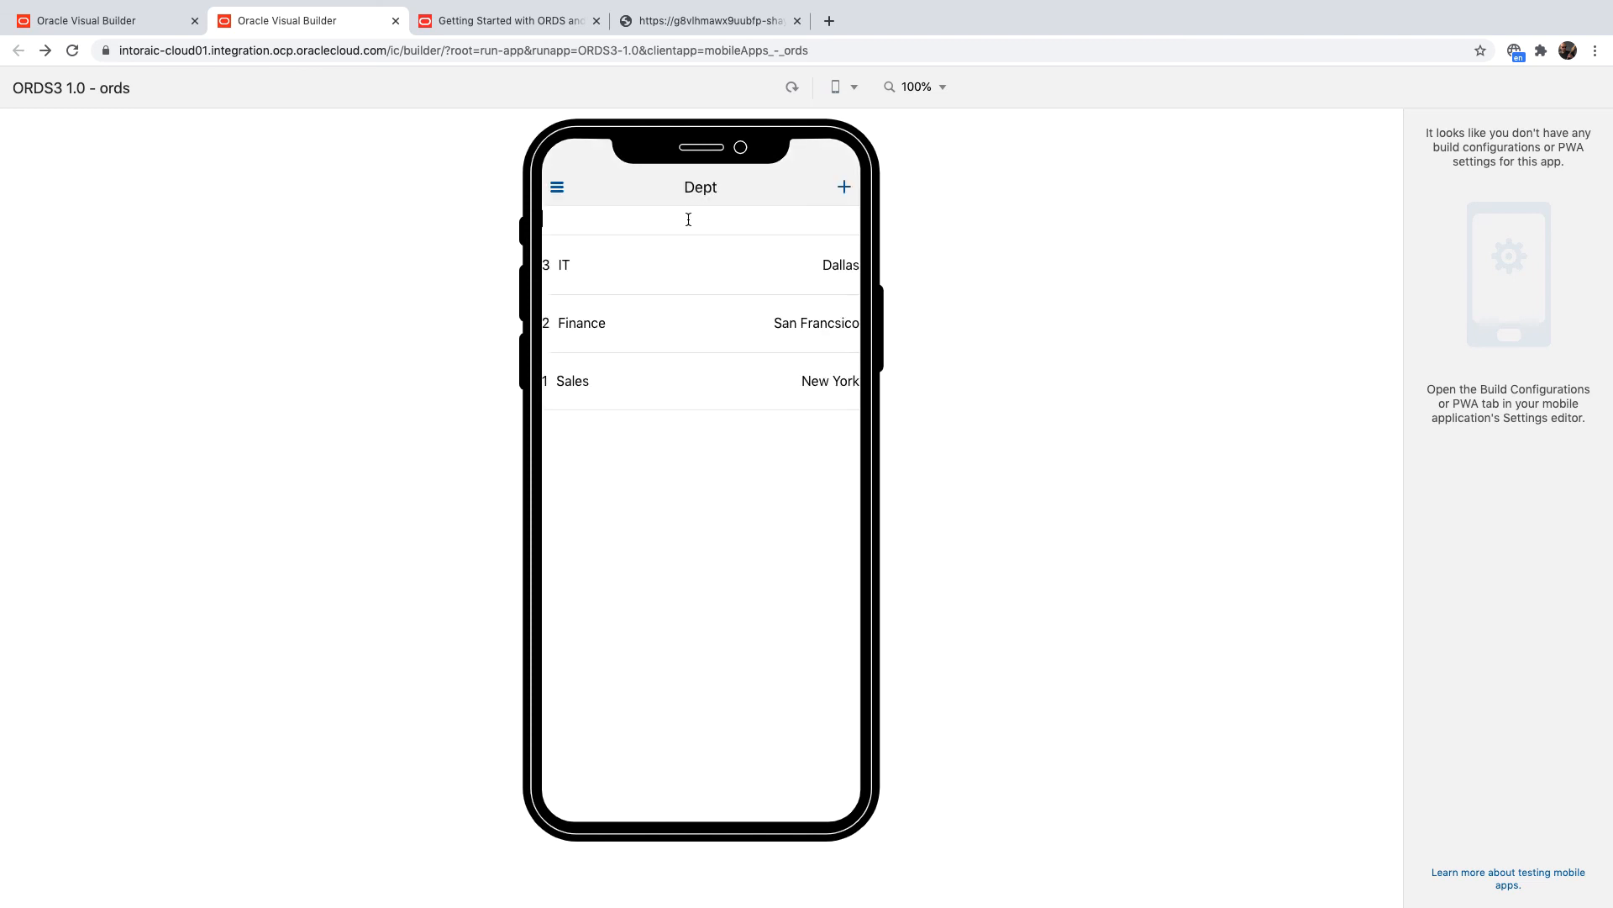
Enter 'NEw' in the running app's search field above the Dept list.
{"action": "type", "text": "NEw"}
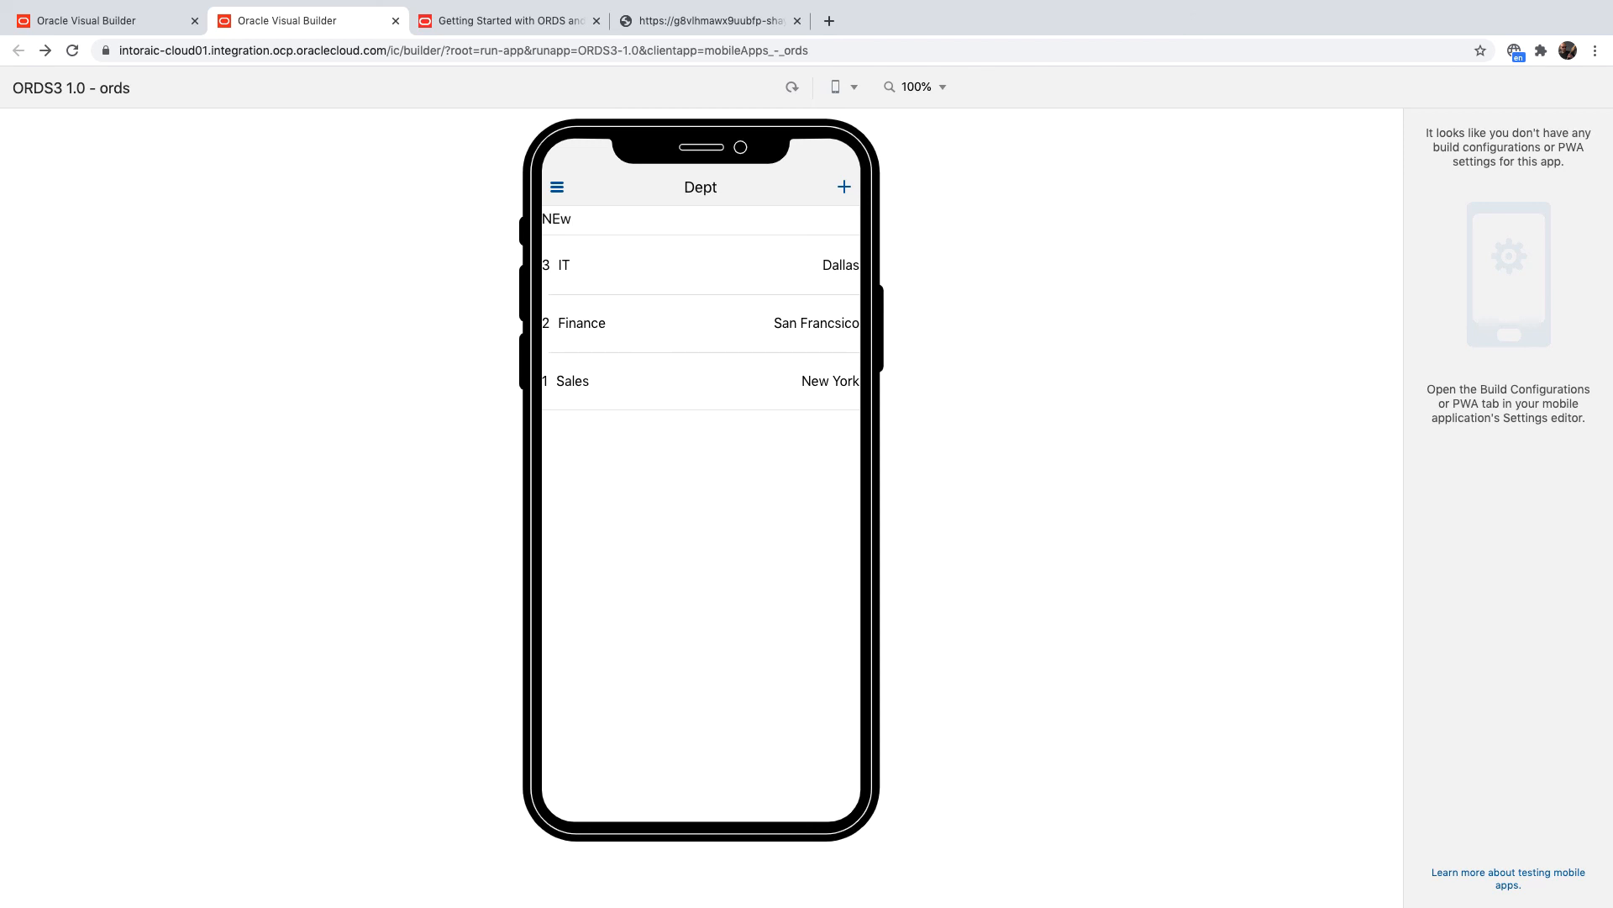